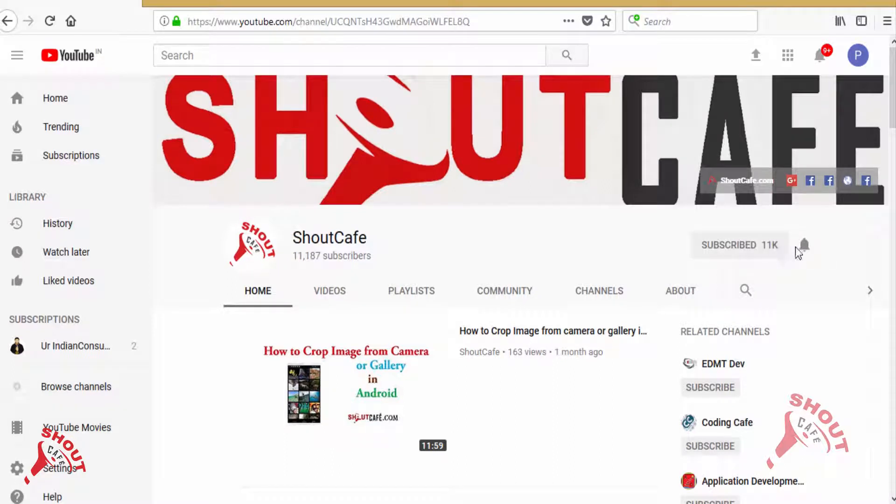
Review MainActivity and CustomPagerAdapter, inspecting the unresolved images length error in getCount
{"action": "left_click", "coordinate": [805, 244]}
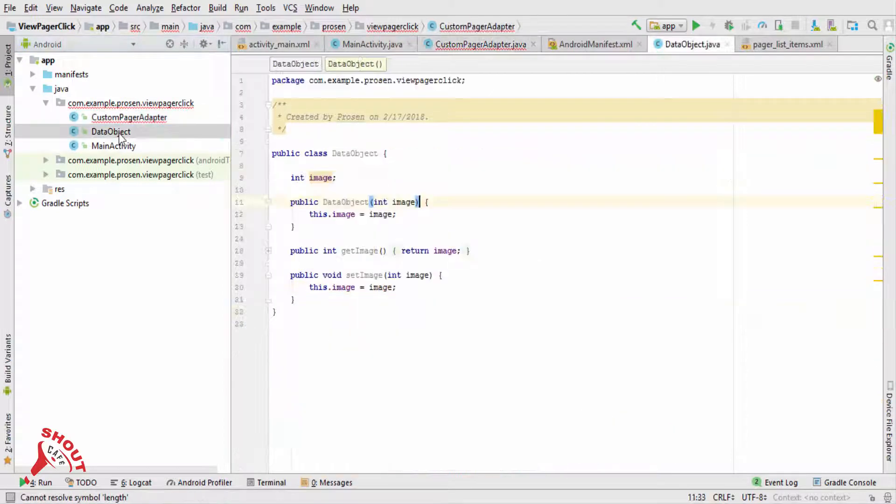
{"action": "left_click", "coordinate": [371, 44]}
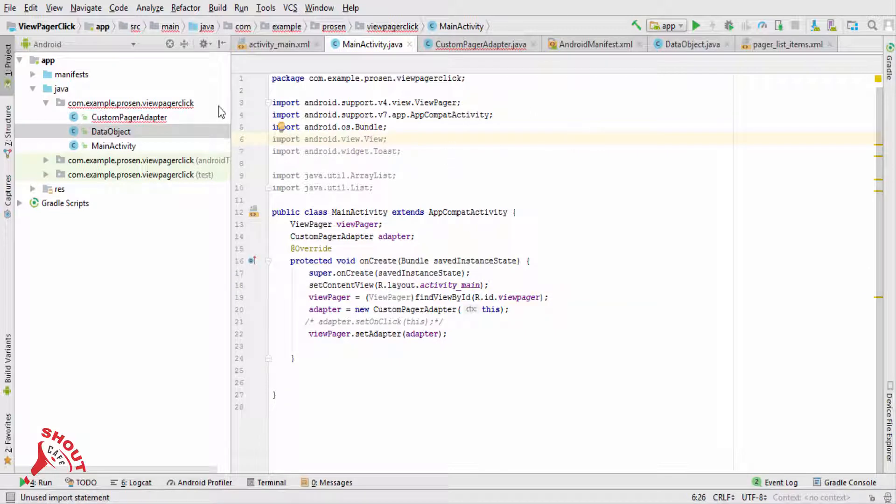
{"action": "left_click", "coordinate": [480, 44]}
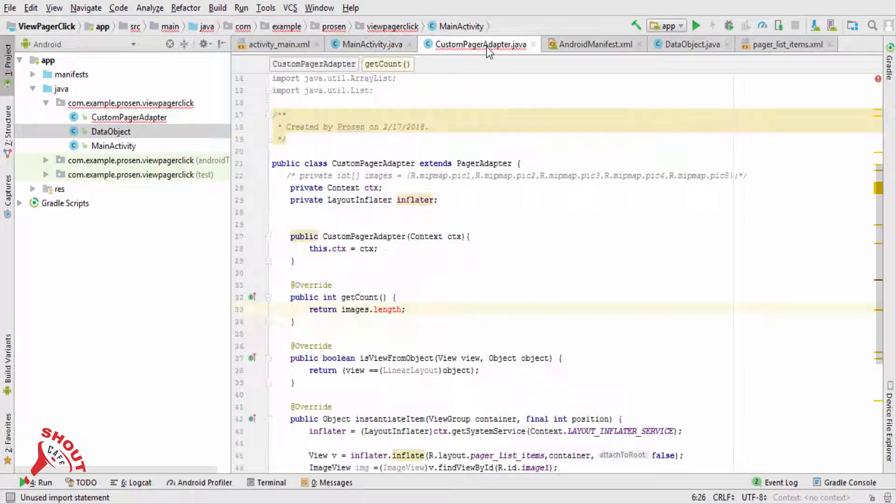
{"action": "left_click", "coordinate": [401, 309]}
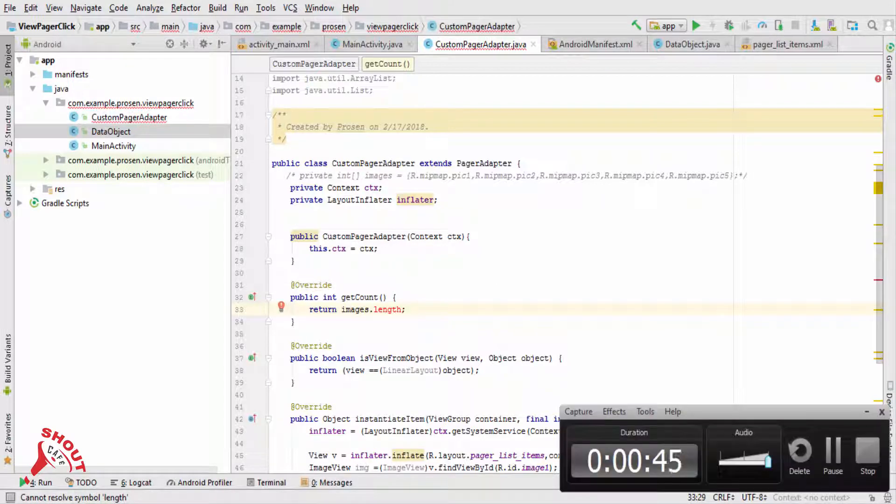
{"action": "left_click", "coordinate": [370, 43]}
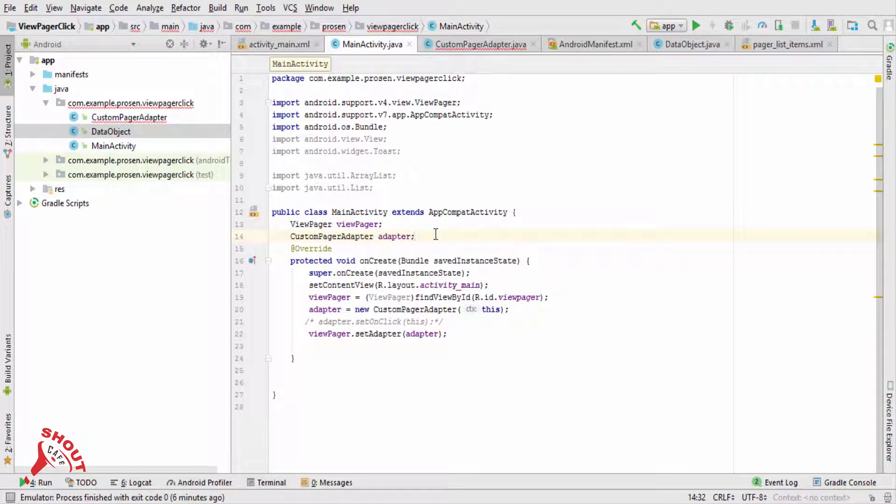
Declare a List<DataObject> listItem field below the adapter field in MainActivity
{"action": "key", "text": "Enter"}
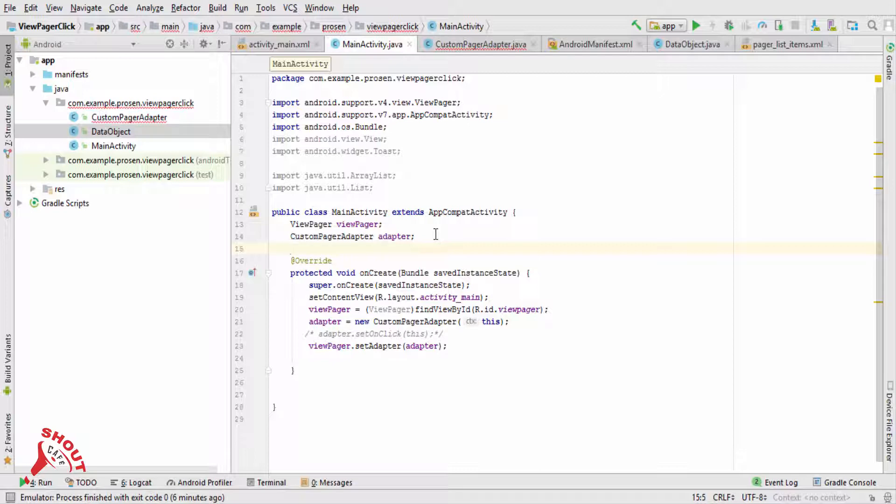
{"action": "type", "text": "List<DataObject>"}
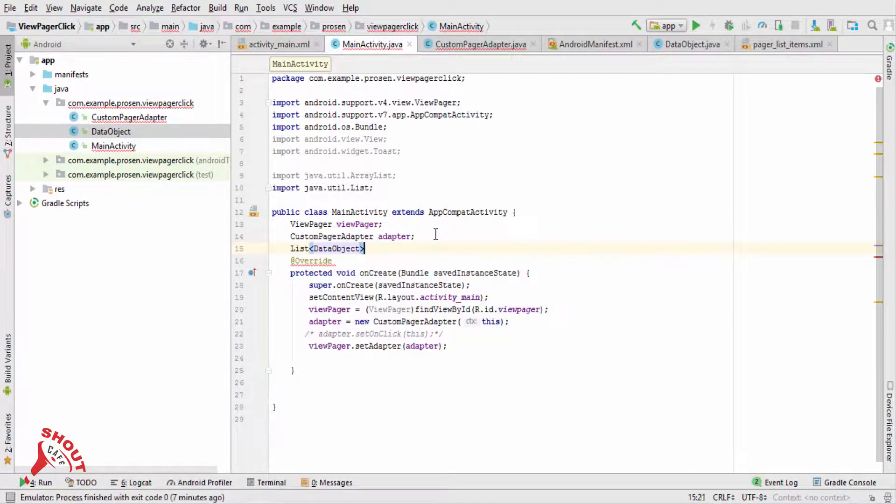
{"action": "type", "text": "o"}
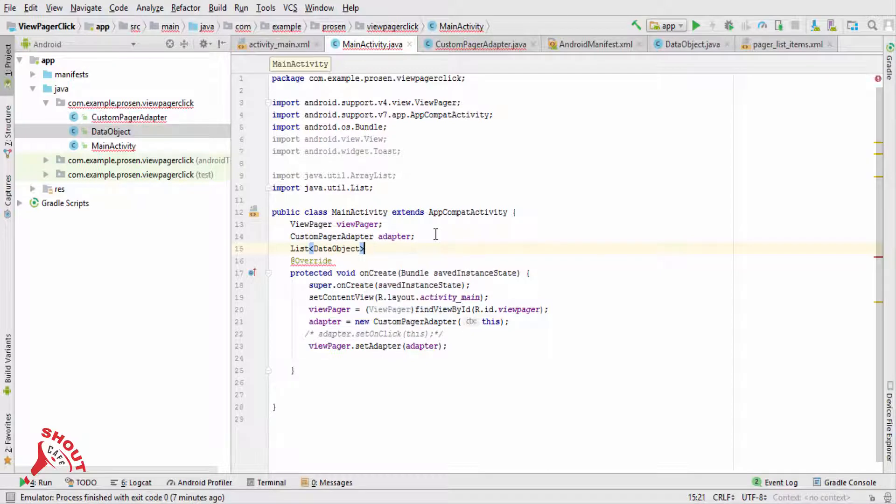
{"action": "type", "text": "listItem;"}
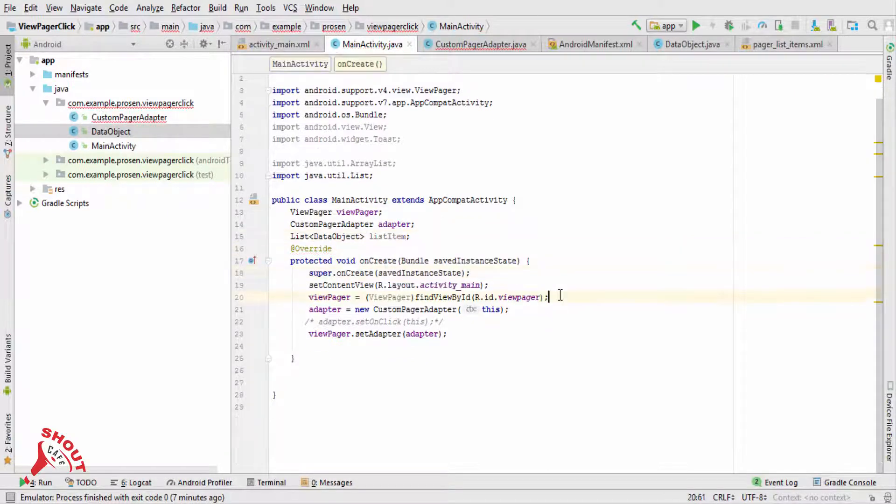
In onCreate, assign listItem = getAllitems() after the findViewById line
{"action": "key", "text": "enter"}
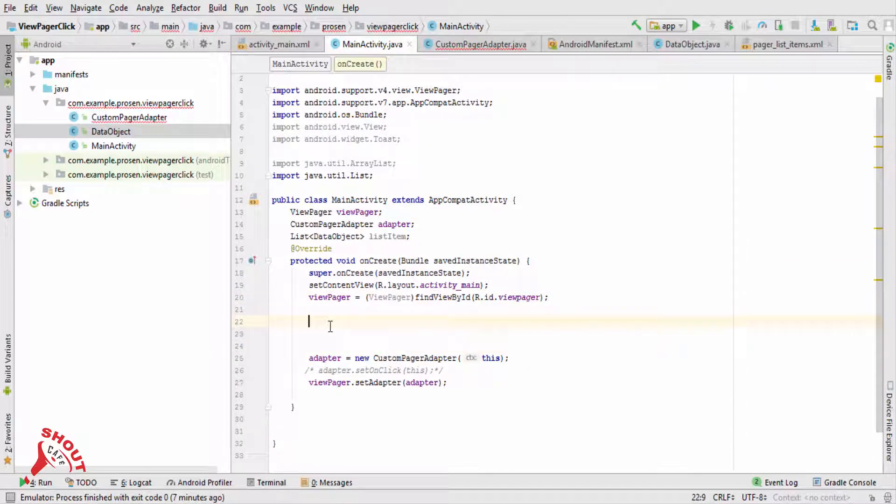
{"action": "type", "text": "listItem = g"}
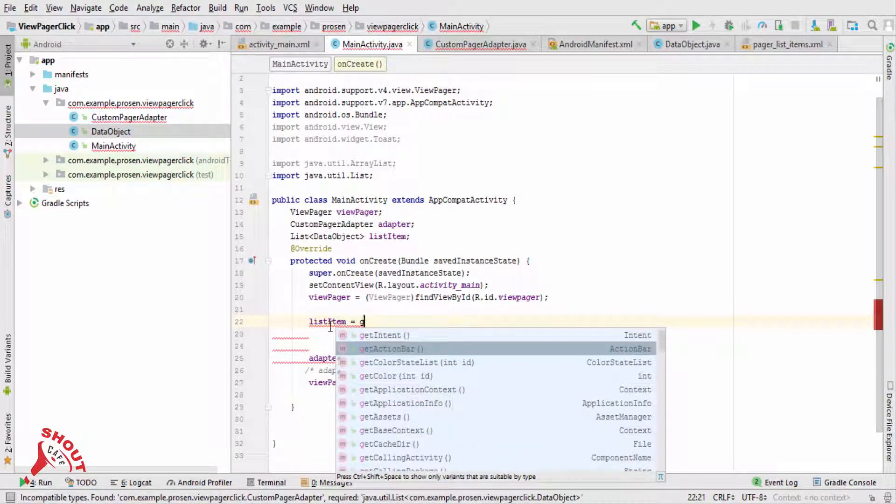
{"action": "type", "text": "et"}
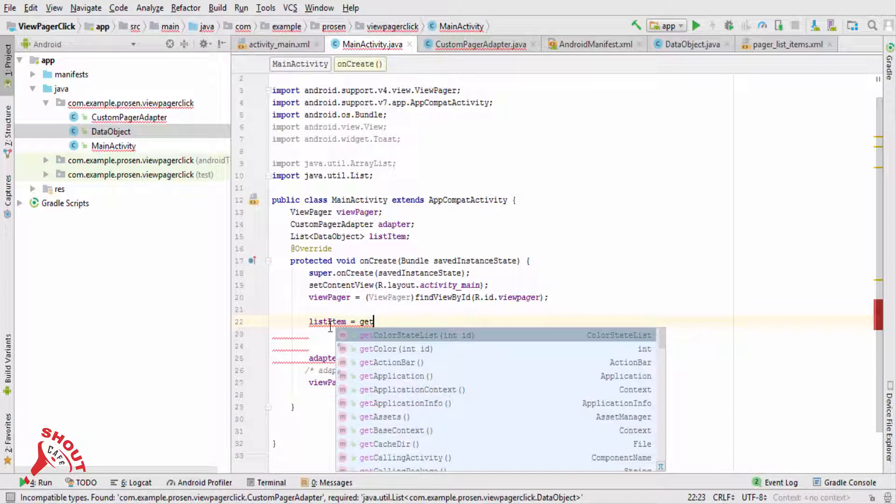
{"action": "type", "text": "All"}
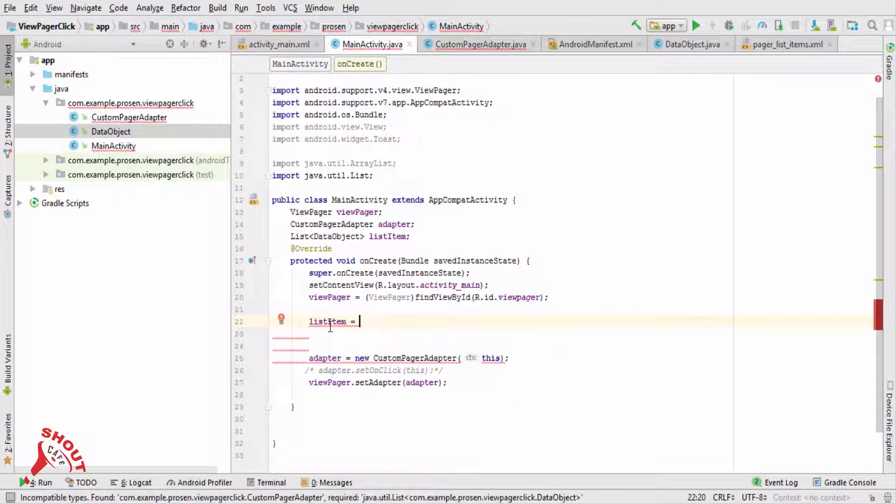
{"action": "type", "text": "all"}
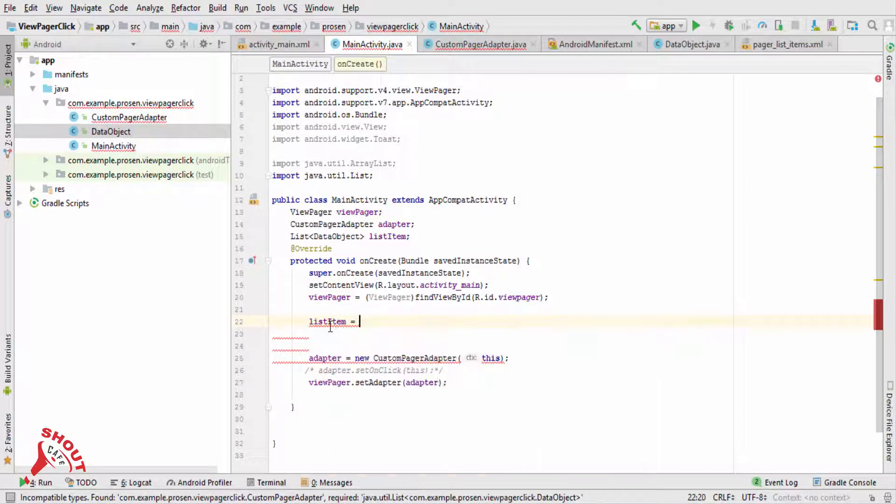
{"action": "type", "text": "get"}
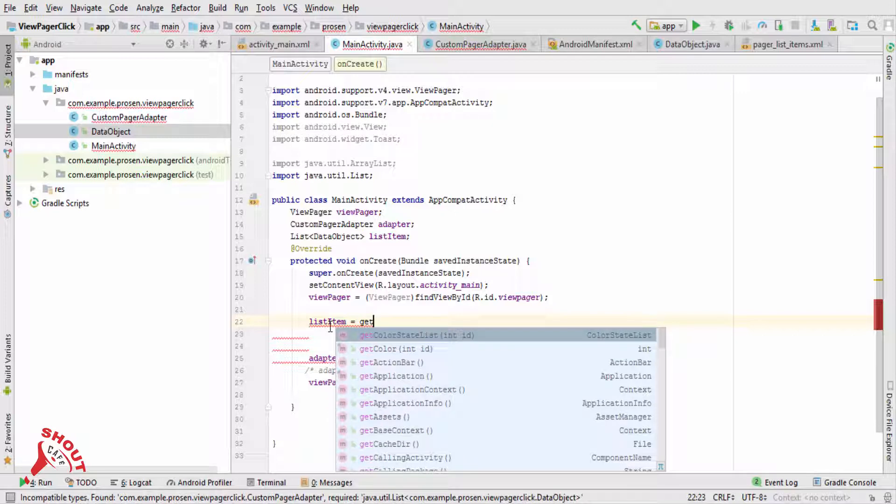
{"action": "type", "text": "Allitems();"}
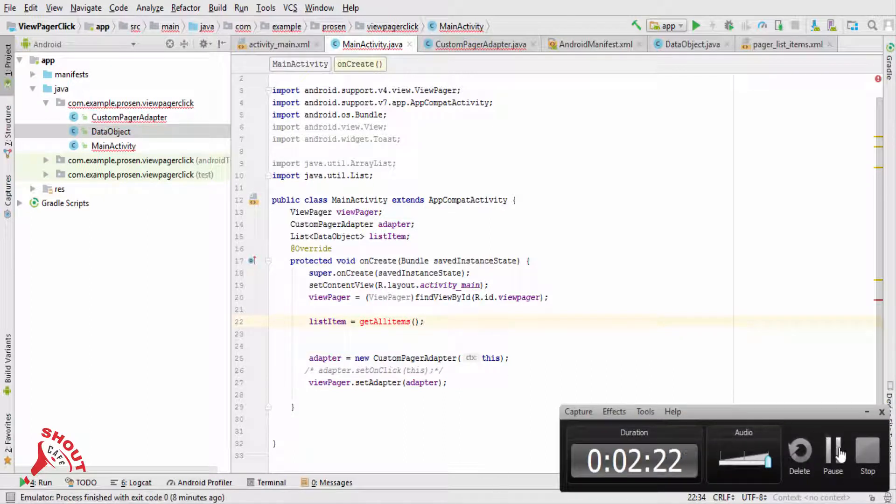
Use the lightbulb quick fix to generate an empty private List<DataObject> getAllitems() method
{"action": "left_click", "coordinate": [422, 321]}
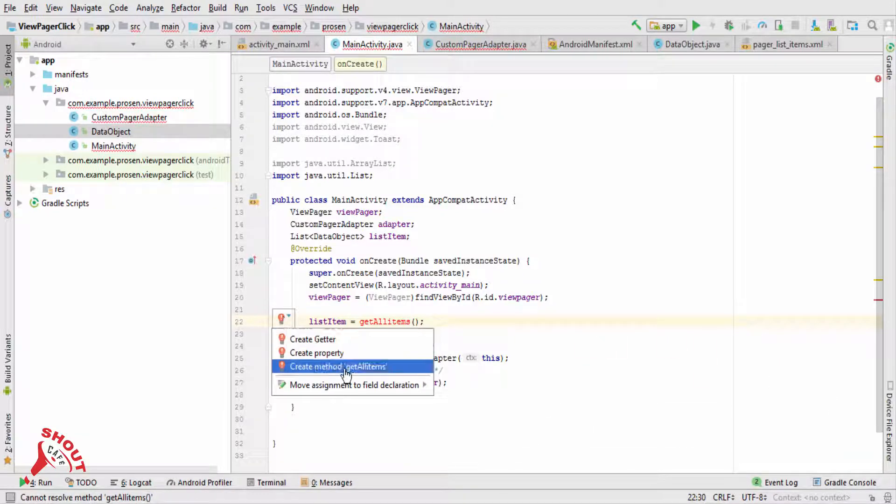
{"action": "left_click", "coordinate": [337, 366]}
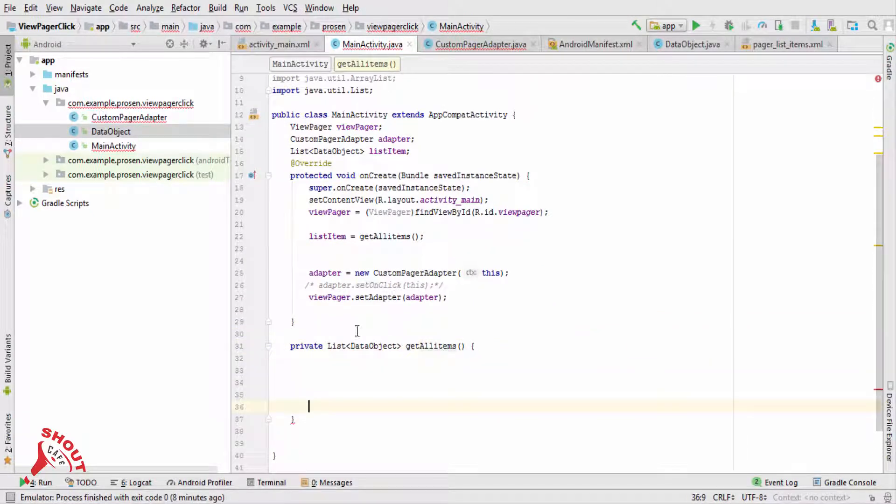
{"action": "left_click", "coordinate": [293, 419]}
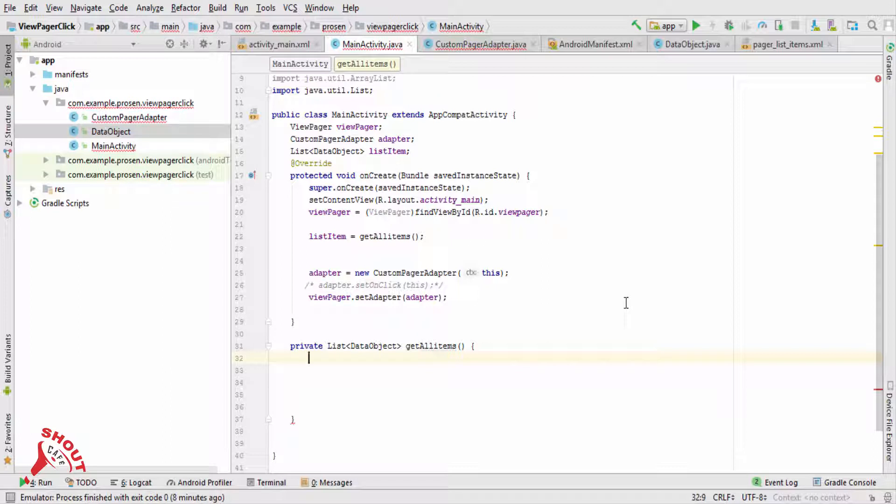
Declare local List<DataObject> listItem = new ArrayList<>() as the first line of getAllitems()
{"action": "type", "text": "List"}
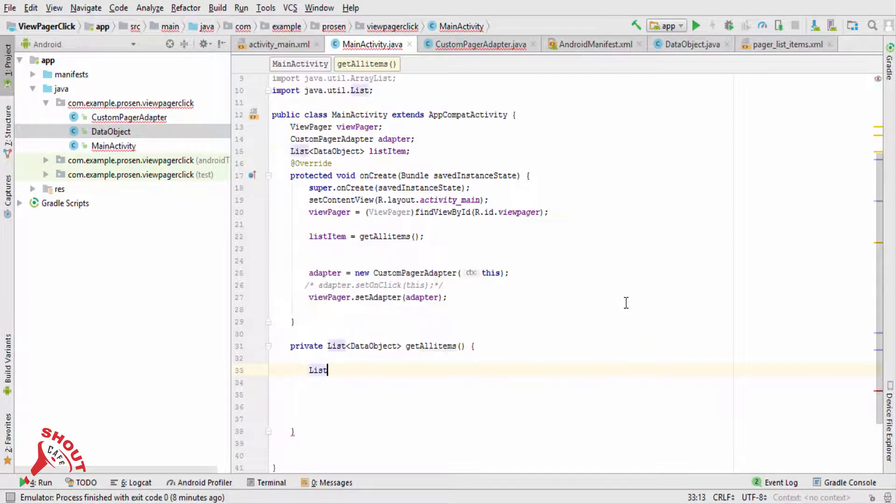
{"action": "type", "text": "<>"}
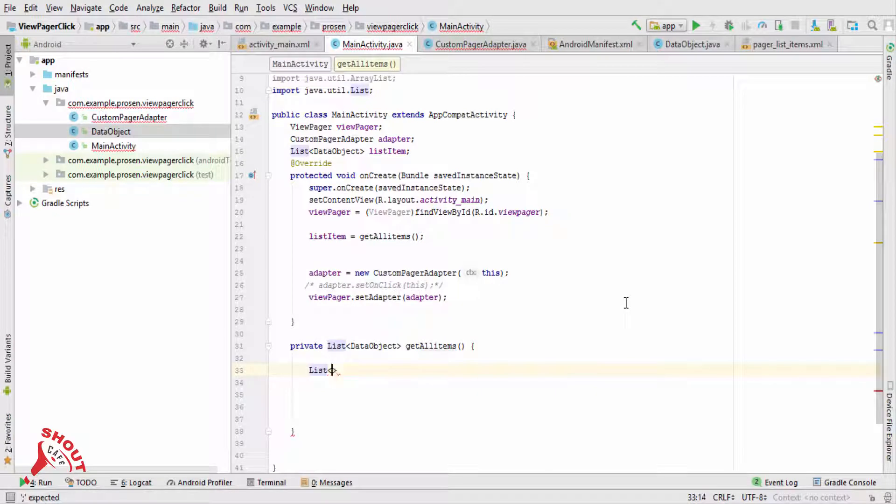
{"action": "type", "text": "<"}
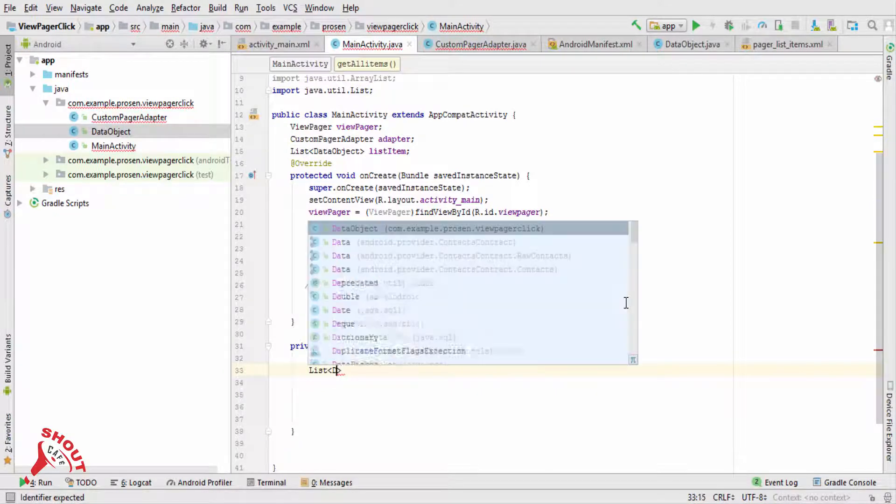
{"action": "type", "text": "ataObject"}
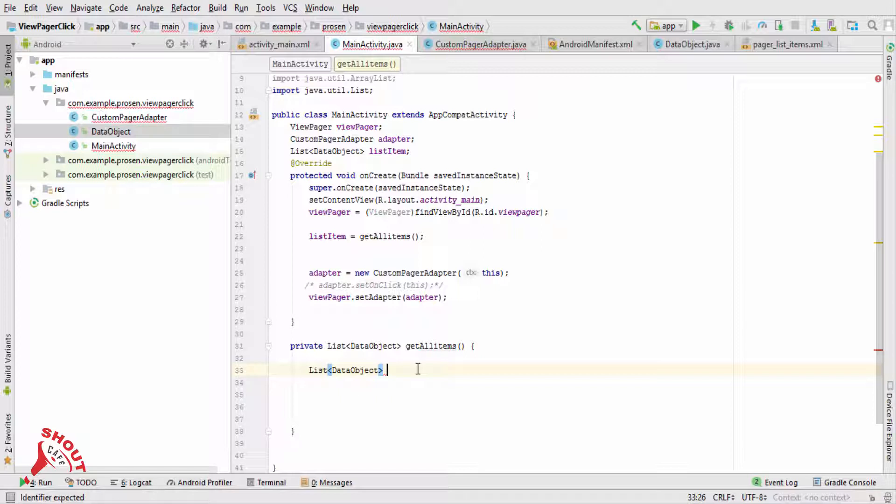
{"action": "type", "text": "l"}
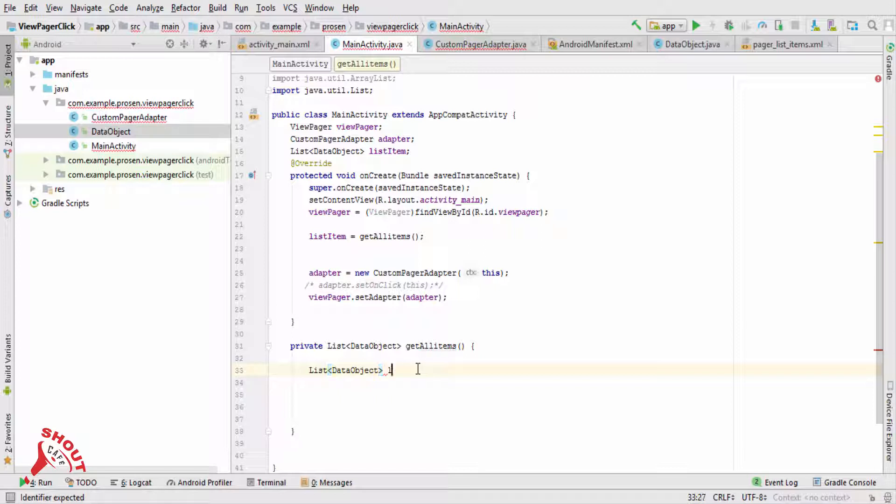
{"action": "type", "text": "is"}
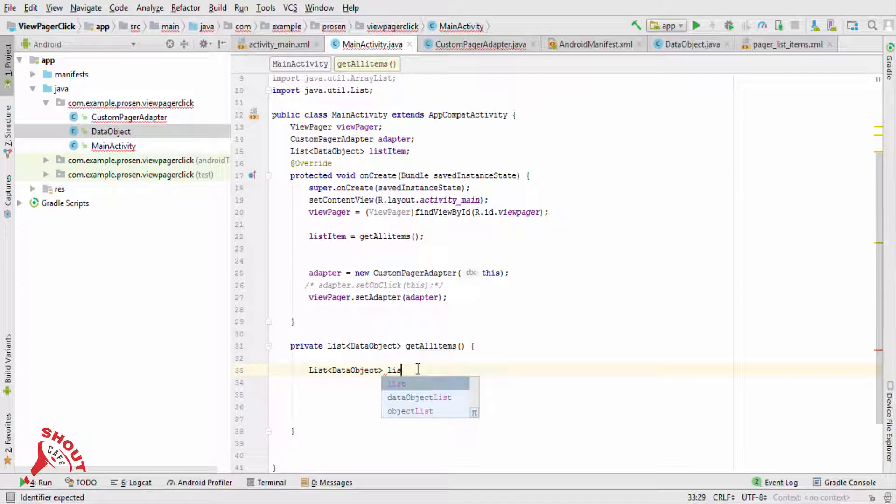
{"action": "type", "text": "tItem"}
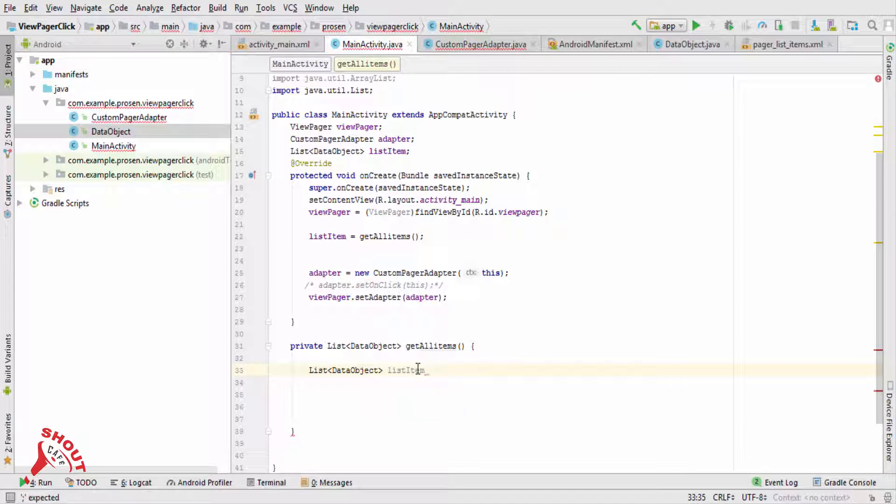
{"action": "type", "text": "="}
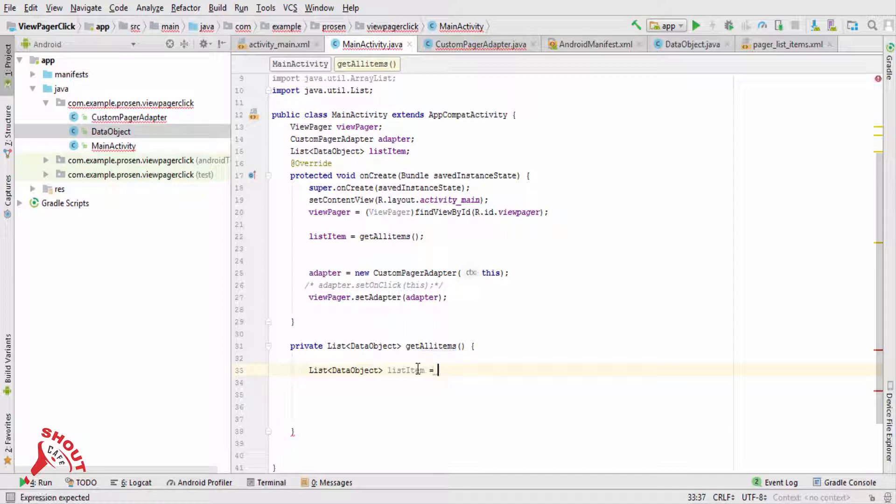
{"action": "type", "text": "new"}
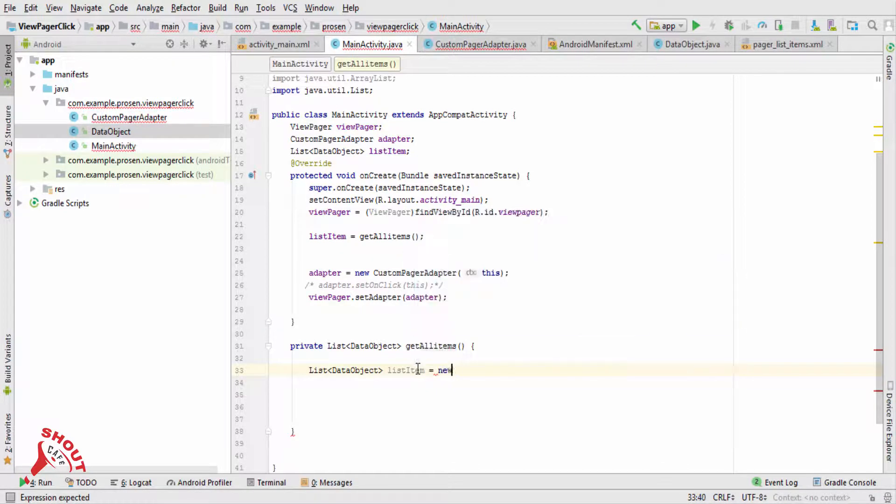
{"action": "type", "text": "ArrayList<>("}
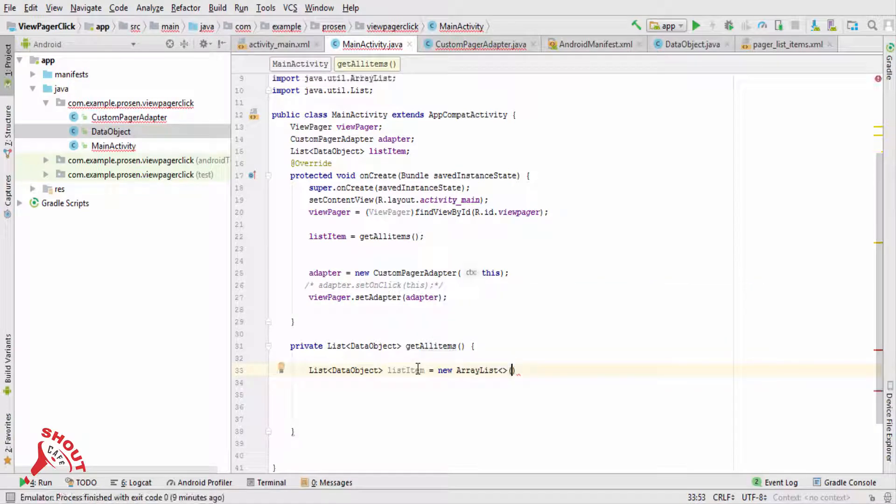
{"action": "type", "text": "("}
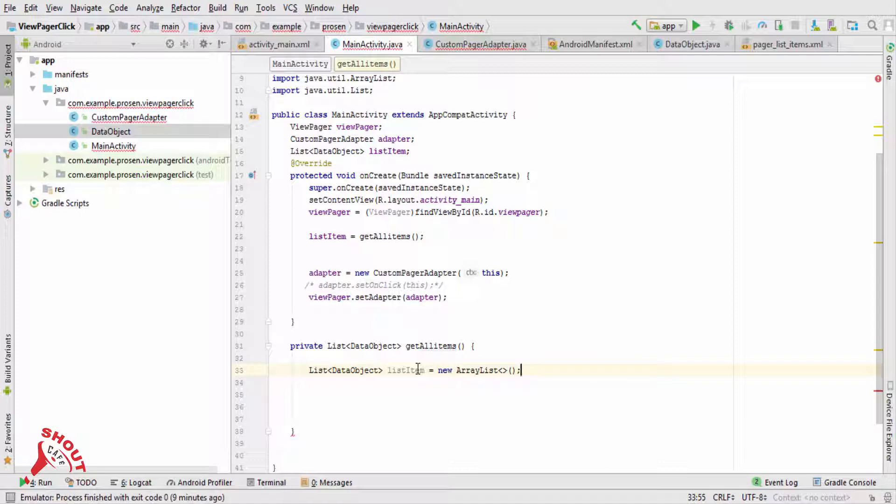
Add listItem.add(new DataObject(R.mipmap.pic1)) inside getAllitems()
{"action": "key", "text": "enter"}
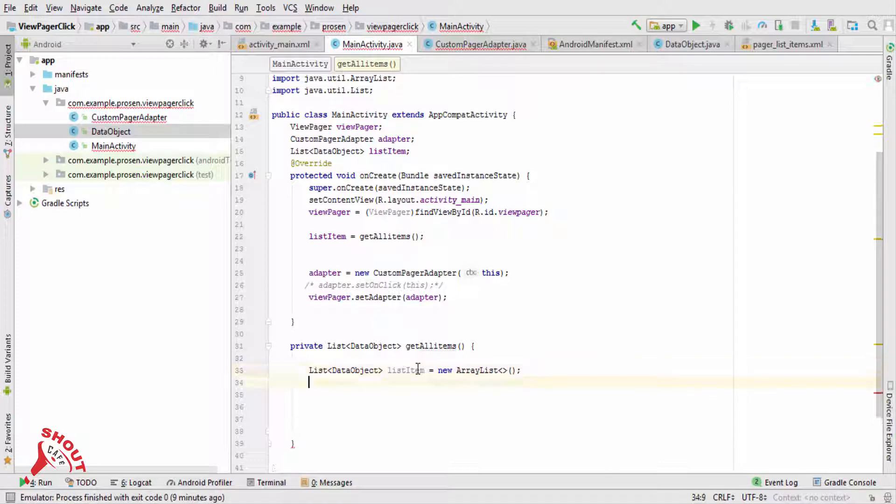
{"action": "type", "text": "li"}
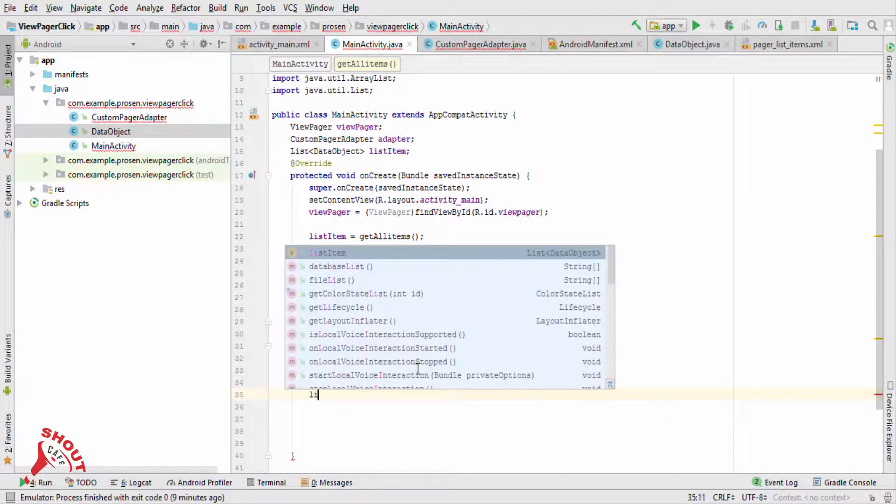
{"action": "type", "text": "istItem."}
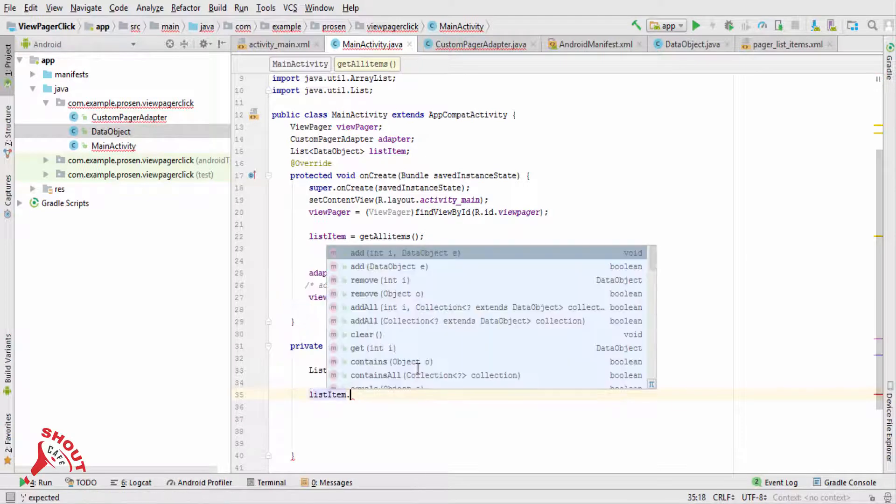
{"action": "left_click", "coordinate": [387, 267]}
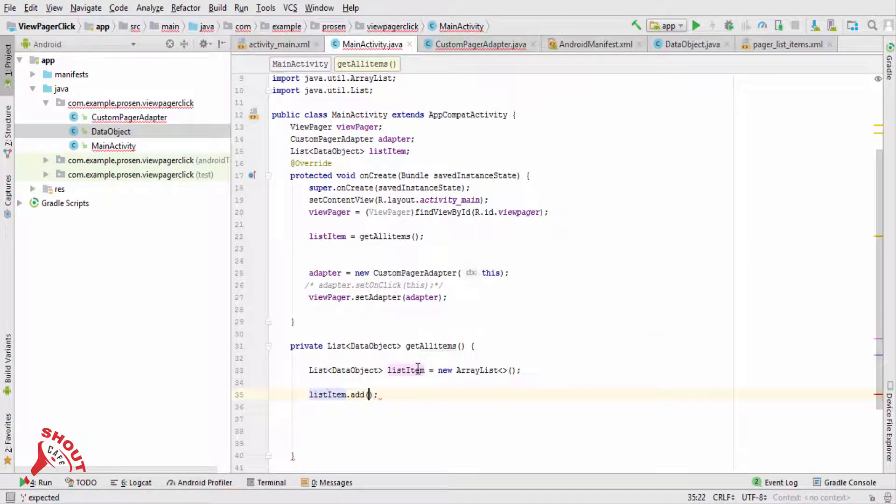
{"action": "type", "text": "new DataObject("}
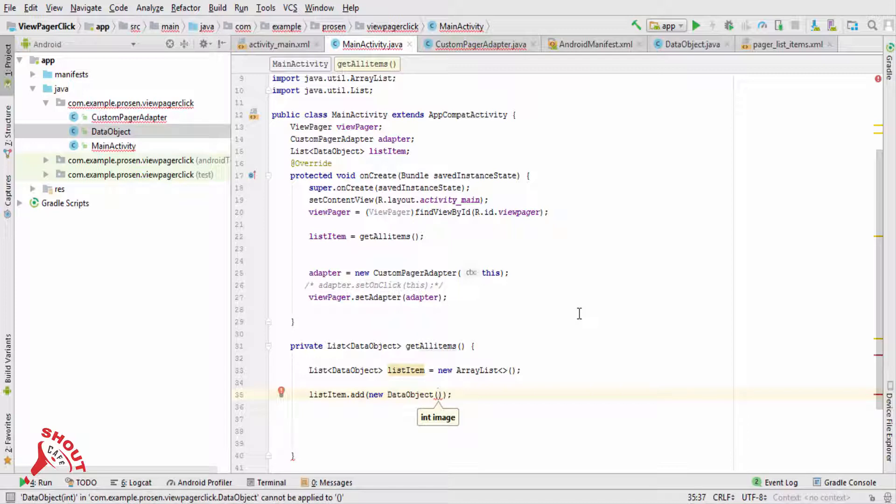
{"action": "type", "text": "R.mipmap.pic1"}
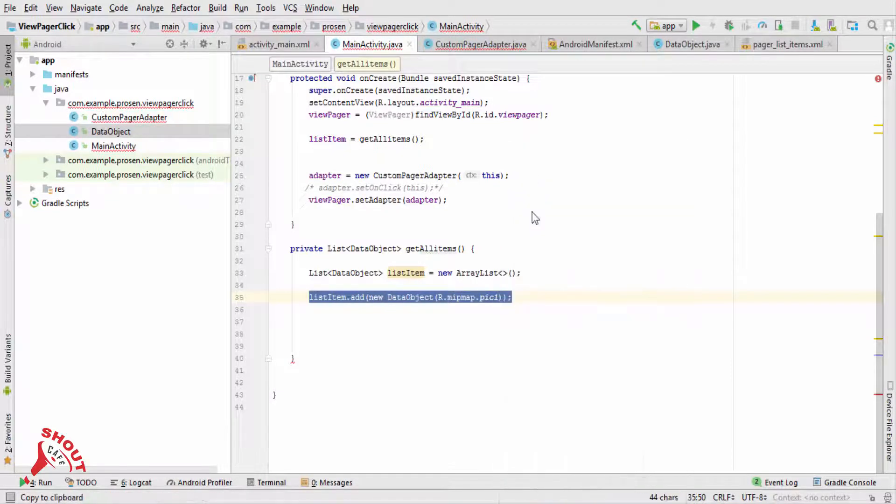
Add DataObject entries for pic2 through pic5 and return the list
{"action": "key", "text": "enter"}
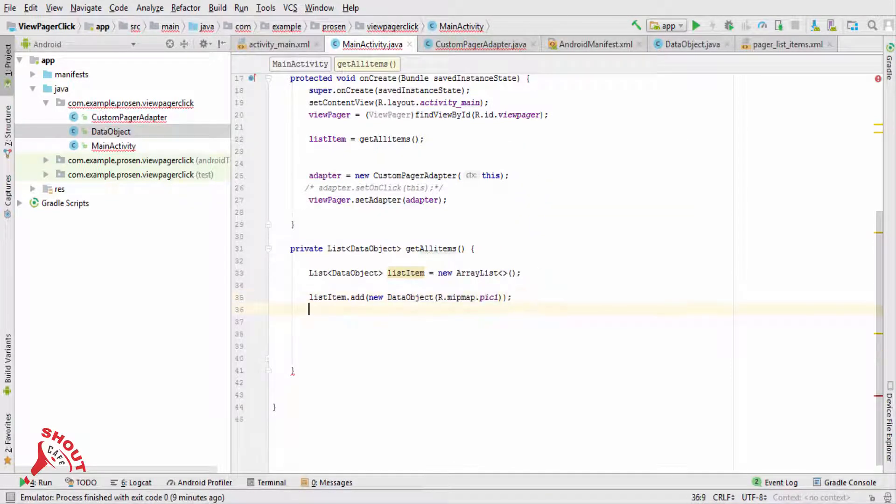
{"action": "type", "text": "listItem.add(new DataObject(R.mipmap.pic1));"}
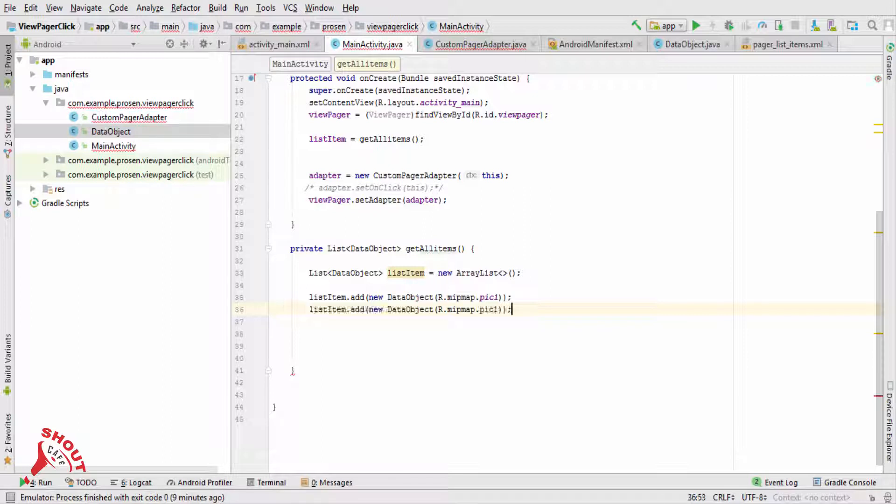
{"action": "key", "text": "Backspace"}
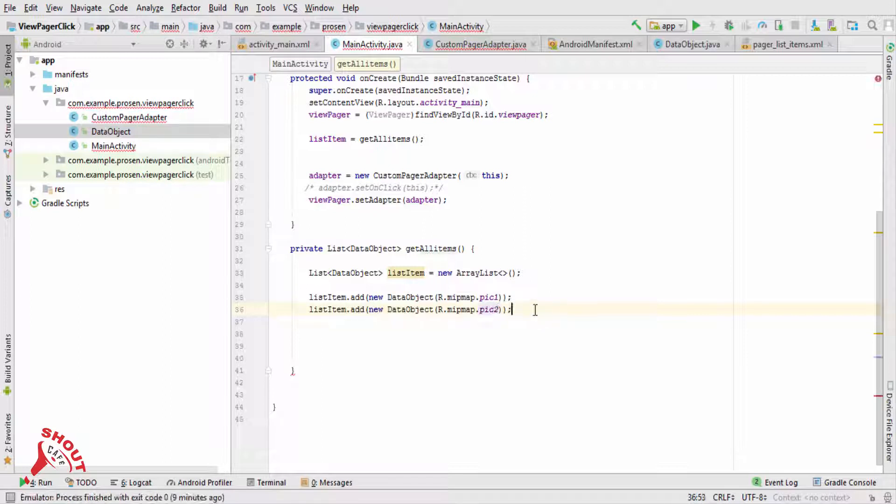
{"action": "key", "text": "enter"}
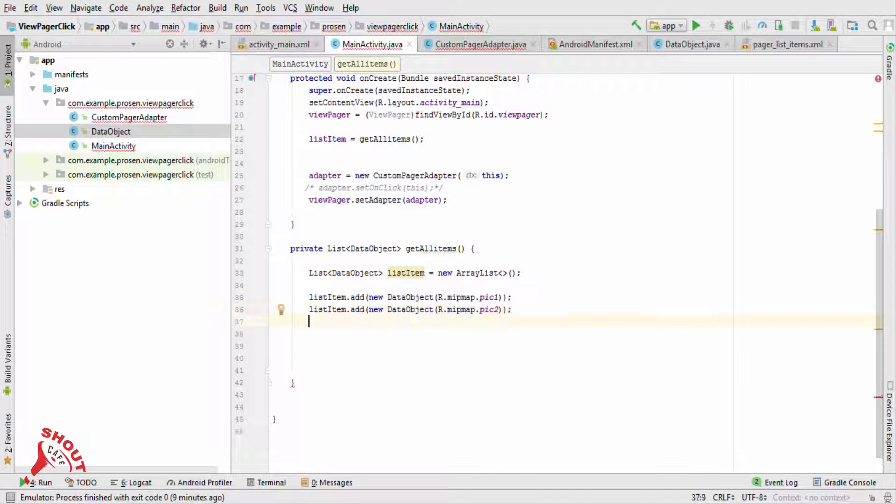
{"action": "type", "text": "listItem.add(new DataObject(R.mipmap.pic3));"}
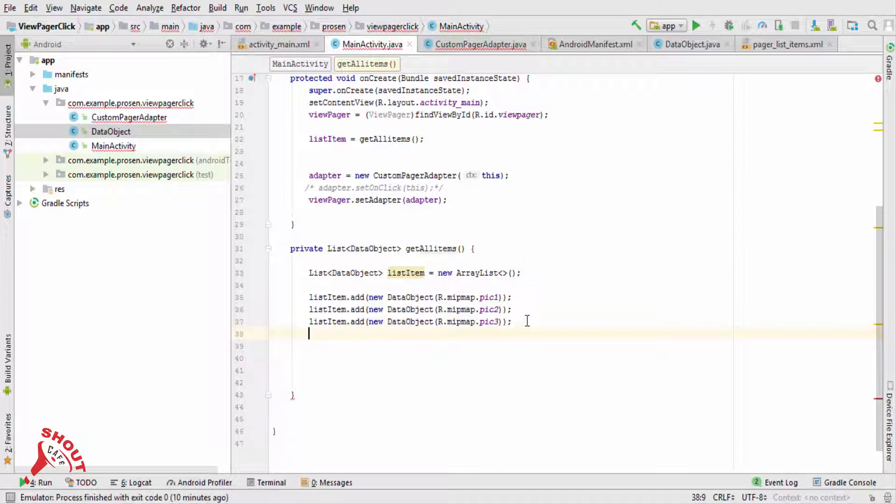
{"action": "type", "text": "listItem.add(new DataObject(R.mipmap.pic1));"}
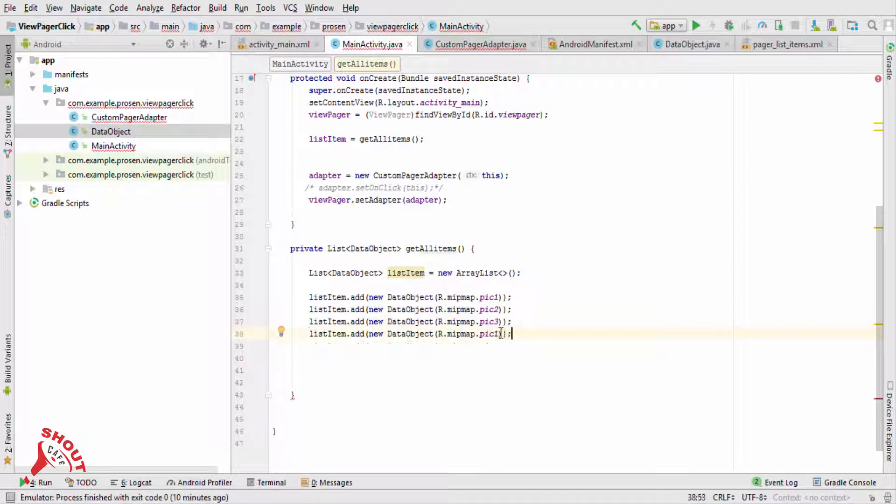
{"action": "key", "text": "BackSpace"}
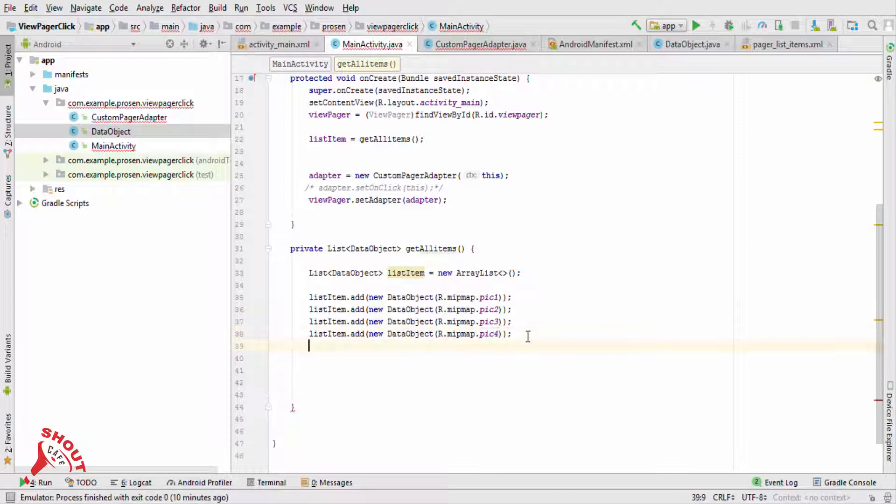
{"action": "type", "text": "listItem.add(new DataObject(R.mipmap.pic1));"}
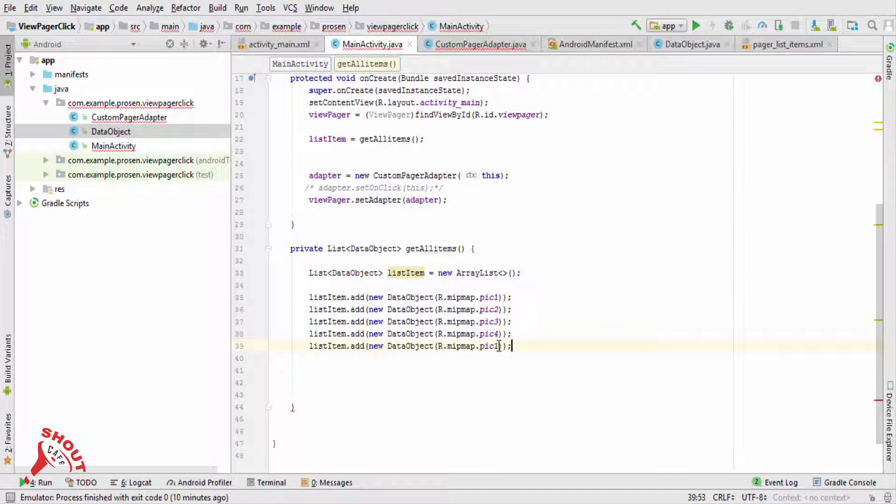
{"action": "key", "text": "Backspace"}
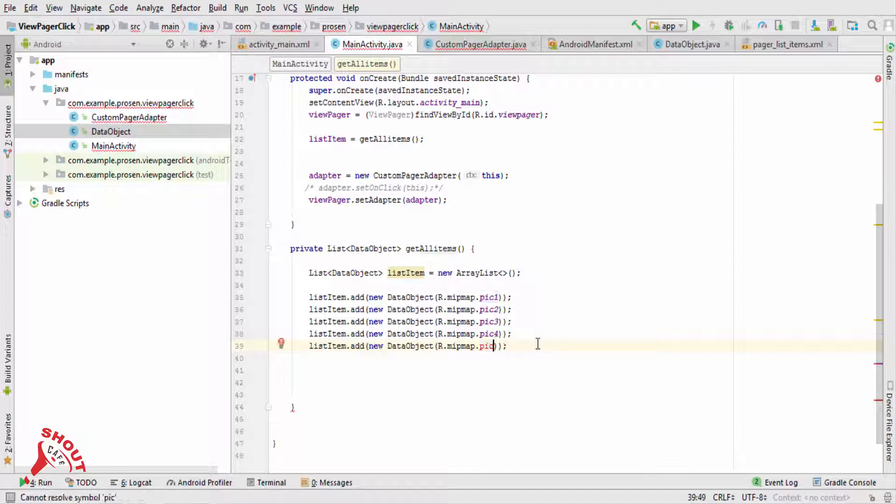
{"action": "type", "text": "5"}
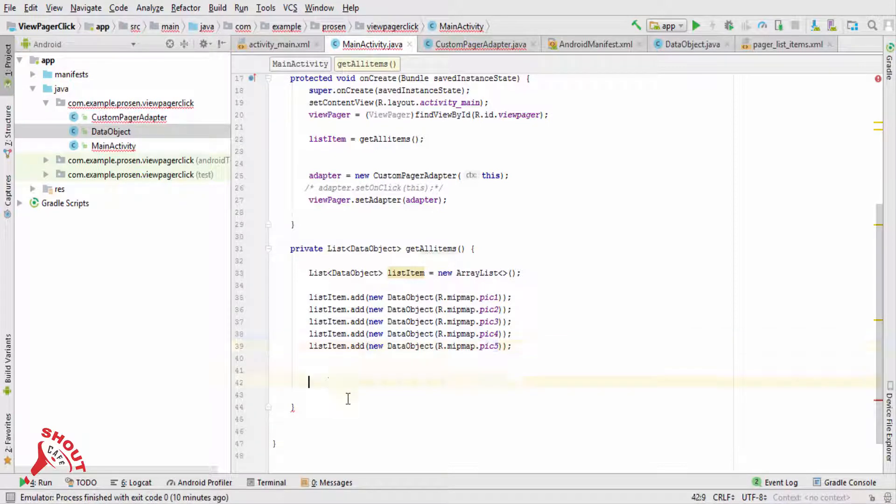
{"action": "type", "text": "return"}
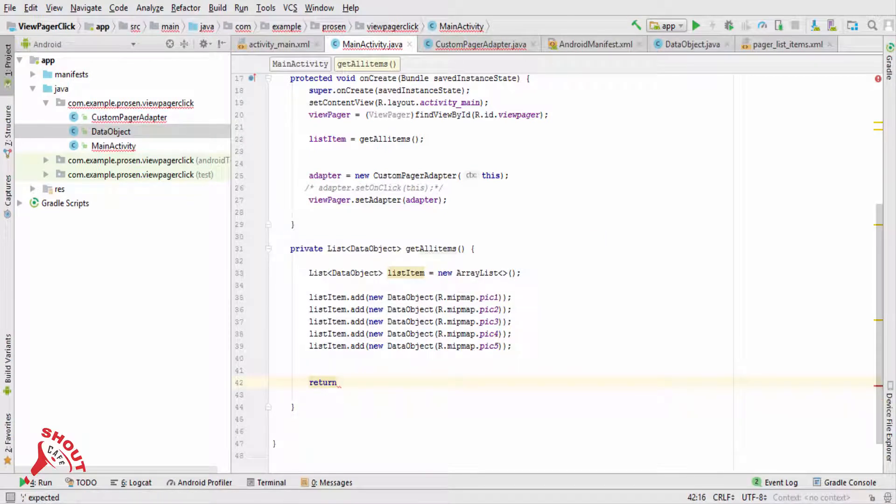
{"action": "type", "text": "listItem"}
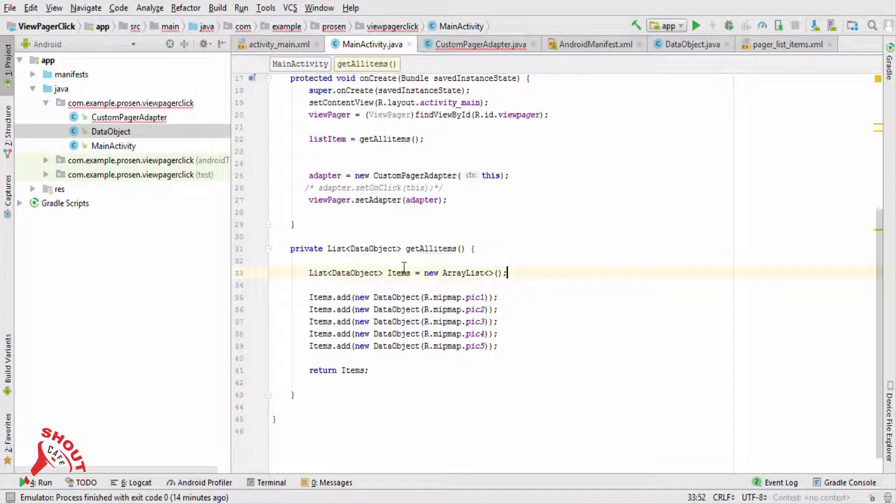
{"action": "left_click", "coordinate": [479, 44]}
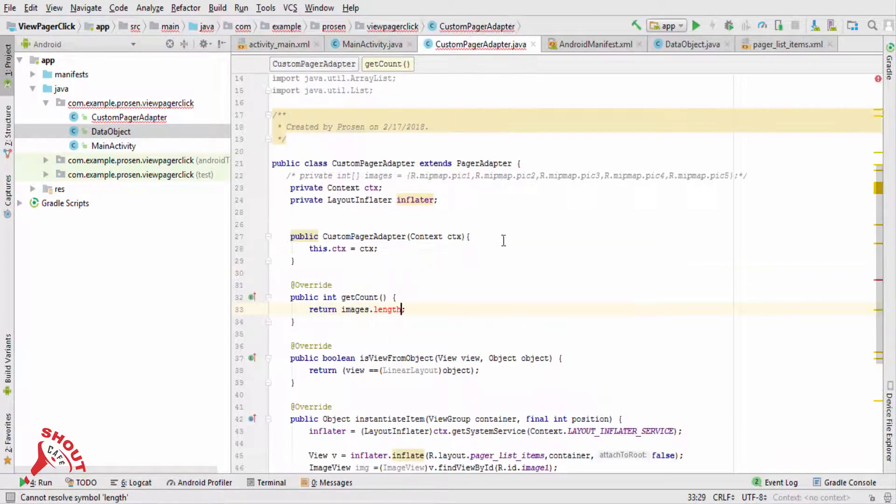
{"action": "left_click", "coordinate": [371, 44]}
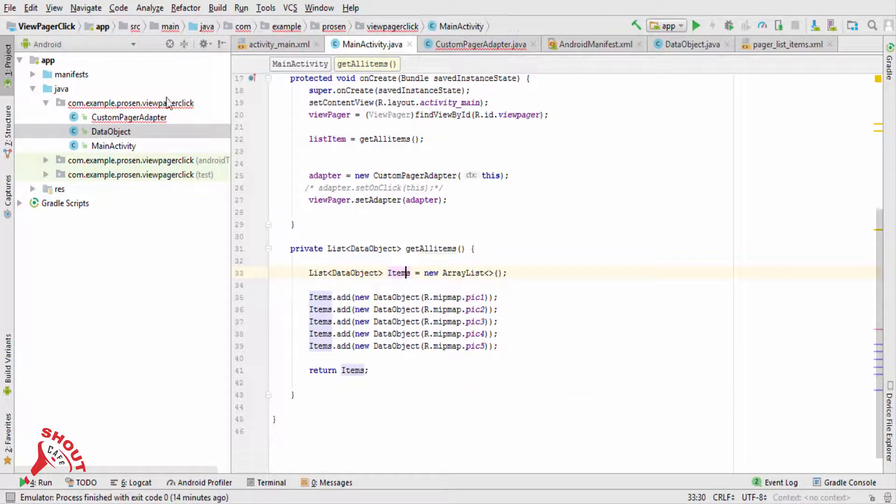
{"action": "left_click", "coordinate": [693, 44]}
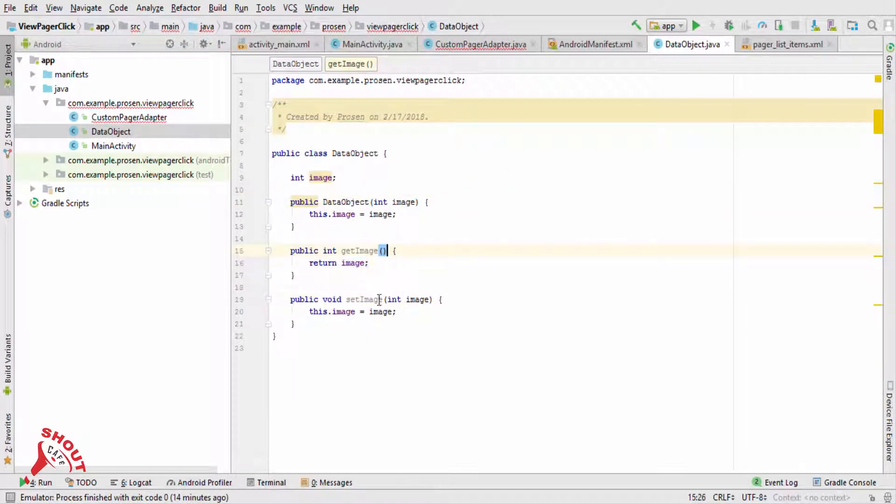
{"action": "left_click", "coordinate": [396, 311]}
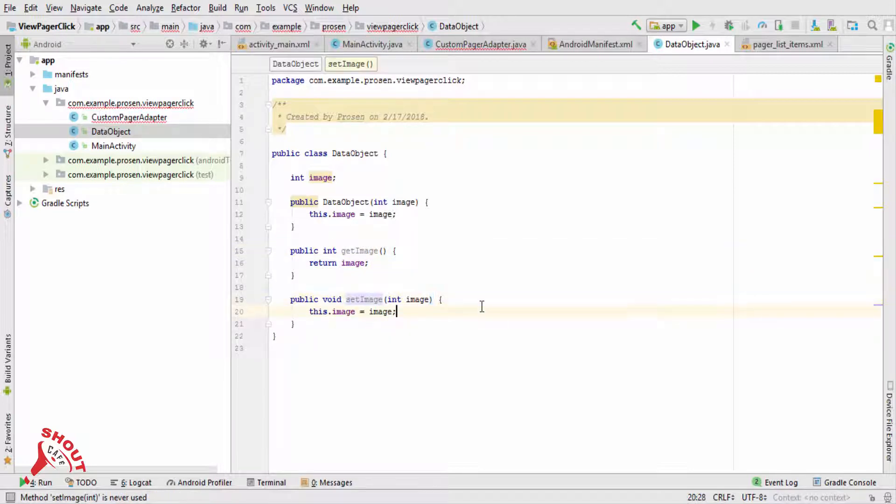
{"action": "left_click", "coordinate": [481, 44]}
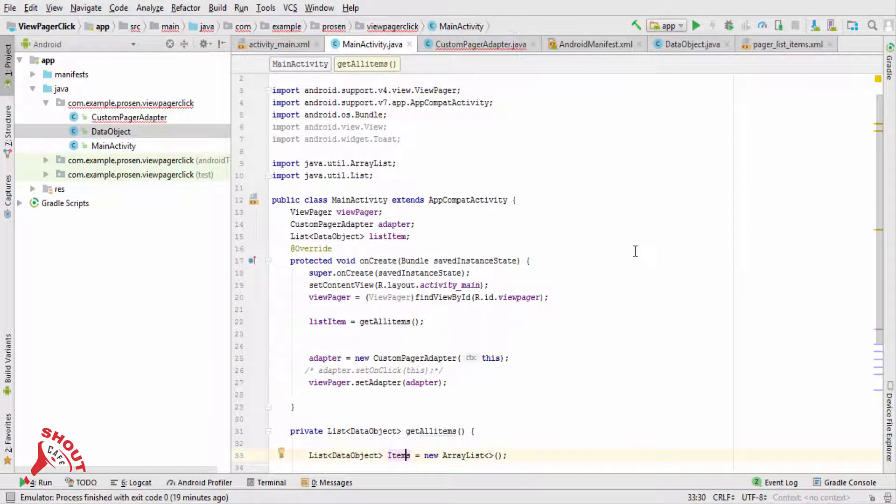
{"action": "left_click", "coordinate": [479, 44]}
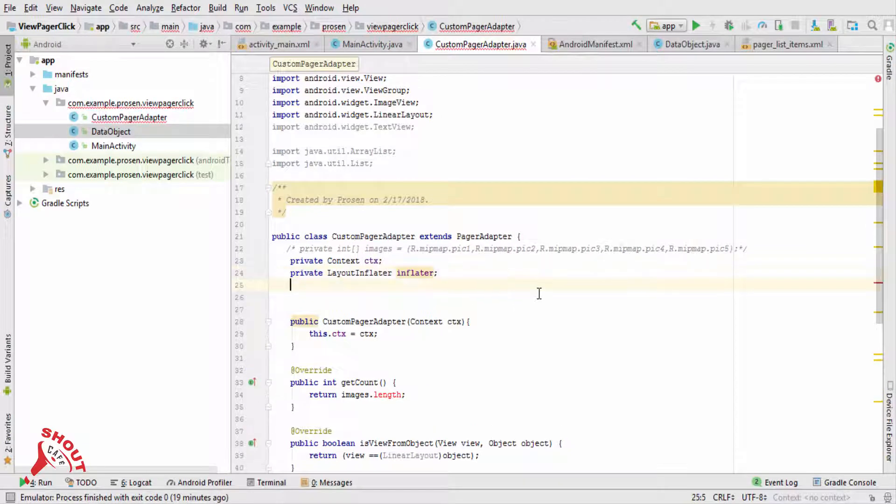
Declare a List<DataObject> imageItems field below the LayoutInflater field in CustomPagerAdapter
{"action": "type", "text": "List"}
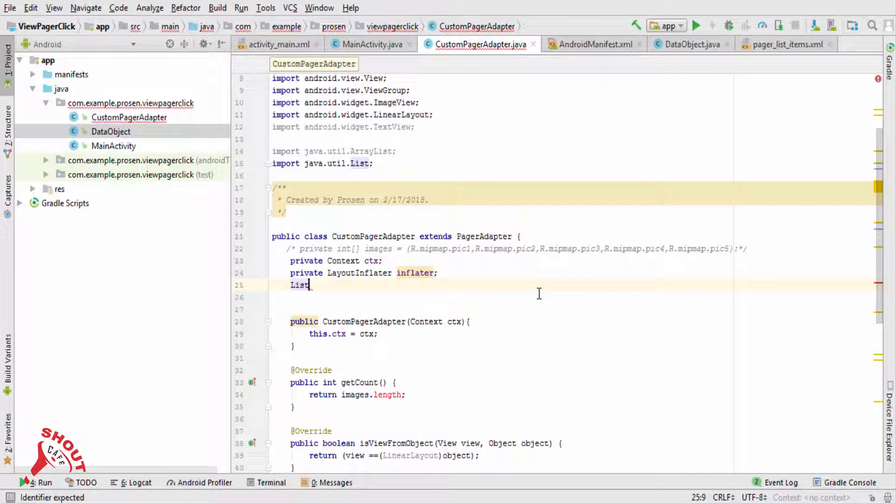
{"action": "type", "text": "<>"}
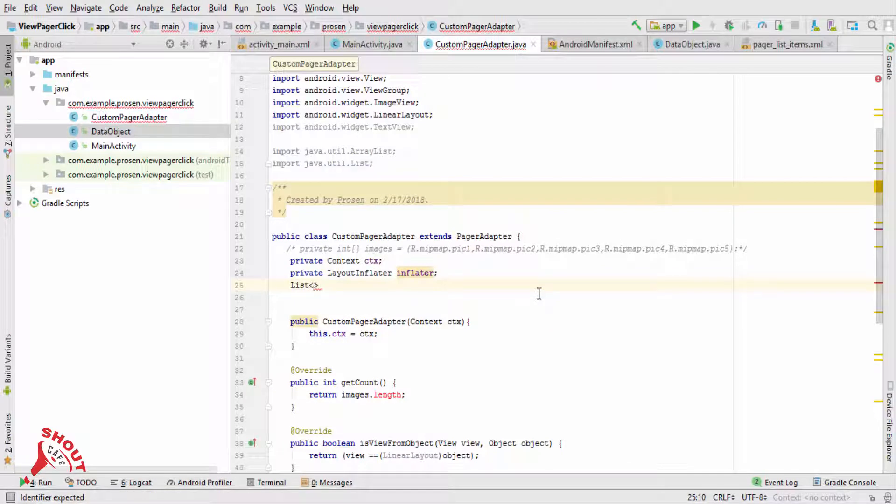
{"action": "type", "text": "DataObject"}
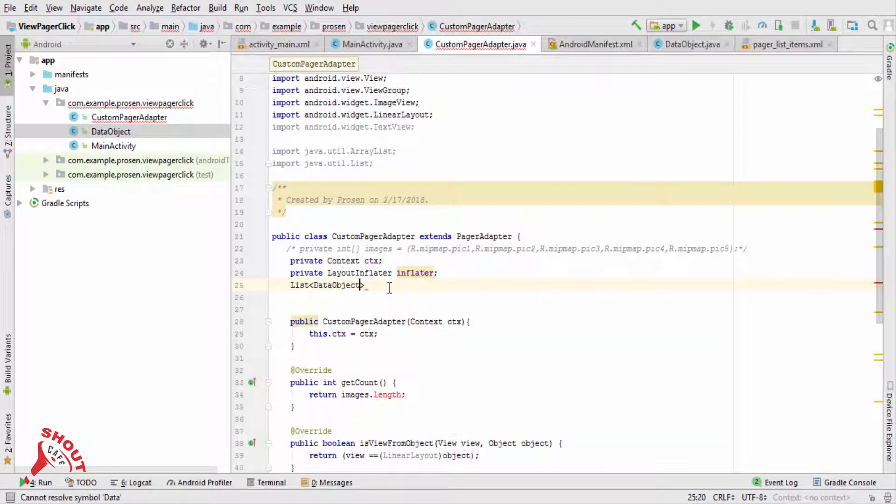
{"action": "type", "text": ">"}
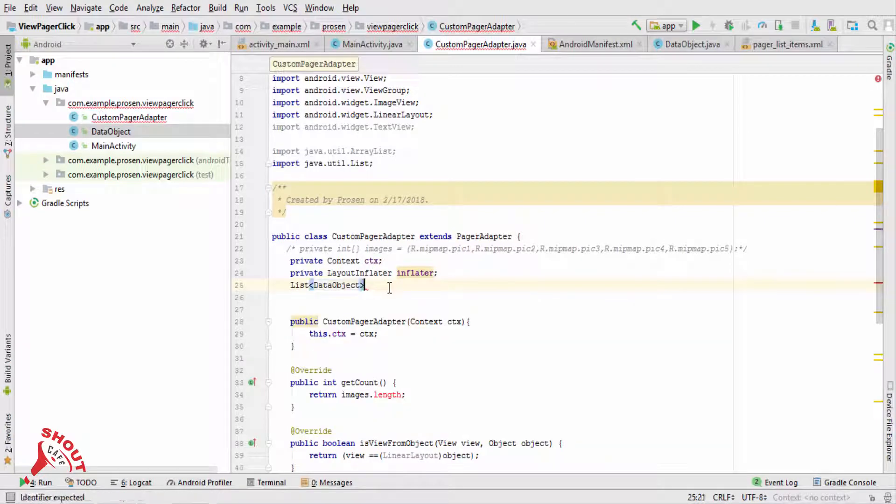
{"action": "type", "text": ">"}
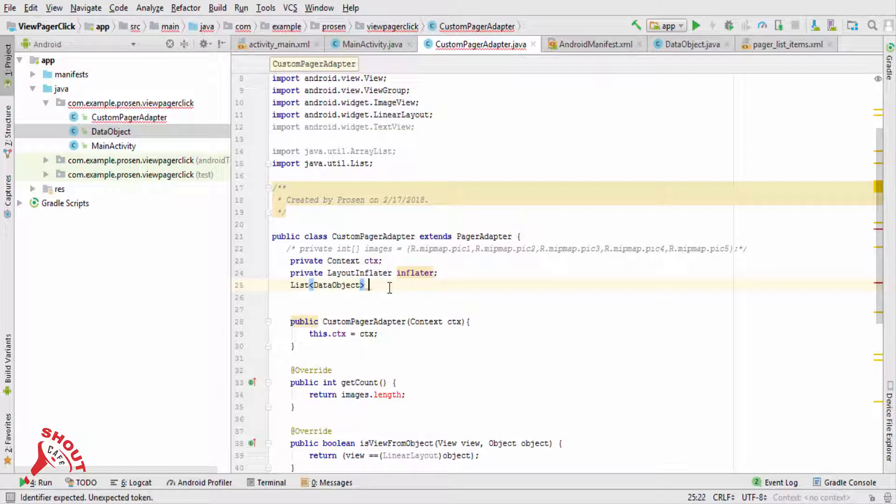
{"action": "key", "text": "Backspace"}
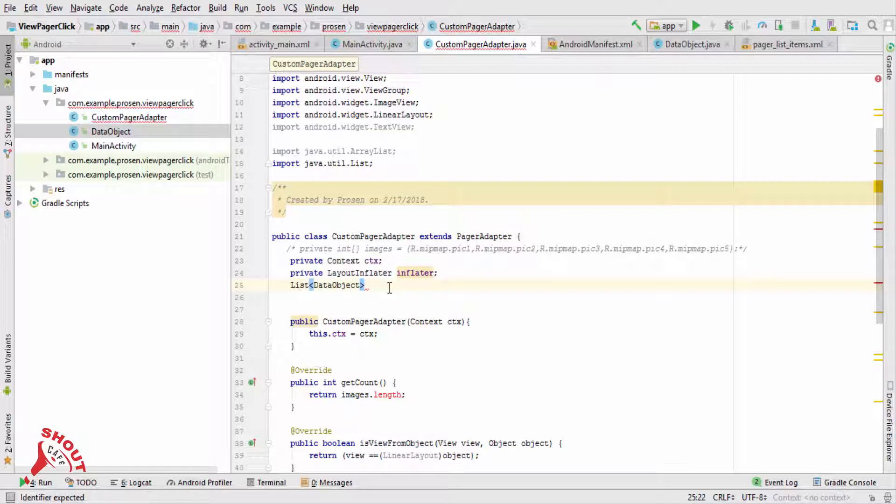
{"action": "type", "text": "imageIte"}
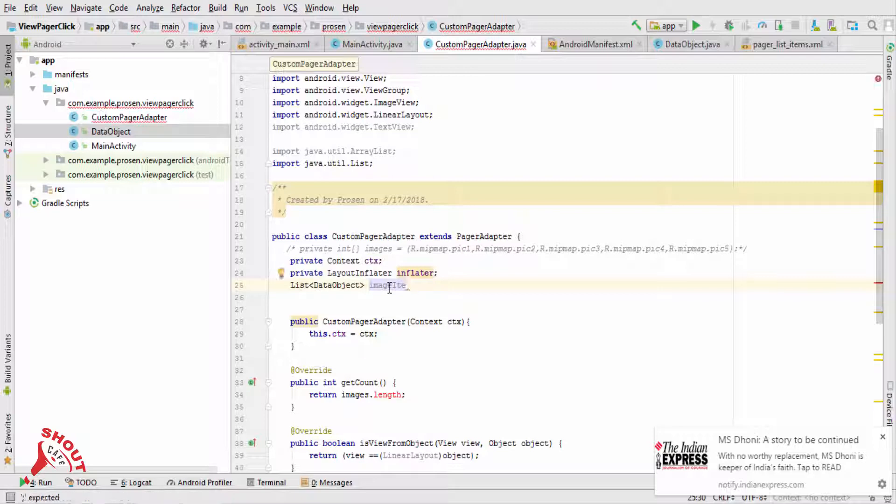
{"action": "type", "text": "ms"}
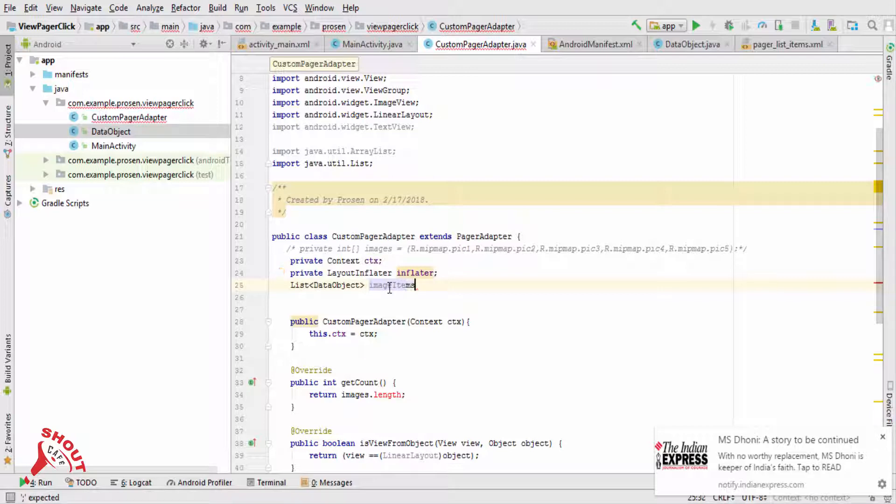
{"action": "type", "text": ";"}
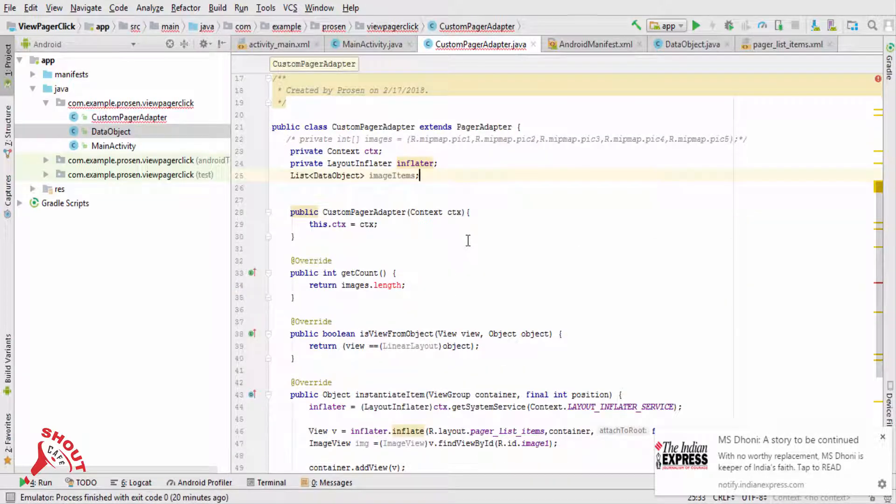
{"action": "mouse_move", "coordinate": [423, 288]}
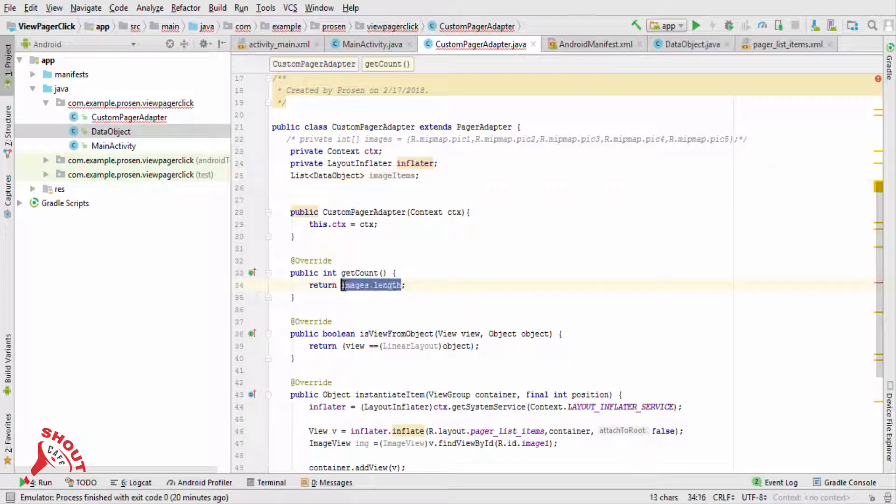
Replace images.length in getCount with a misspelled ImageItems reference
{"action": "type", "text": "Im;"}
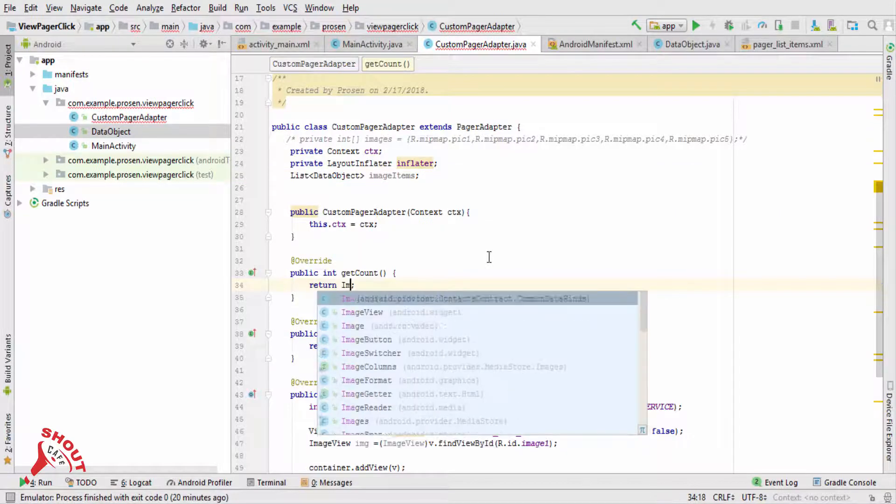
{"action": "type", "text": "a"}
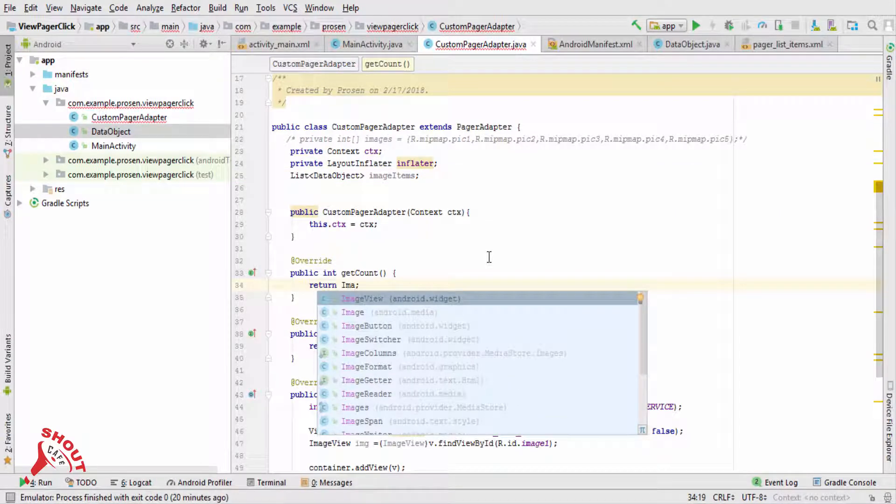
{"action": "mouse_move", "coordinate": [509, 247]}
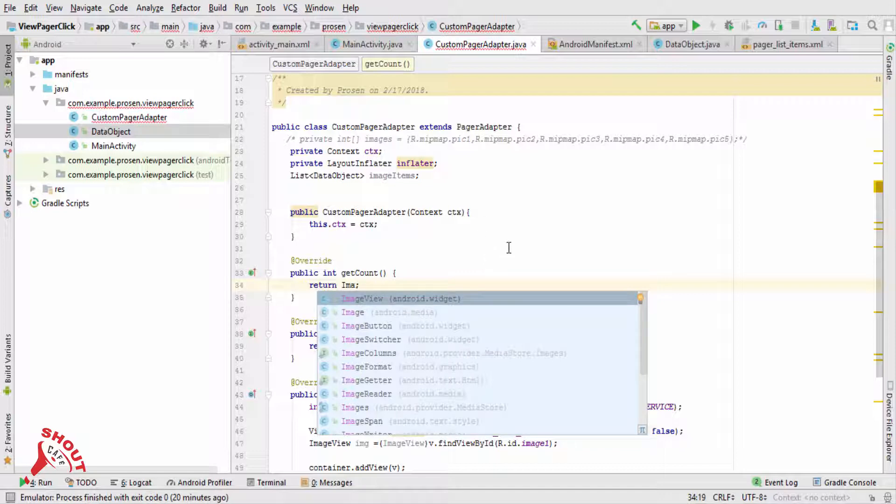
{"action": "type", "text": "ge"}
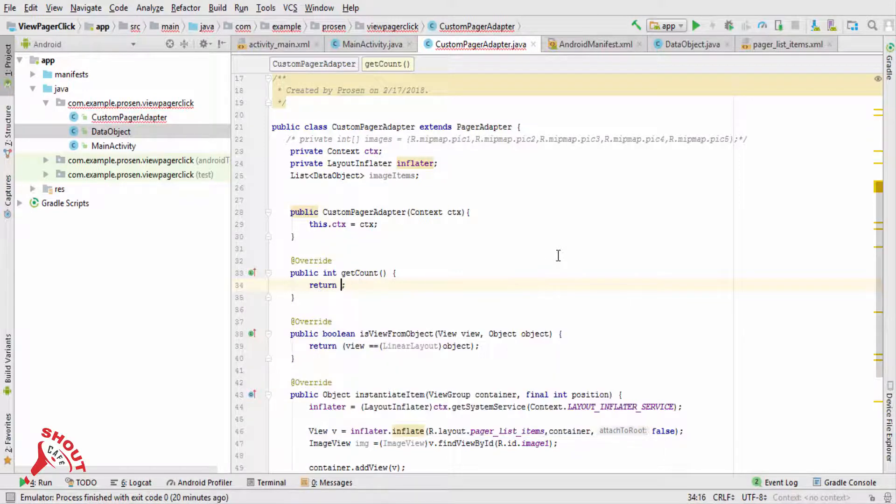
{"action": "type", "text": "Imag"}
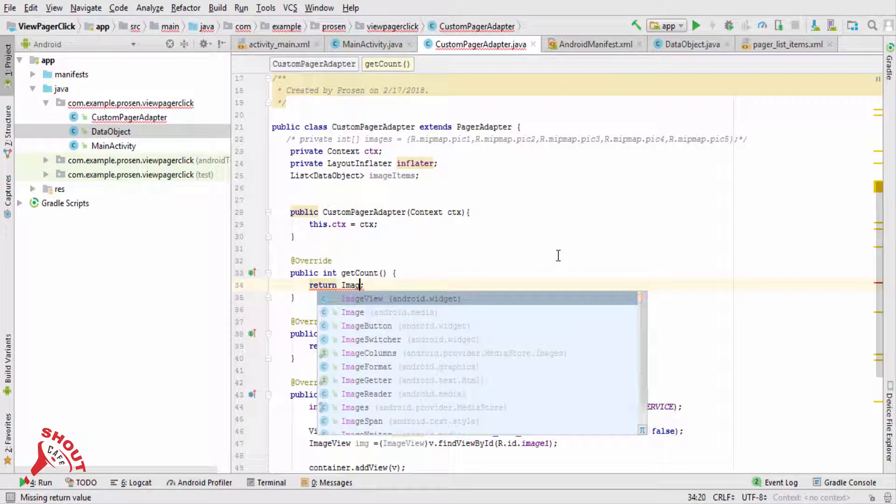
{"action": "type", "text": "es"}
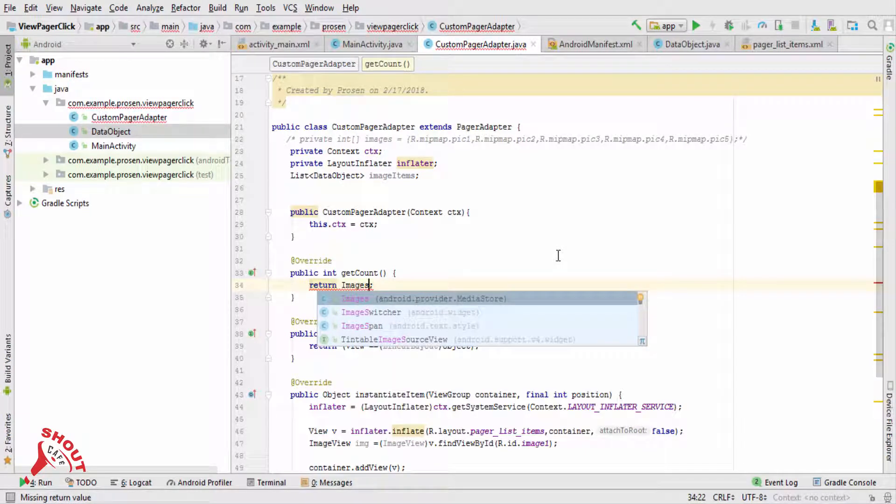
{"action": "type", "text": "I"}
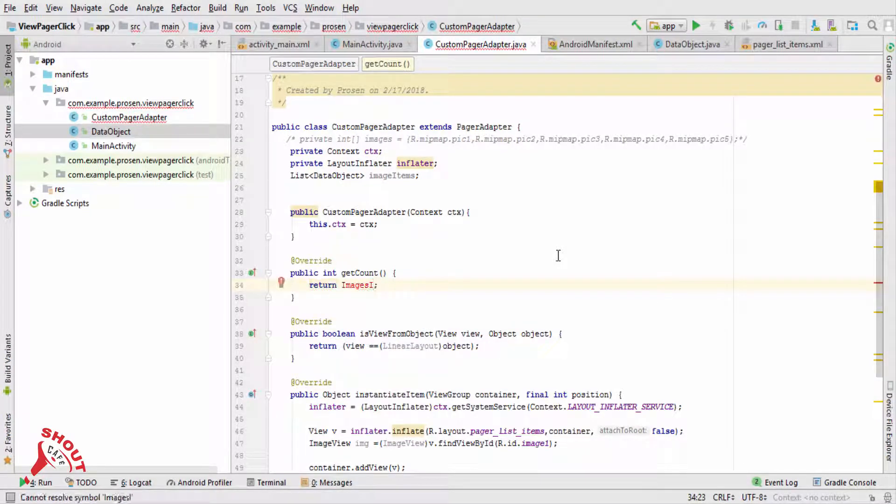
{"action": "key", "text": "Backspace"}
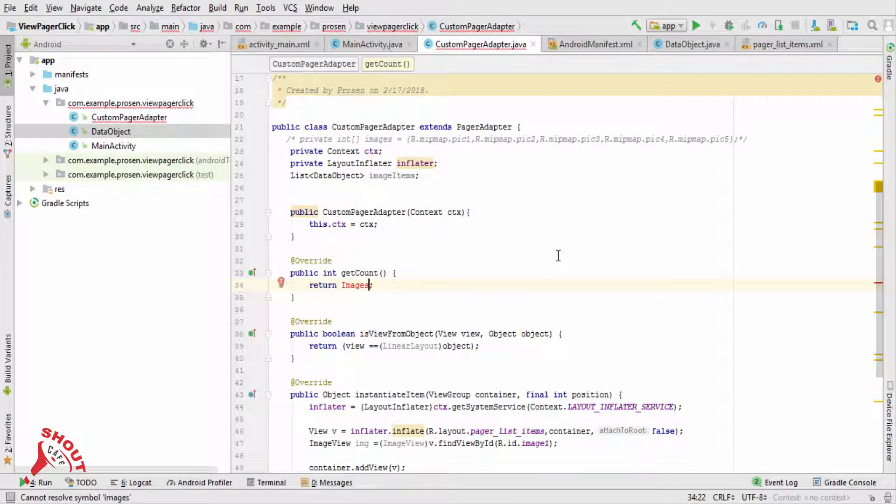
{"action": "key", "text": "Backspace"}
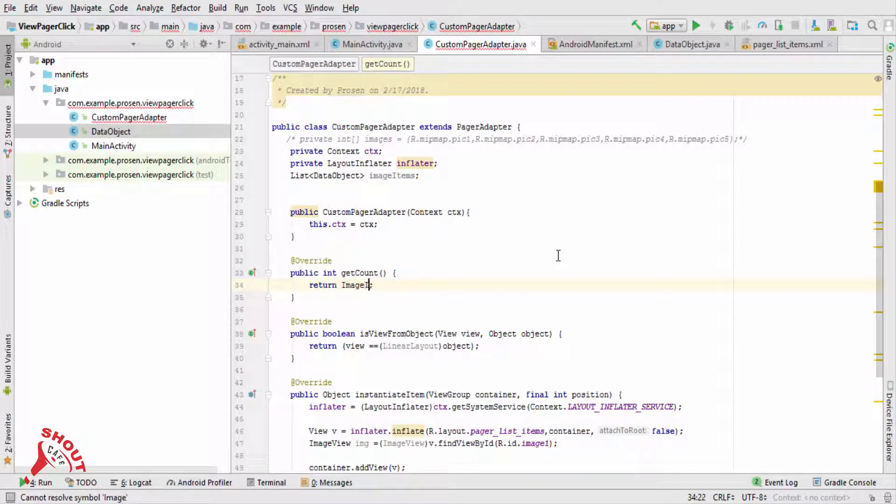
{"action": "type", "text": "Items"}
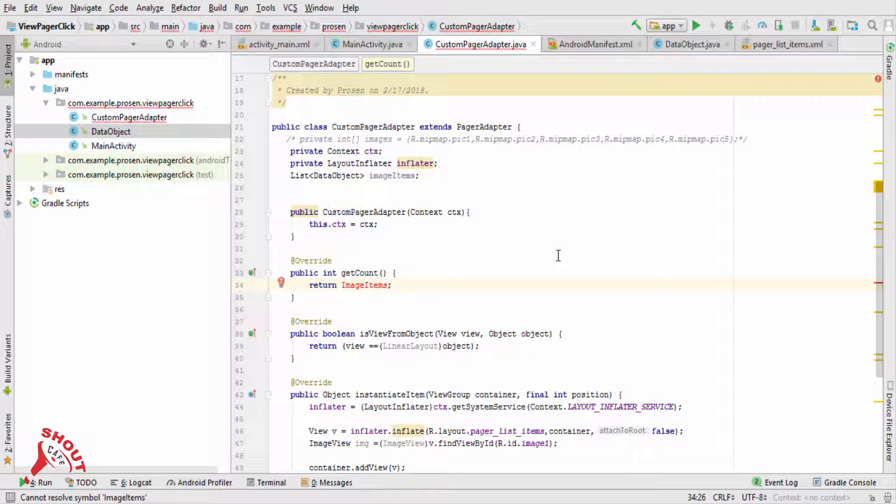
{"action": "type", "text": "."}
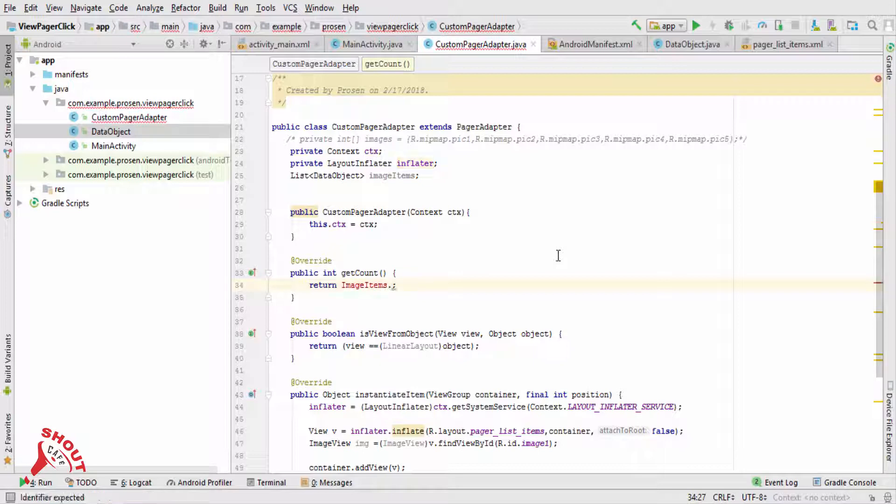
Correct the getCount return to imageItems.size() using the field name
{"action": "double_click", "coordinate": [393, 175]}
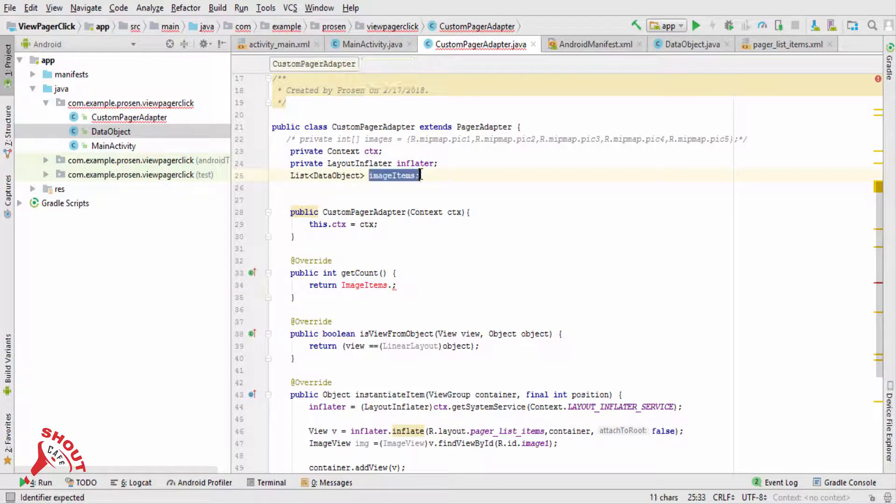
{"action": "right_click", "coordinate": [393, 175]}
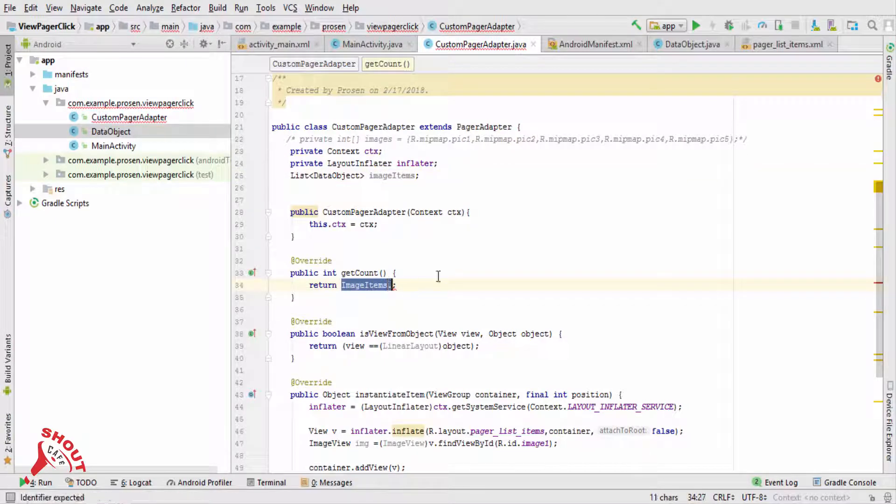
{"action": "key", "text": "Delete"}
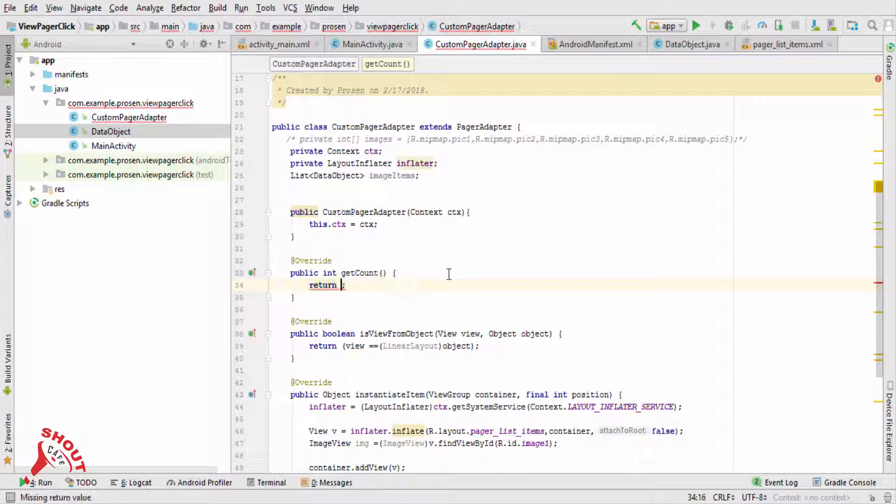
{"action": "type", "text": "imageItems"}
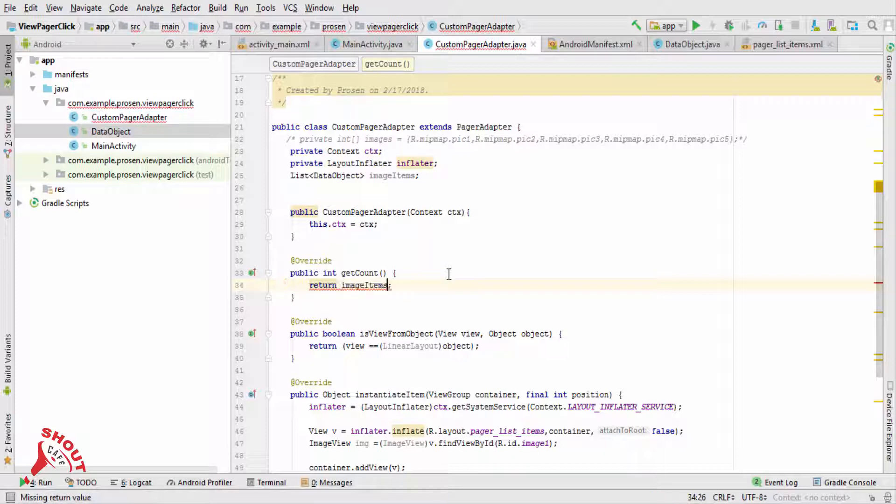
{"action": "type", "text": ".size("}
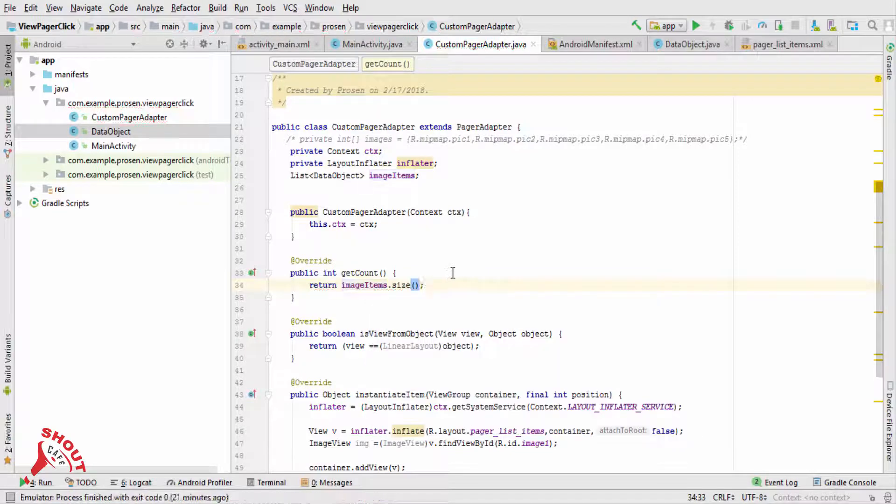
{"action": "scroll", "scroll_direction": "down", "scroll_amount": 3}
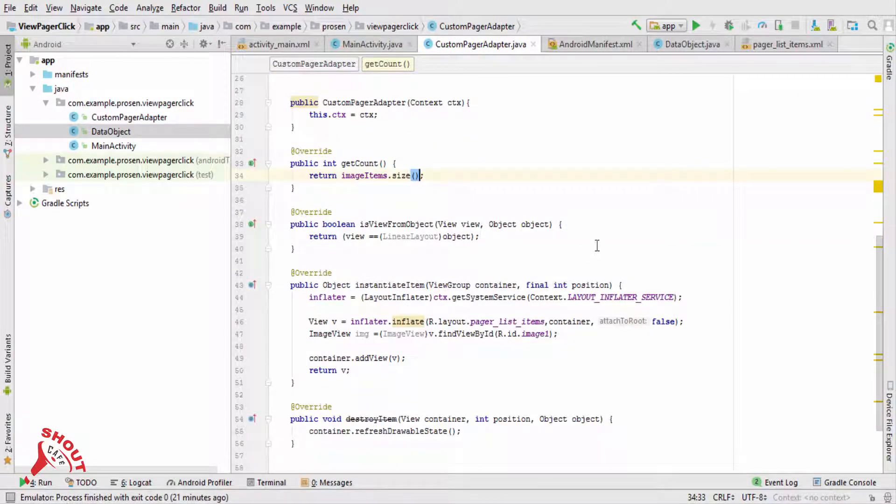
{"action": "mouse_move", "coordinate": [594, 237]}
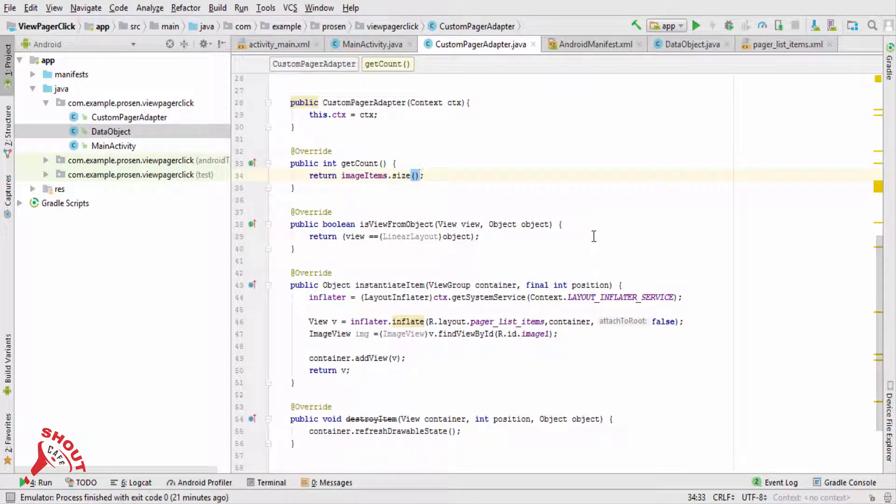
{"action": "mouse_move", "coordinate": [571, 233]}
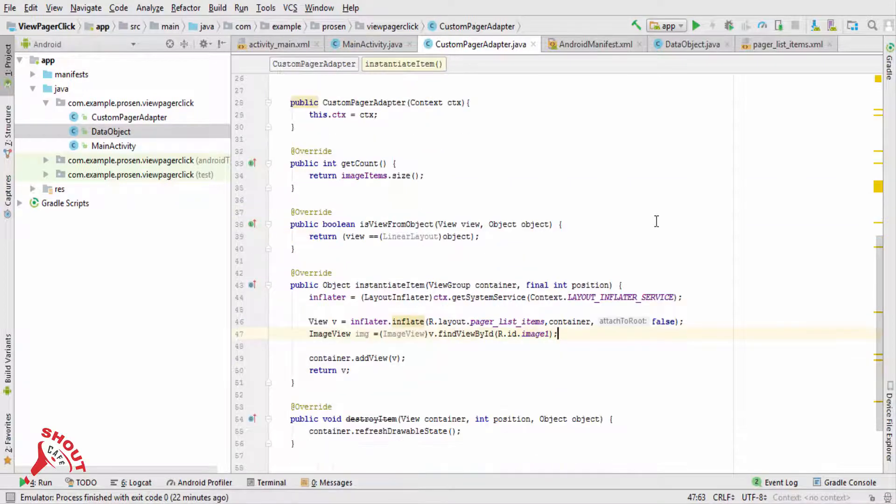
In instantiateItem, add img.setImageResource(imageItems.get(position).getImage()) after the ImageView lookup
{"action": "key", "text": "enter"}
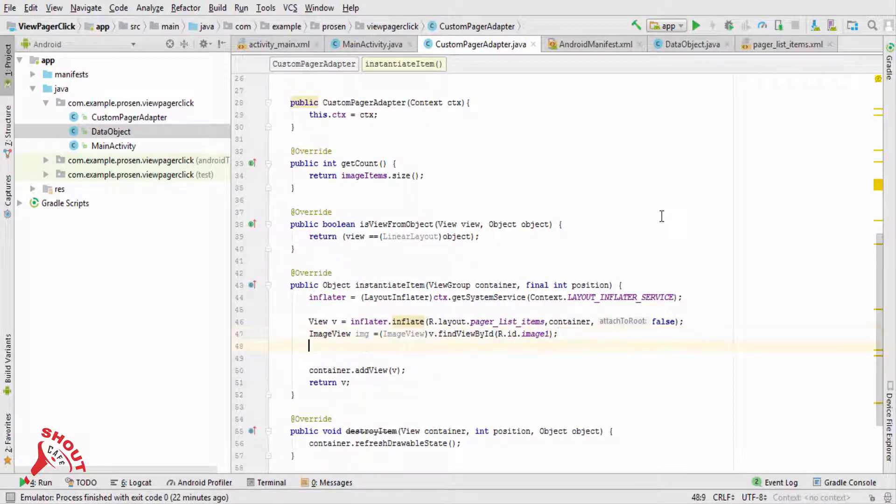
{"action": "type", "text": "im"}
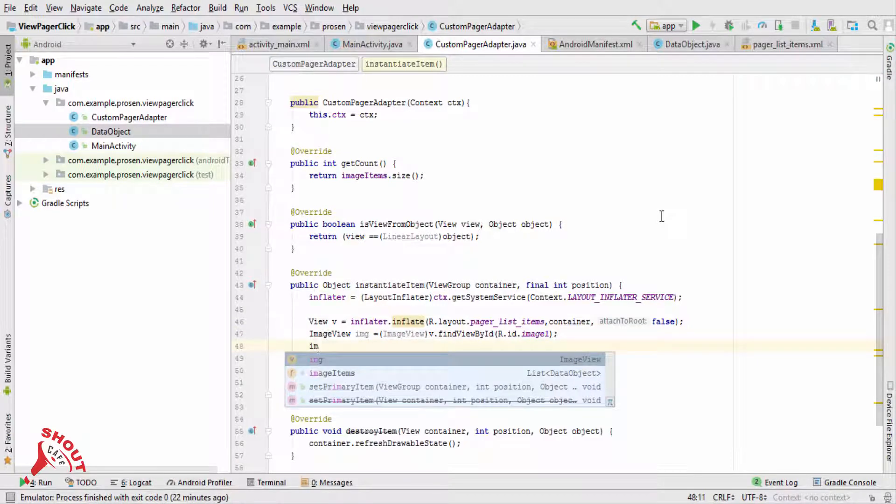
{"action": "type", "text": "g.s"}
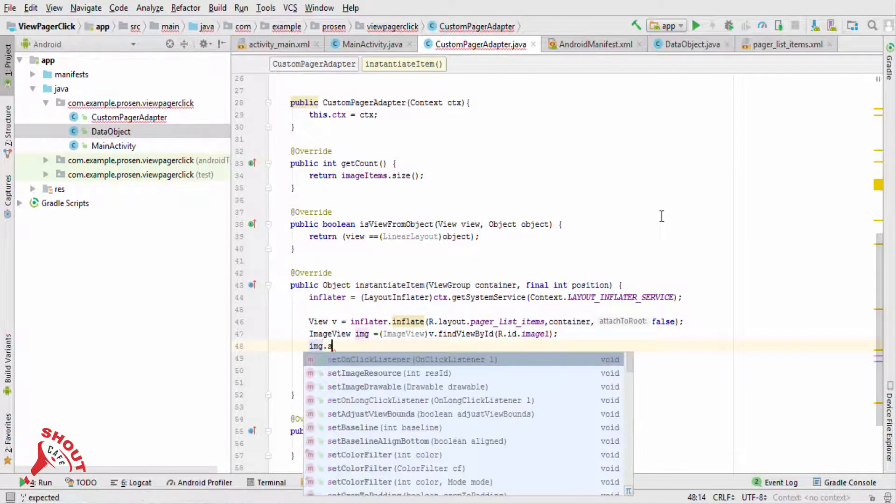
{"action": "type", "text": "et"}
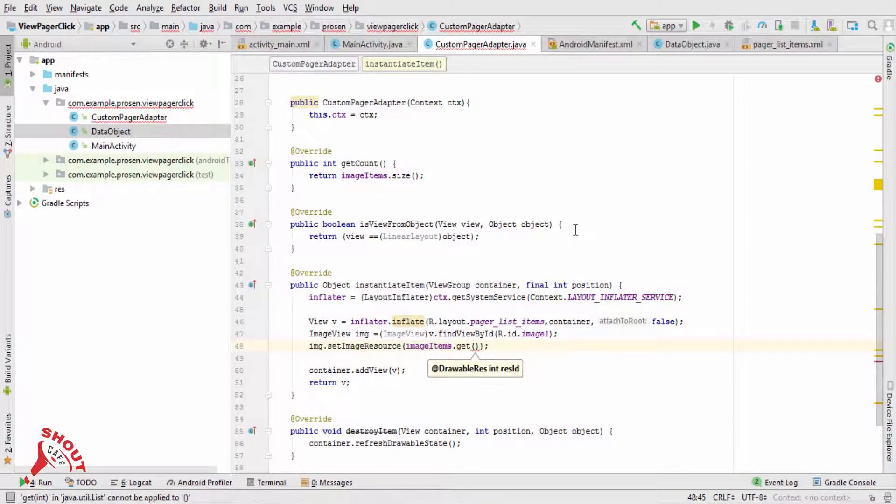
{"action": "type", "text": "position"}
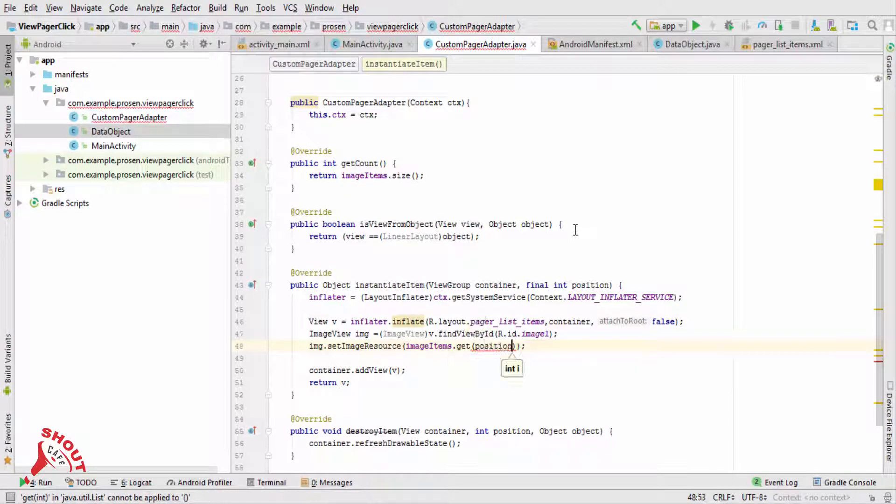
{"action": "type", "text": "."}
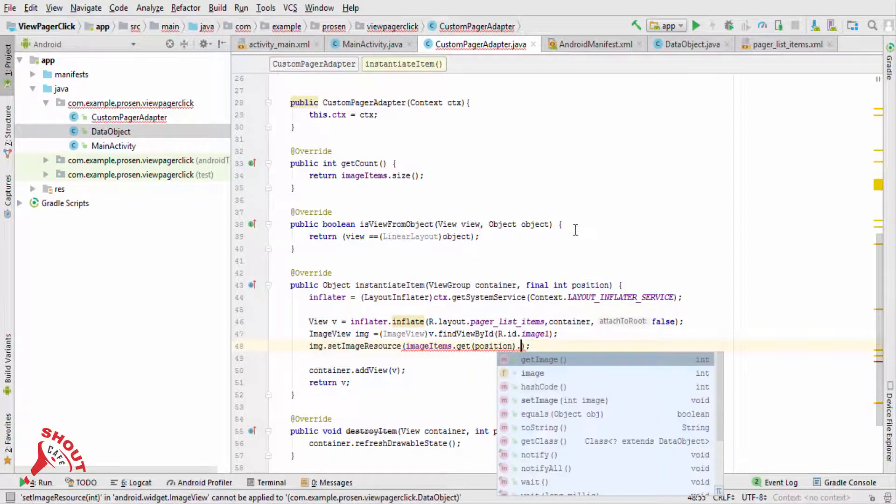
{"action": "type", "text": "getImage("}
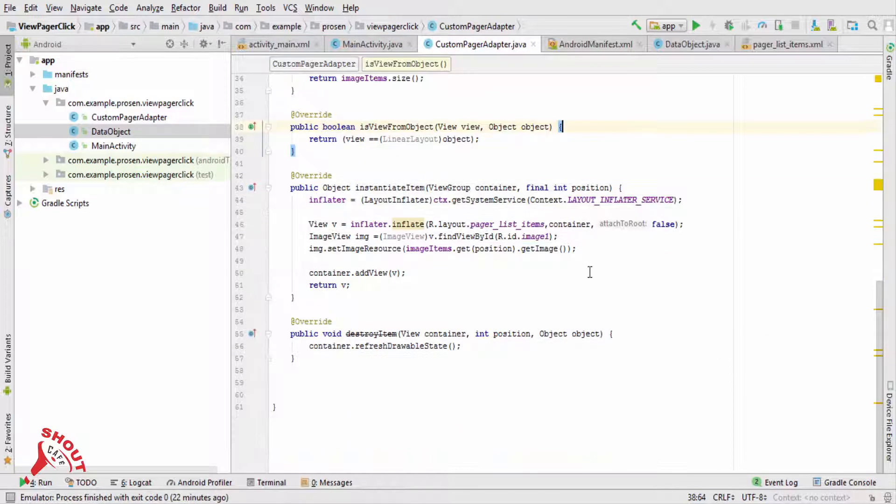
{"action": "scroll", "scroll_direction": "up", "scroll_amount": 3}
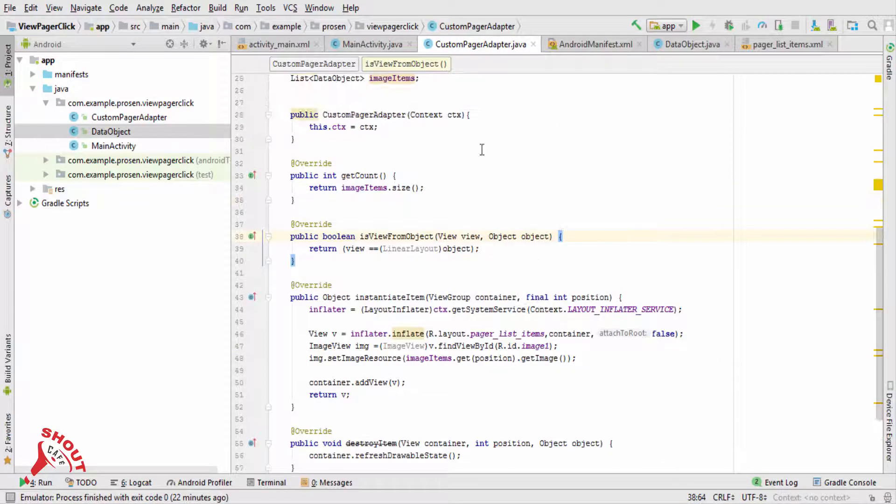
In MainActivity, change the adapter creation to new CustomPagerAdapter(this, listItem)
{"action": "left_click", "coordinate": [368, 44]}
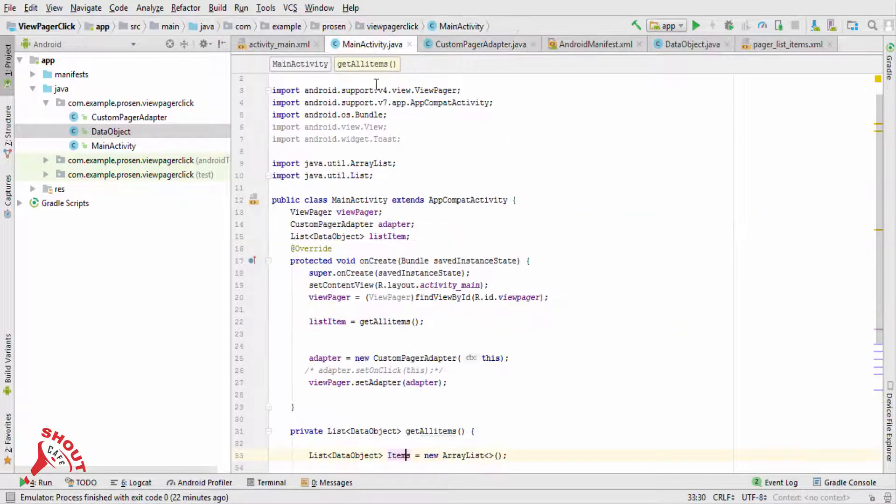
{"action": "scroll", "scroll_direction": "down", "scroll_amount": 3}
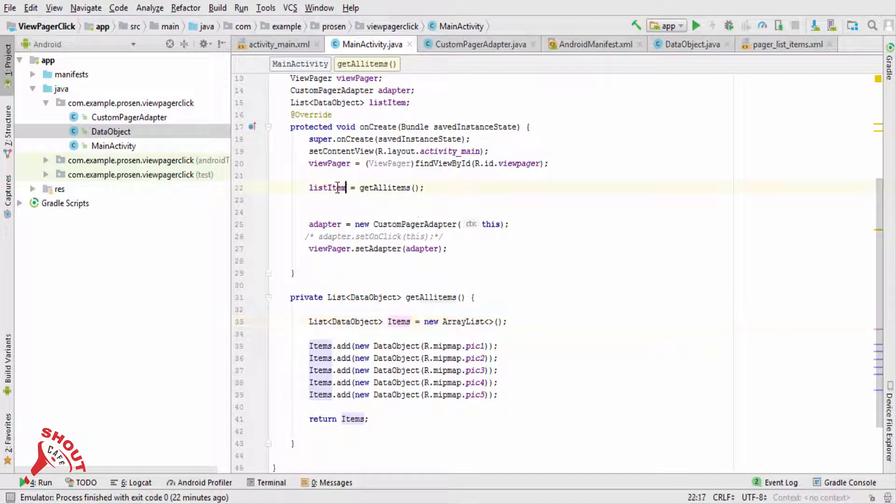
{"action": "right_click", "coordinate": [337, 188]}
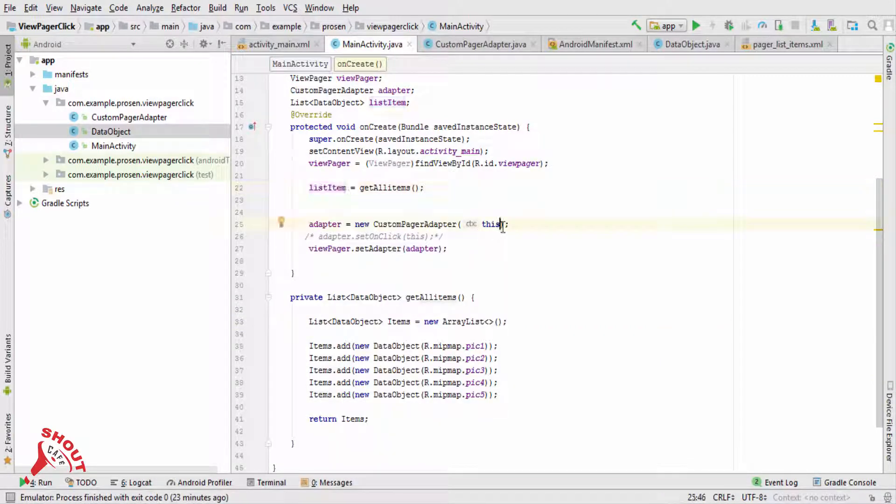
{"action": "type", "text": ","}
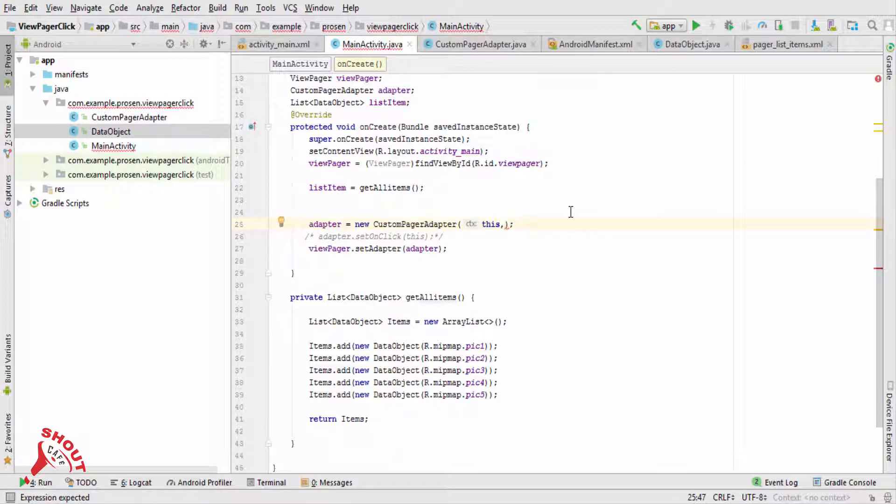
{"action": "type", "text": "listItem"}
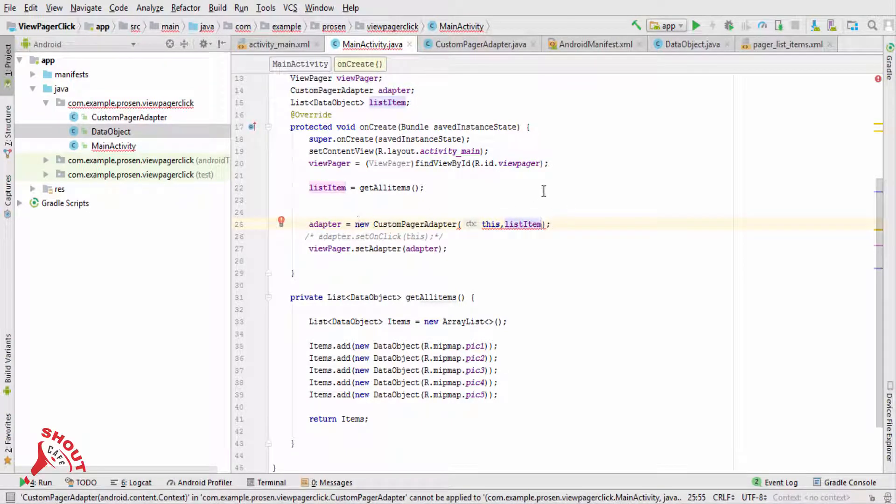
{"action": "left_click", "coordinate": [480, 44]}
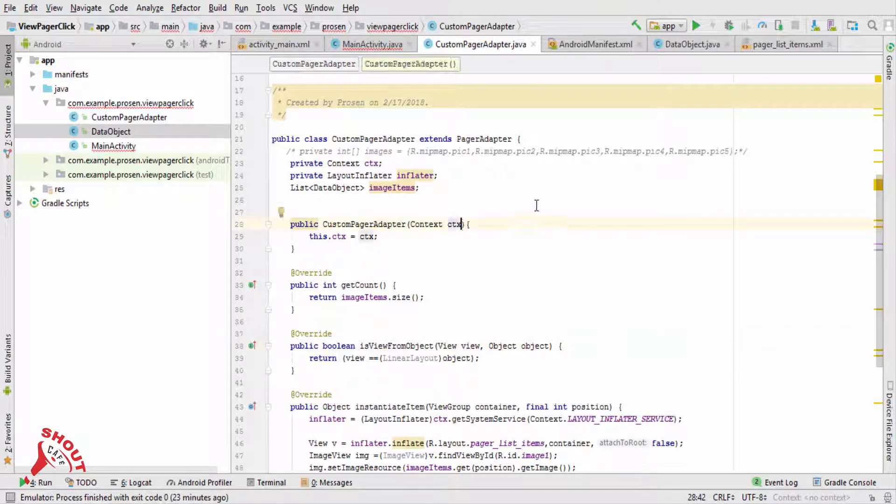
Add a List<DataObject> imageItems constructor parameter and assign this.imageItems = imageItems
{"action": "type", "text": ","}
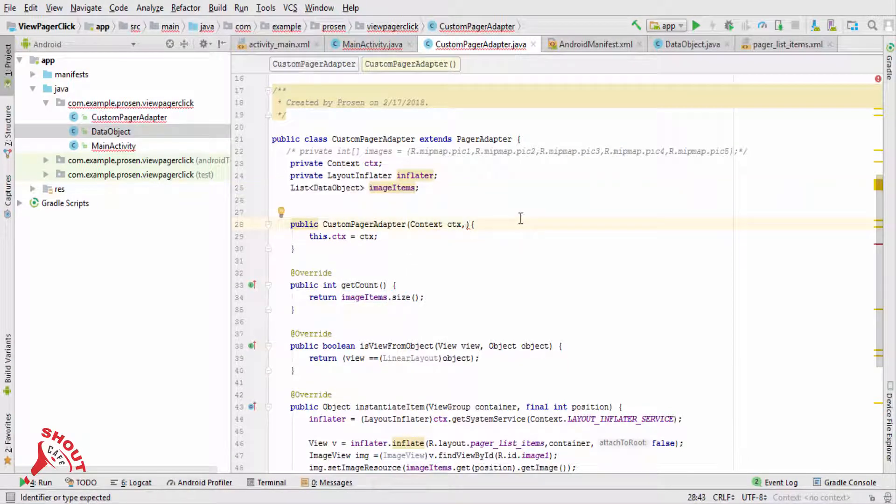
{"action": "type", "text": "List<DataObject> imageItems"}
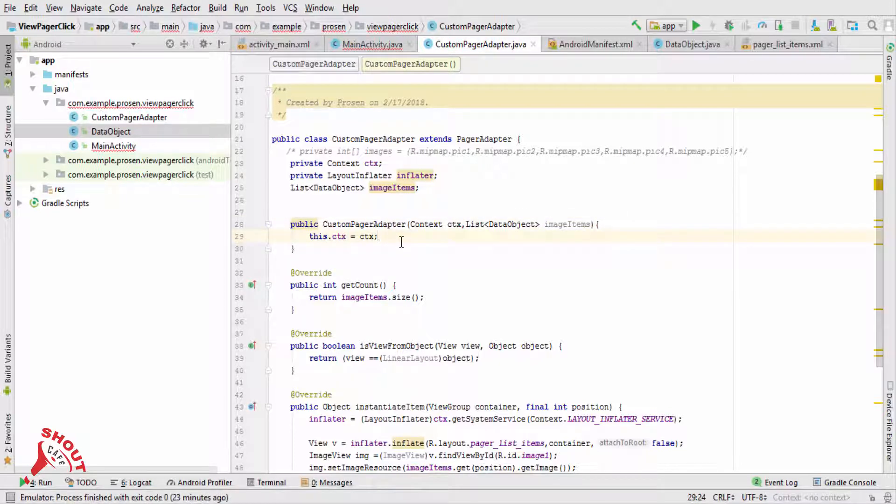
{"action": "type", "text": "this"}
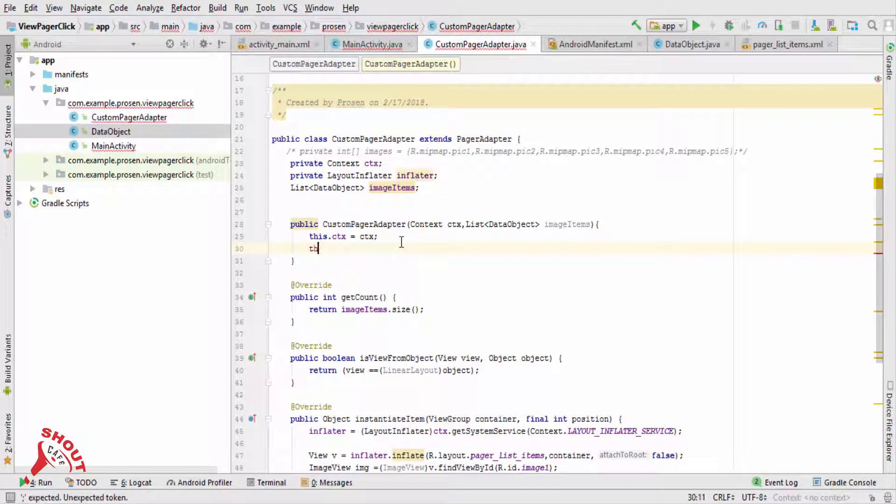
{"action": "key", "text": "Backspace"}
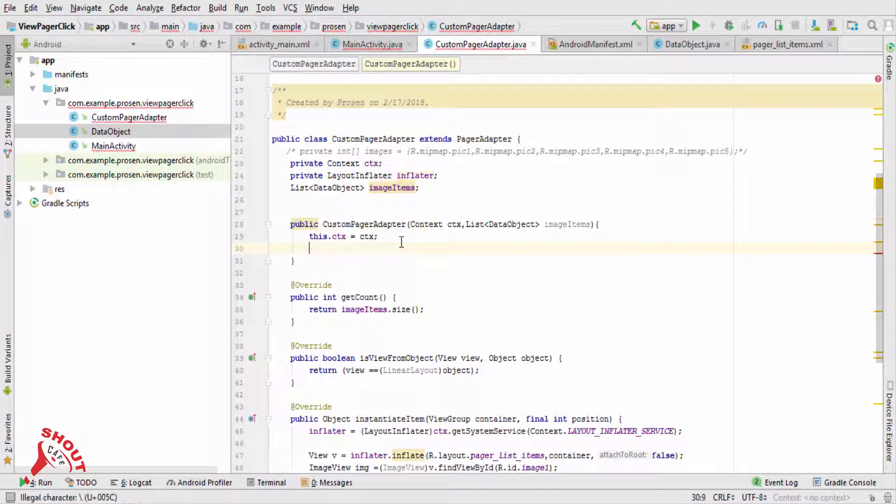
{"action": "type", "text": "this"}
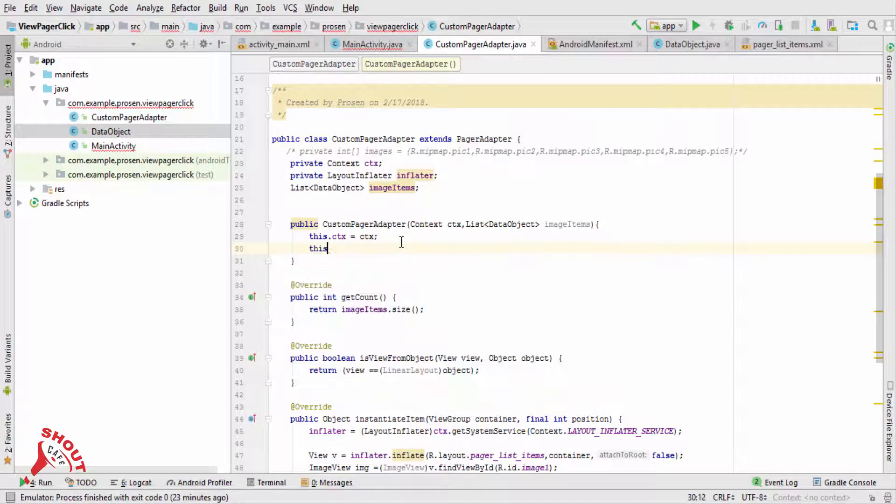
{"action": "type", "text": "."}
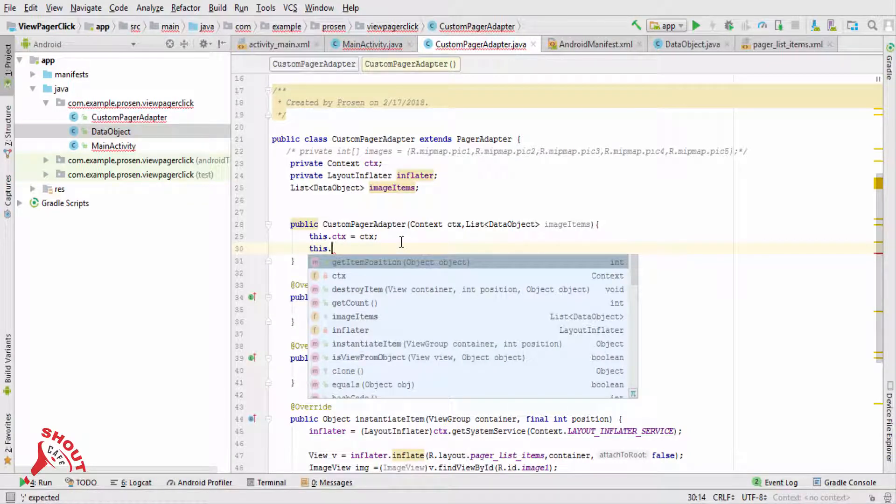
{"action": "mouse_move", "coordinate": [370, 319]}
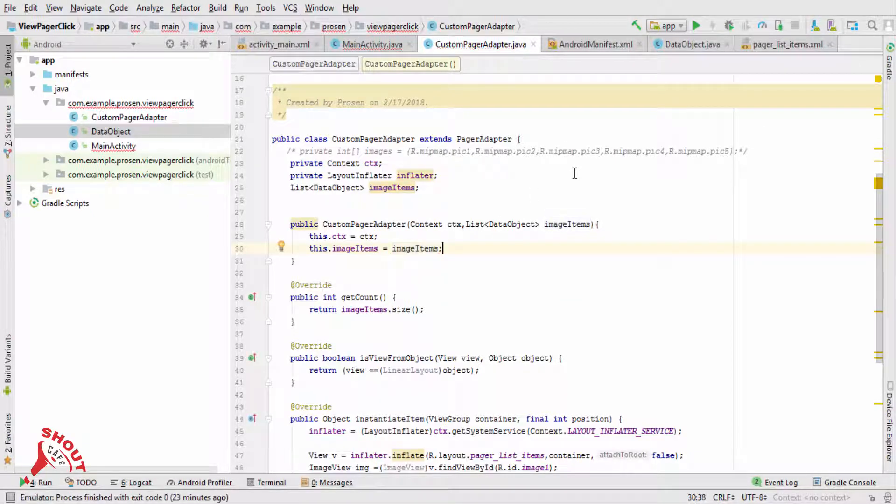
{"action": "left_click", "coordinate": [371, 44]}
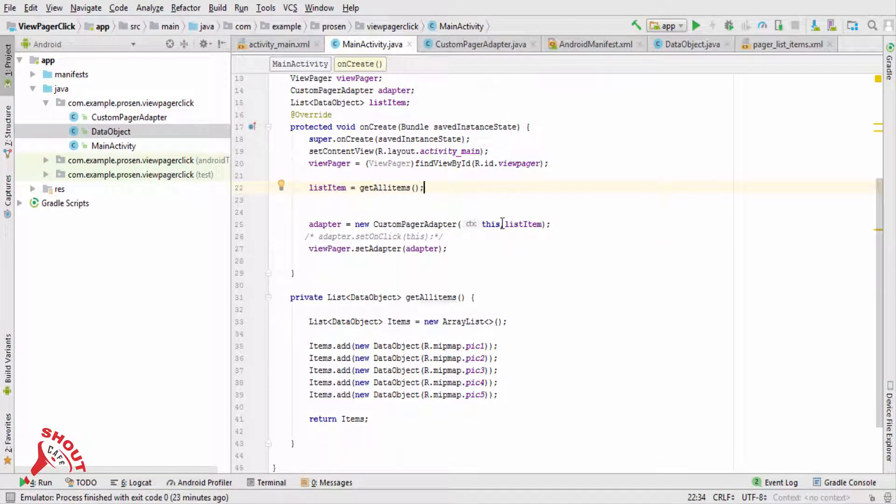
Run the ViewPagerClick app on the 5.4 FWVGA API 22 virtual device, then return to MainActivity.java
{"action": "left_click", "coordinate": [479, 44]}
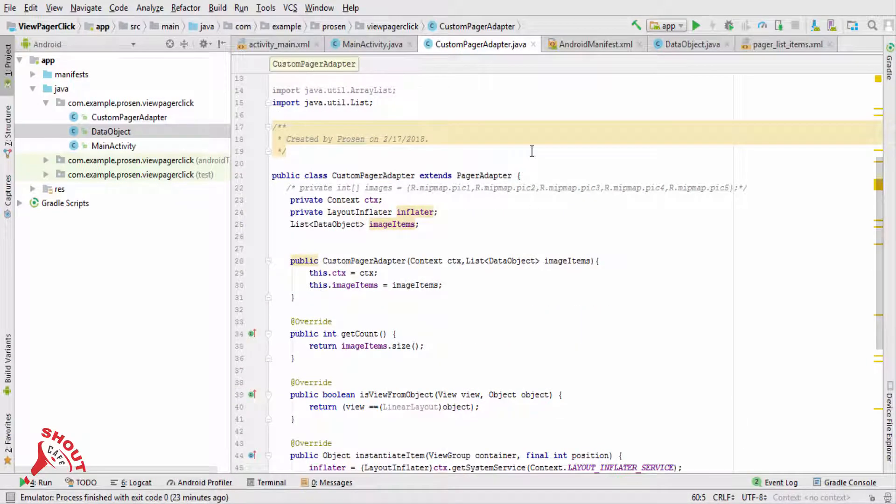
{"action": "left_click", "coordinate": [696, 26]}
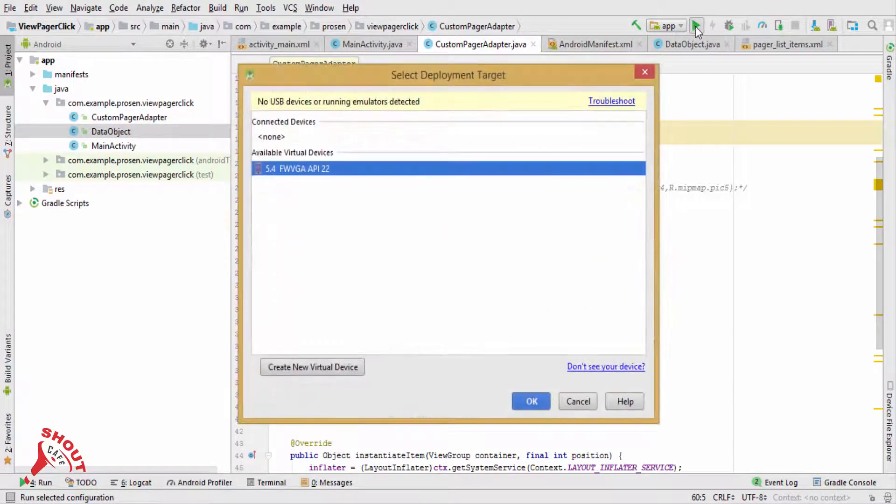
{"action": "left_click", "coordinate": [530, 401]}
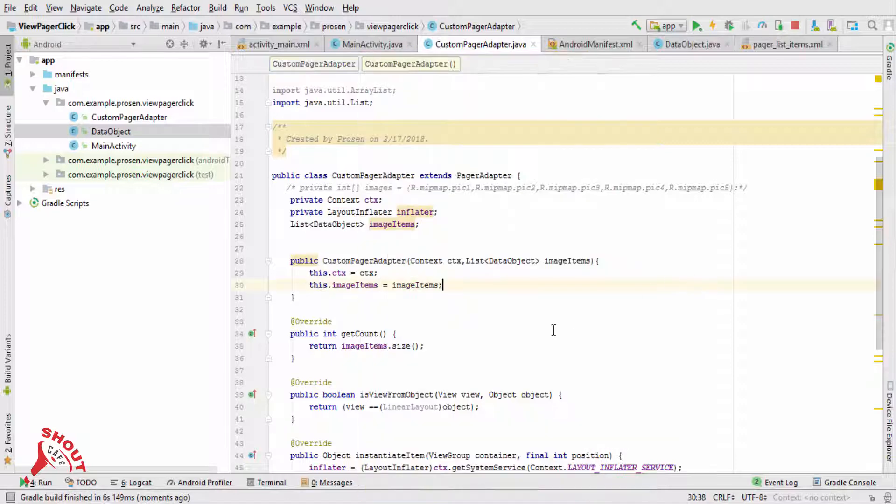
{"action": "scroll", "scroll_direction": "down", "scroll_amount": 3}
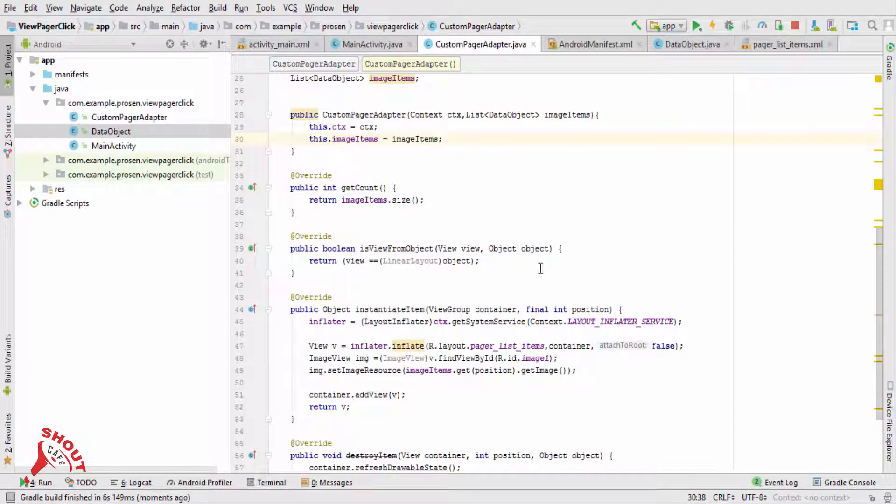
{"action": "left_click", "coordinate": [370, 44]}
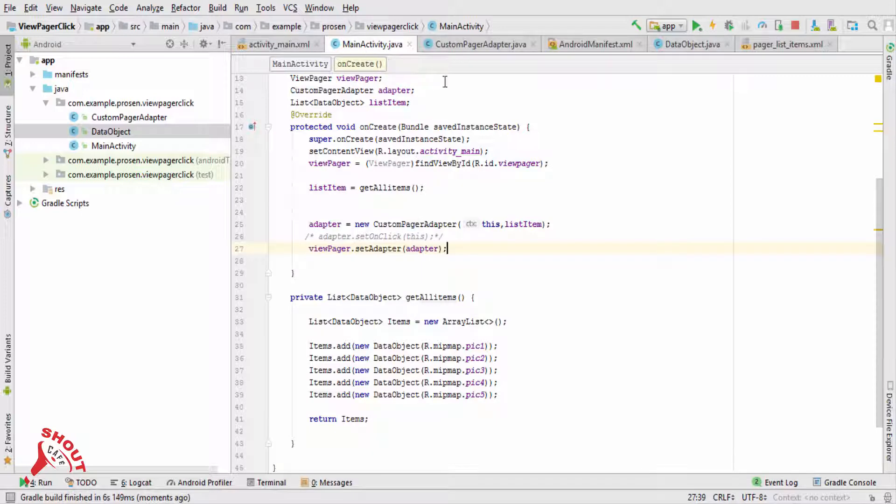
Show activity_main.xml in the Design preview with its viewpager
{"action": "left_click", "coordinate": [278, 44]}
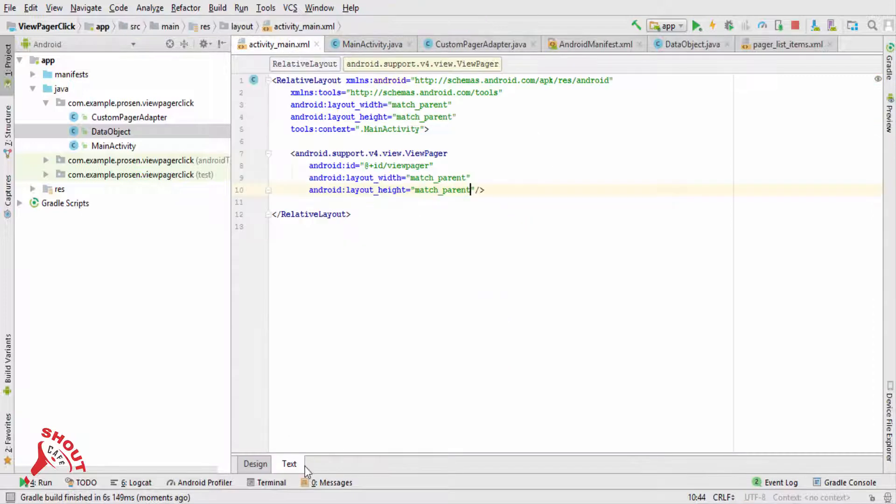
{"action": "left_click", "coordinate": [255, 463]}
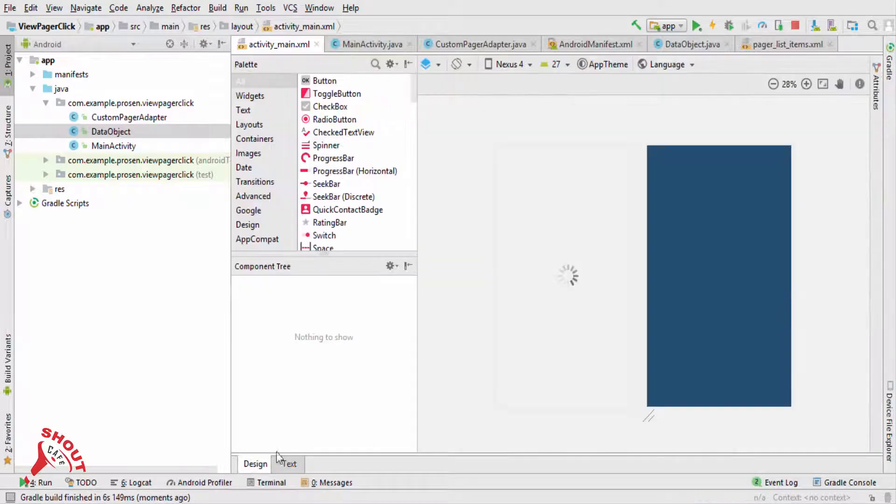
{"action": "mouse_move", "coordinate": [546, 247]}
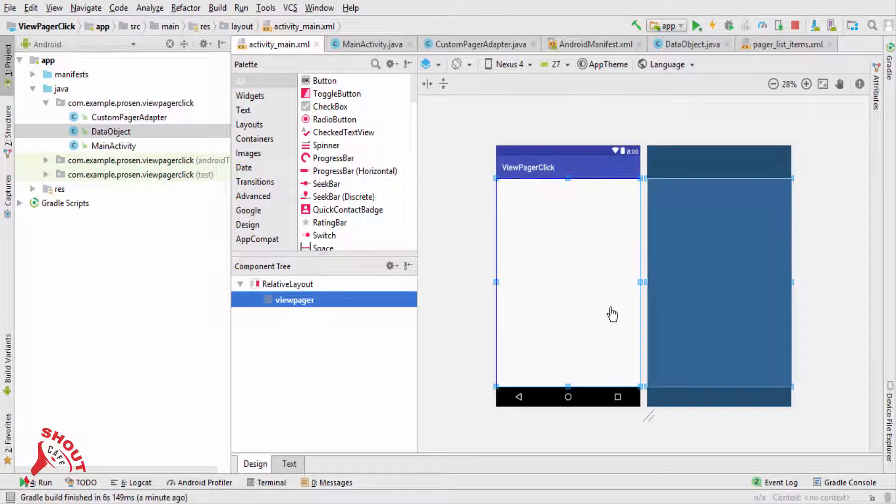
{"action": "mouse_move", "coordinate": [552, 262]}
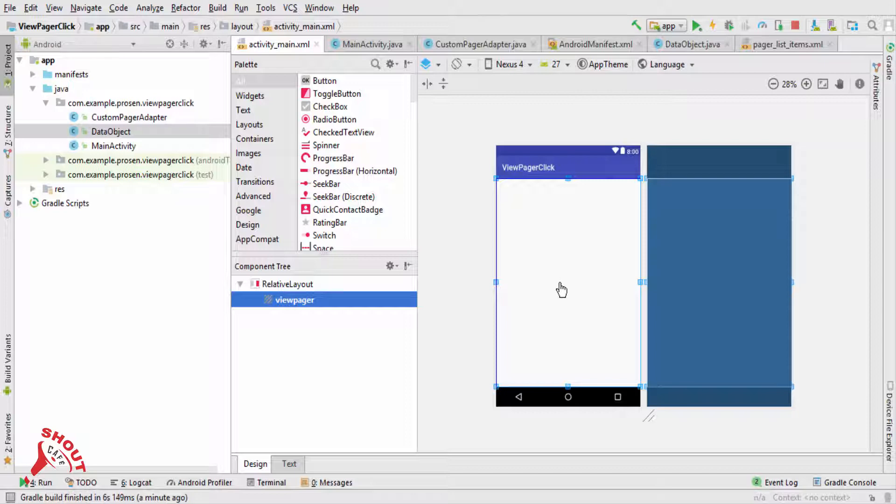
{"action": "mouse_move", "coordinate": [319, 448]}
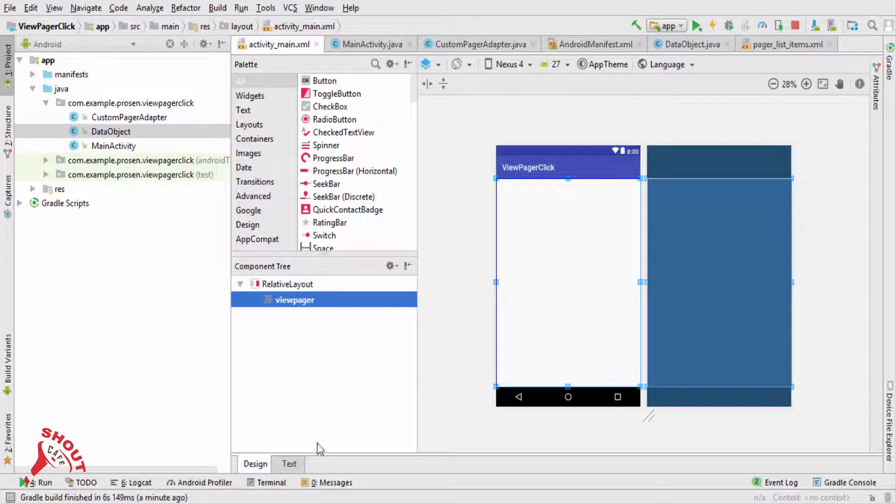
{"action": "left_click", "coordinate": [288, 463]}
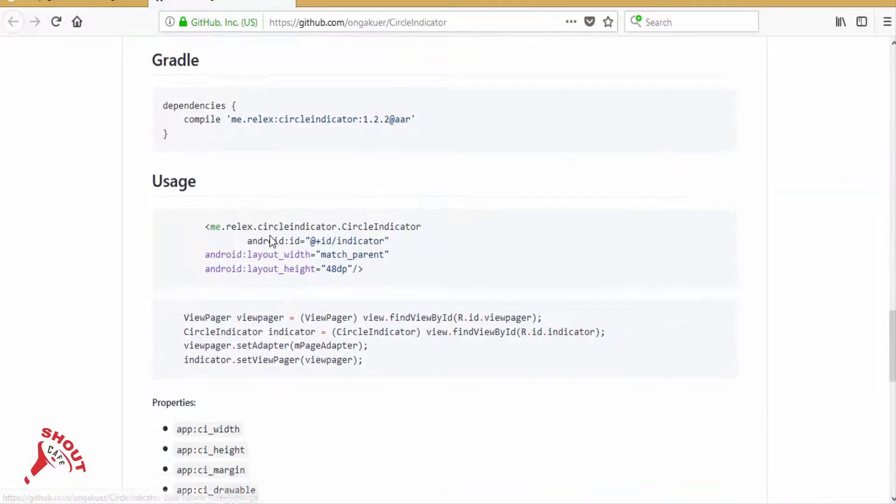
Copy the compile 'me.relex:circleindicator:1.2.2@aar' line from the GitHub README
{"action": "scroll", "scroll_direction": "down", "scroll_amount": 3}
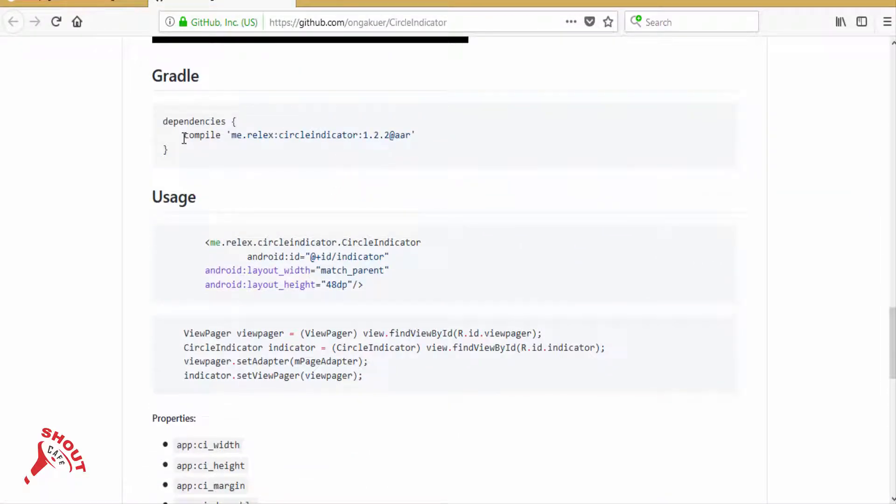
{"action": "left_click_drag", "start_coordinate": [184, 135], "coordinate": [416, 135]}
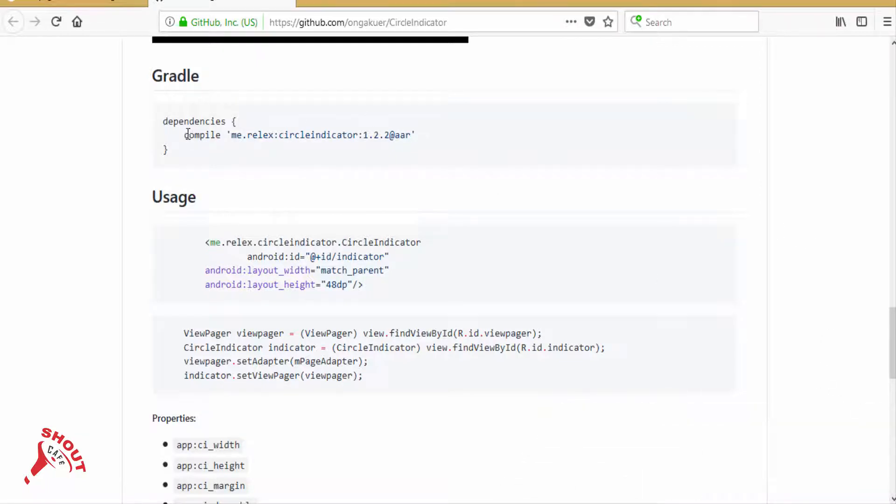
{"action": "right_click", "coordinate": [300, 135]}
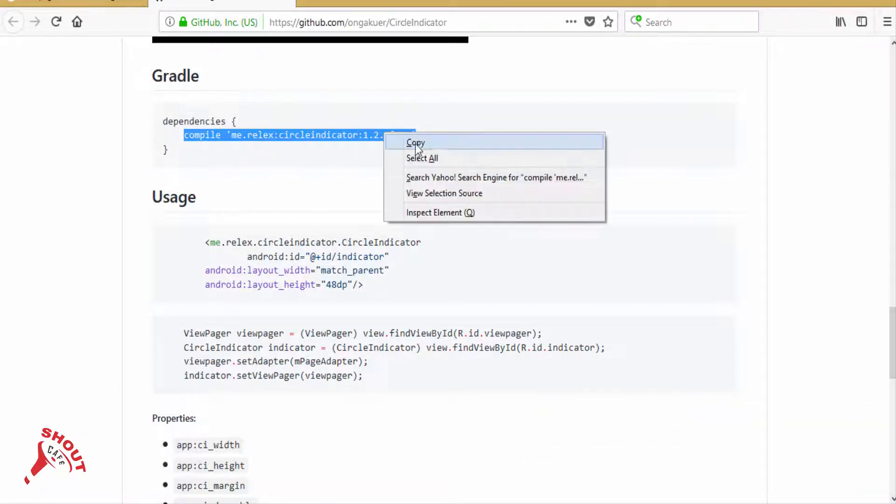
{"action": "left_click", "coordinate": [415, 142]}
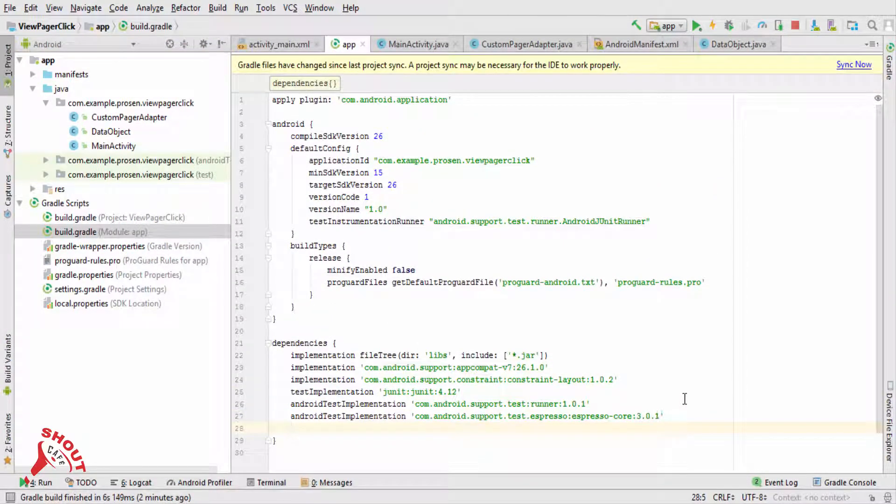
Add compile 'me.relex:circleindicator:1.2.2@aar' to the app build.gradle and sync the project
{"action": "type", "text": "compile 'me.relex:circleindicator:1.2.2@aar'"}
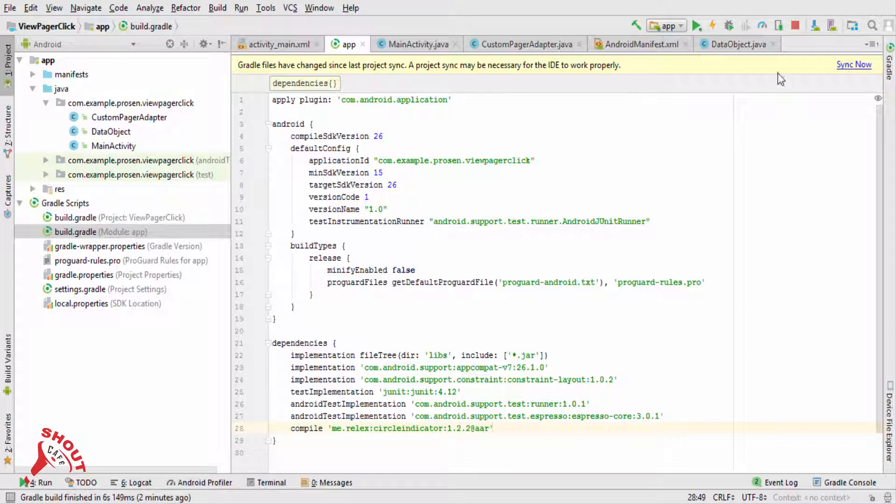
{"action": "left_click", "coordinate": [854, 65]}
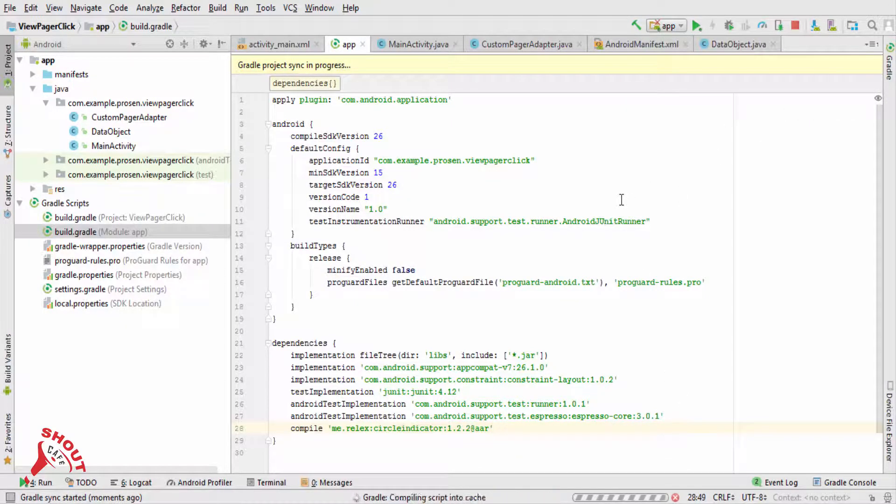
{"action": "left_click", "coordinate": [279, 43]}
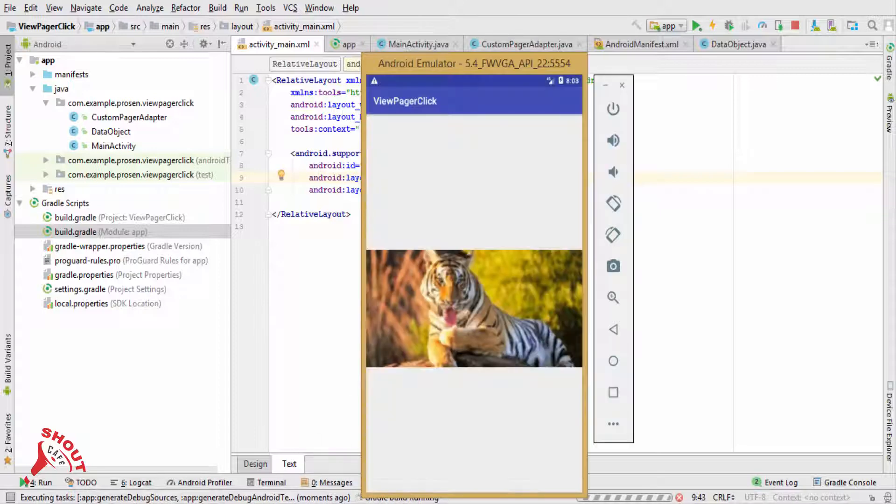
Change the ViewPager's layout_width and layout_height to wrap_content and check the preview
{"action": "left_click", "coordinate": [622, 84]}
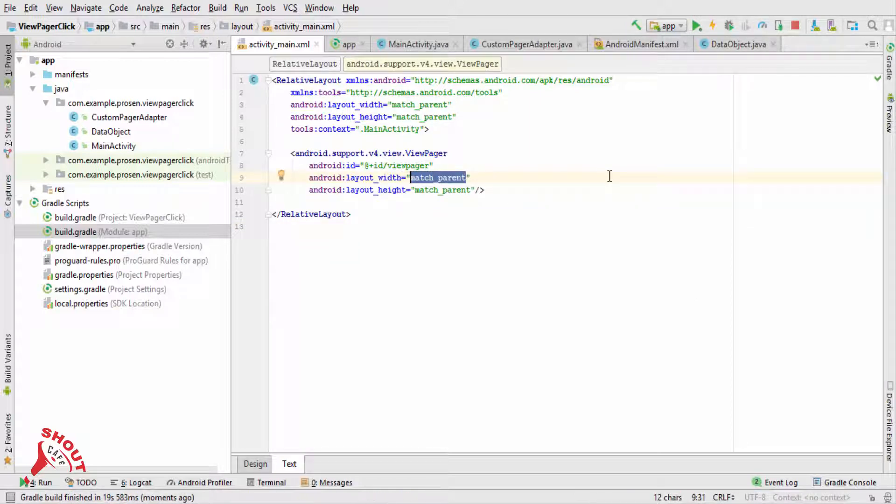
{"action": "type", "text": "wrap_con"}
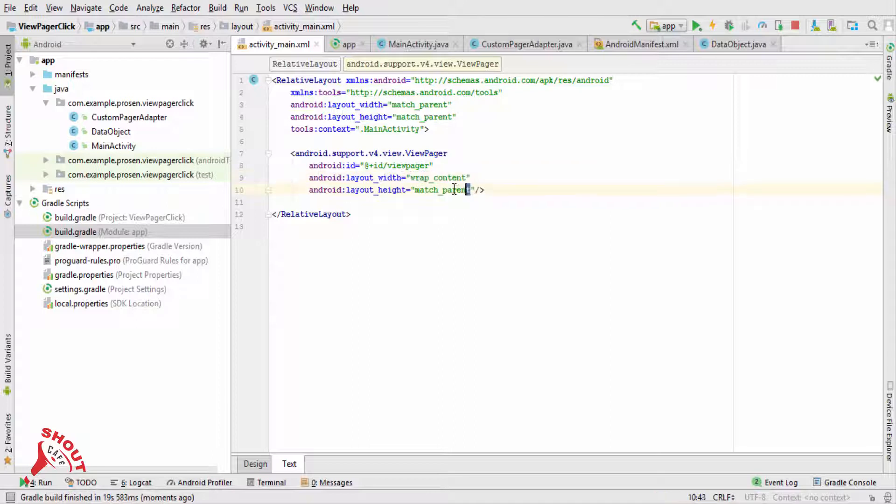
{"action": "double_click", "coordinate": [441, 190]}
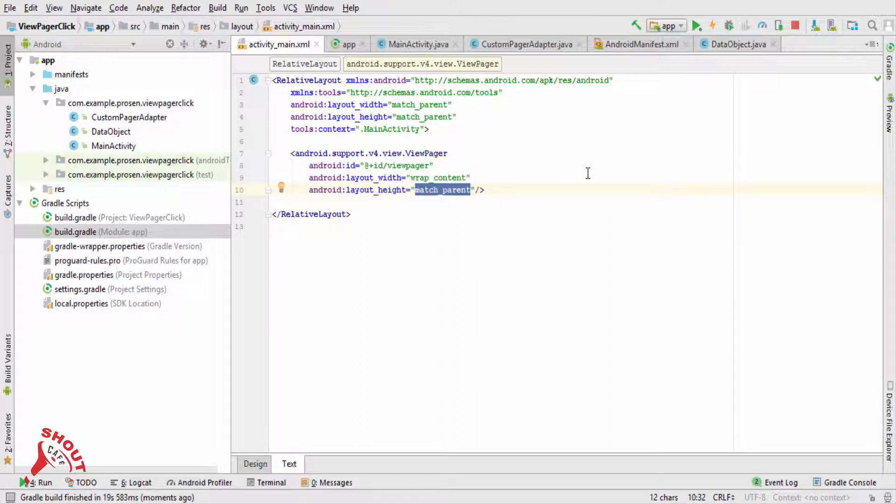
{"action": "type", "text": "wrap_content"}
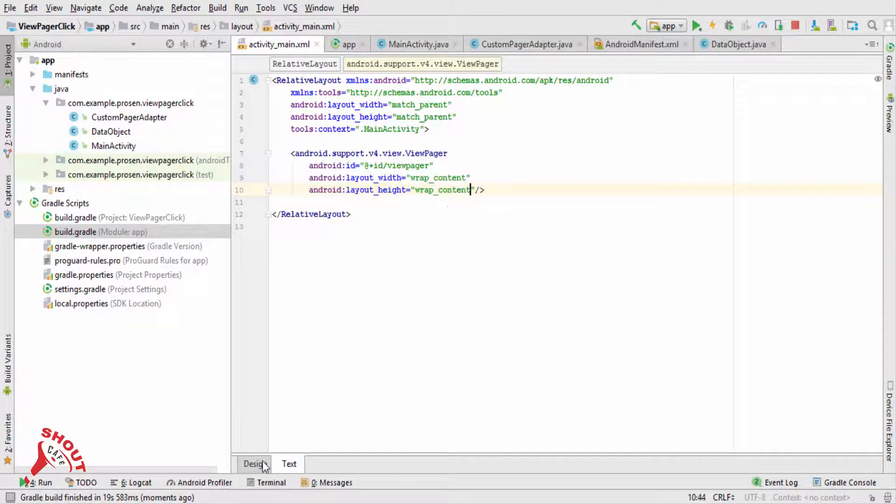
{"action": "left_click", "coordinate": [255, 463]}
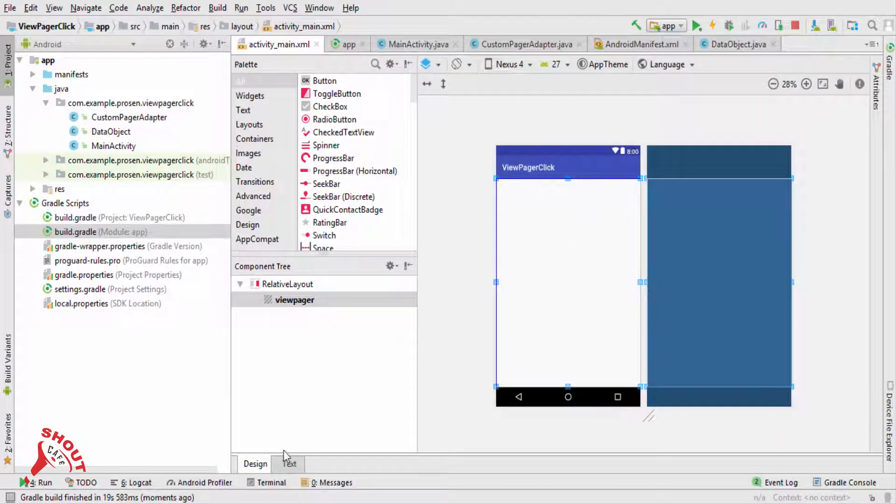
{"action": "left_click", "coordinate": [289, 464]}
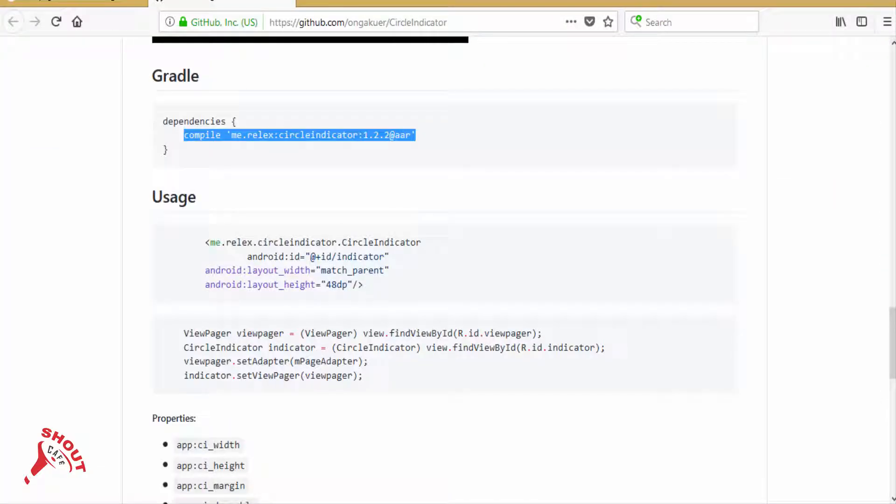
Select and copy the CircleIndicator usage XML block from the README
{"action": "left_click_drag", "start_coordinate": [206, 242], "coordinate": [344, 270]}
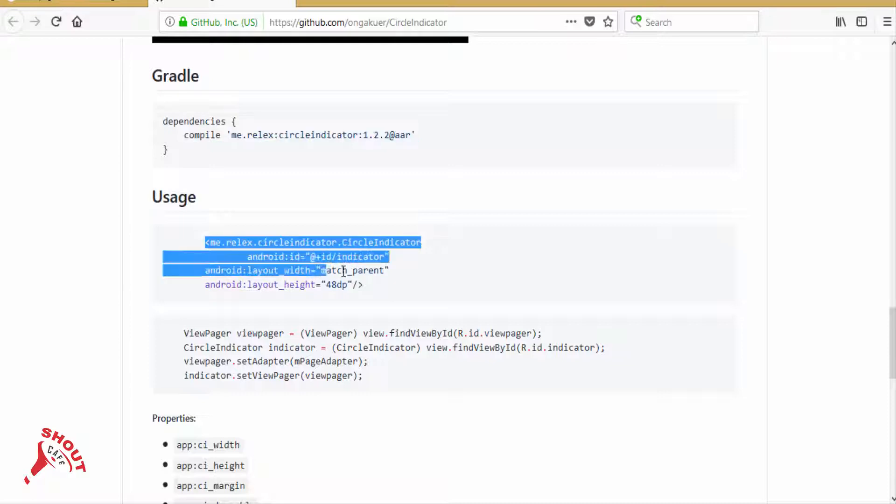
{"action": "right_click", "coordinate": [366, 292]}
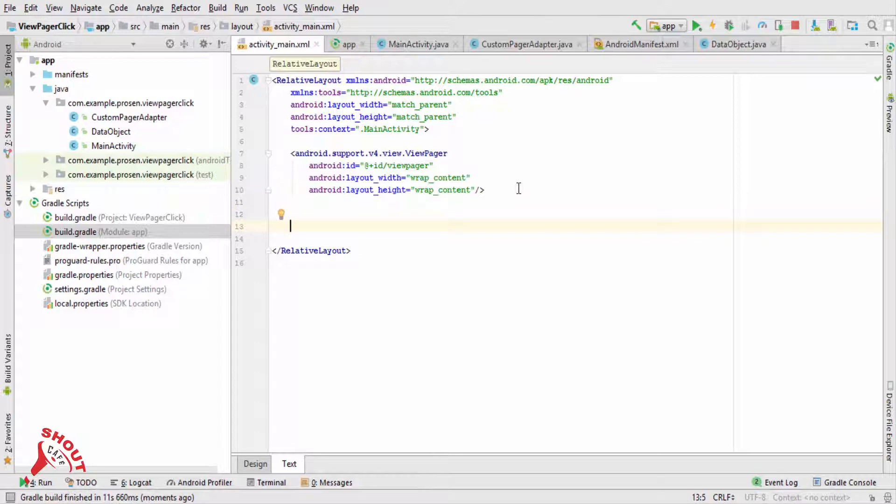
Insert the me.relex.circleindicator.CircleIndicator tag into activity_main.xml and preview it
{"action": "type", "text": "<me.relex.circleindicator.CircleIndicator"}
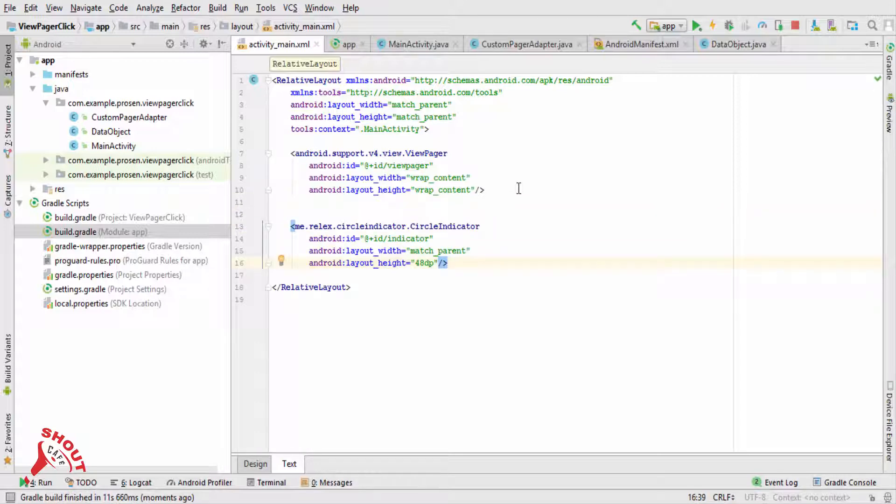
{"action": "left_click", "coordinate": [255, 463]}
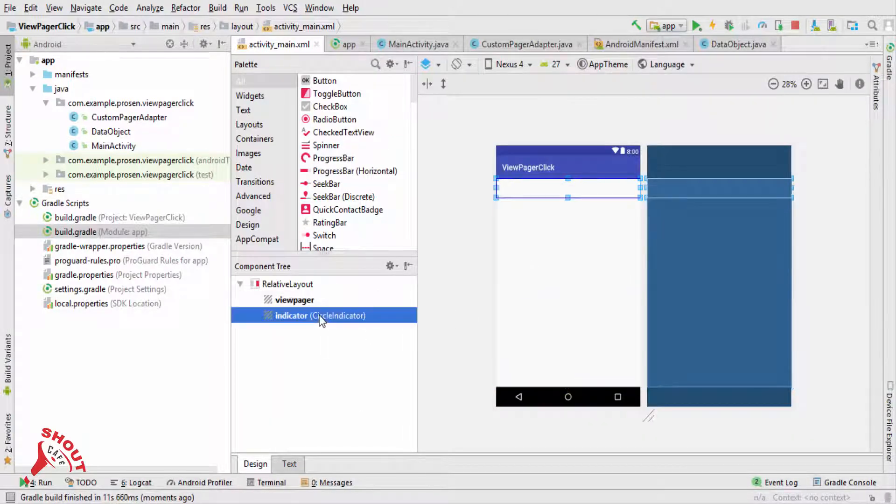
{"action": "left_click", "coordinate": [288, 463]}
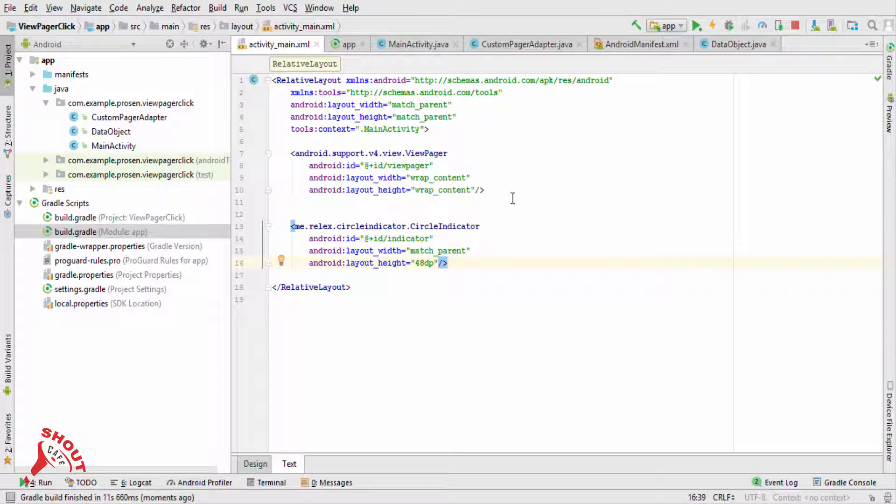
{"action": "mouse_move", "coordinate": [489, 222]}
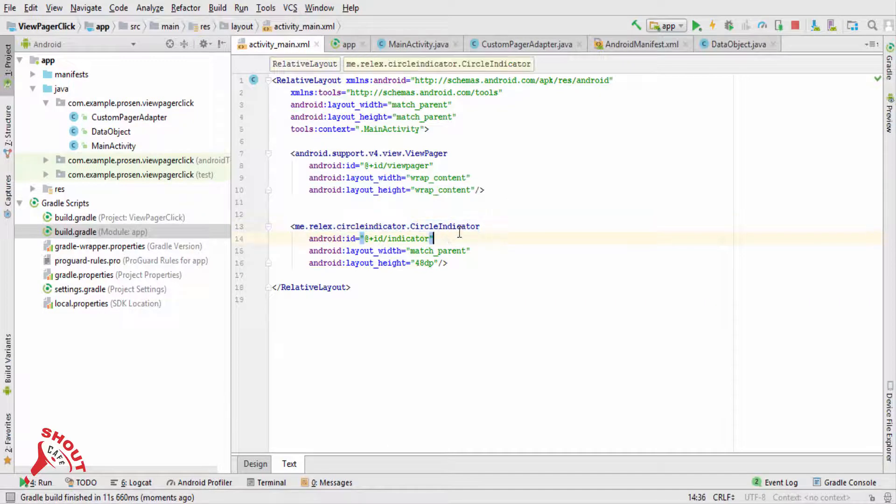
Add layout_below="@+id/viewpager" to the indicator and recheck its position in the preview
{"action": "type", "text": "la"}
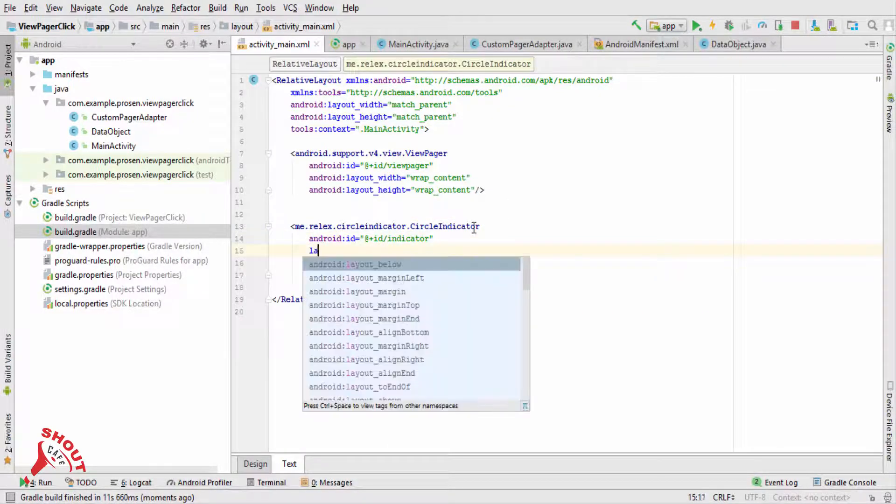
{"action": "left_click", "coordinate": [359, 264]}
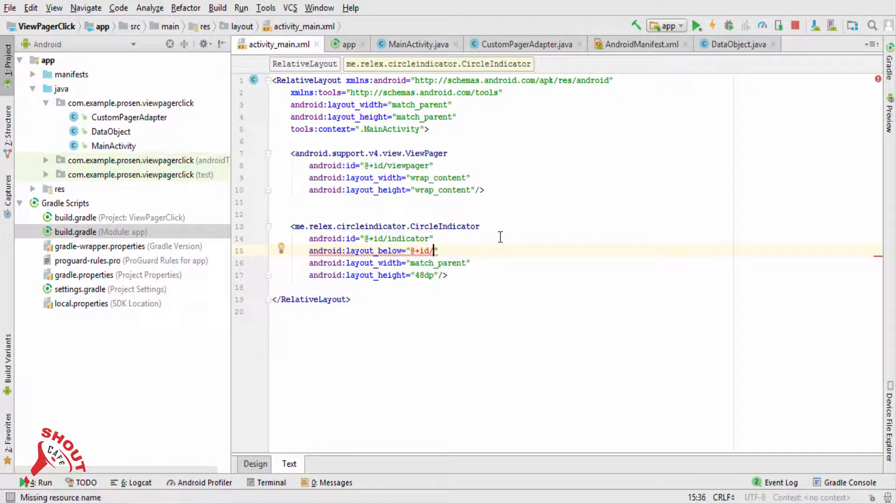
{"action": "type", "text": "viewpager"}
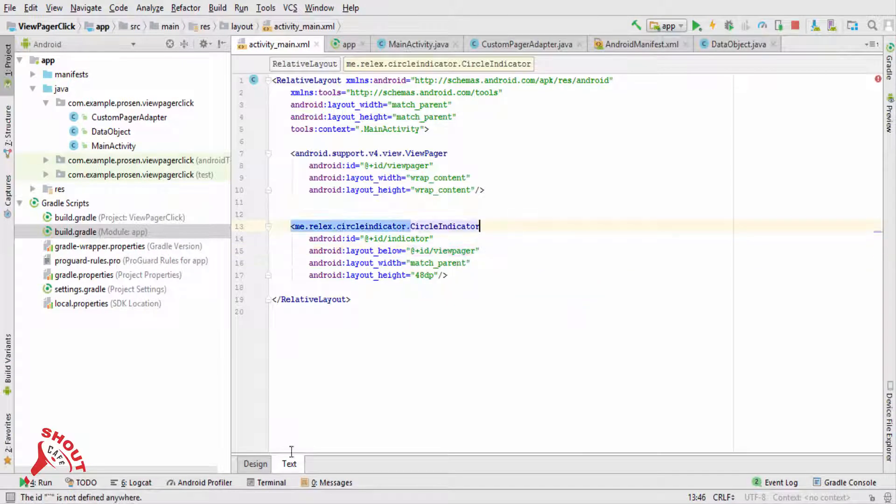
{"action": "left_click", "coordinate": [255, 463]}
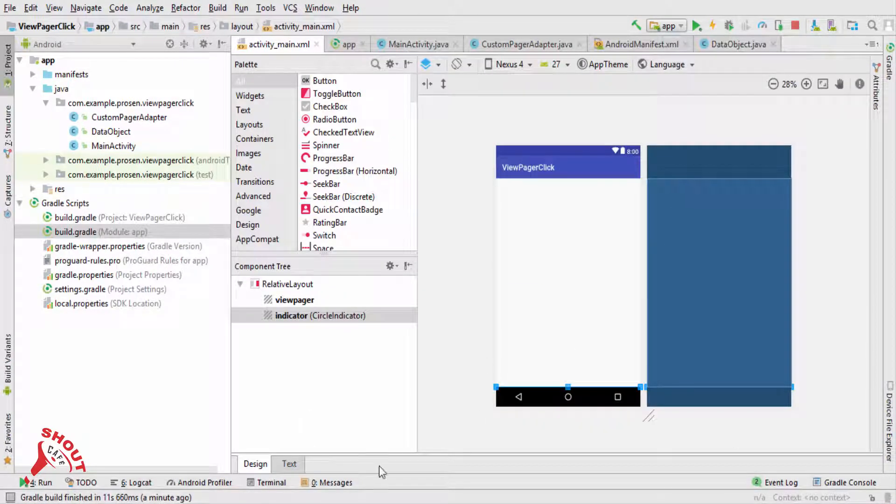
{"action": "left_click", "coordinate": [288, 463]}
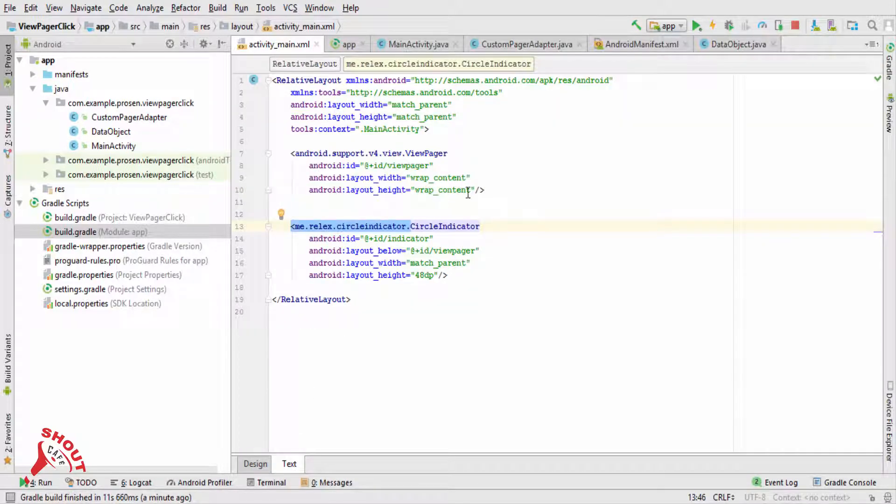
{"action": "double_click", "coordinate": [444, 190]}
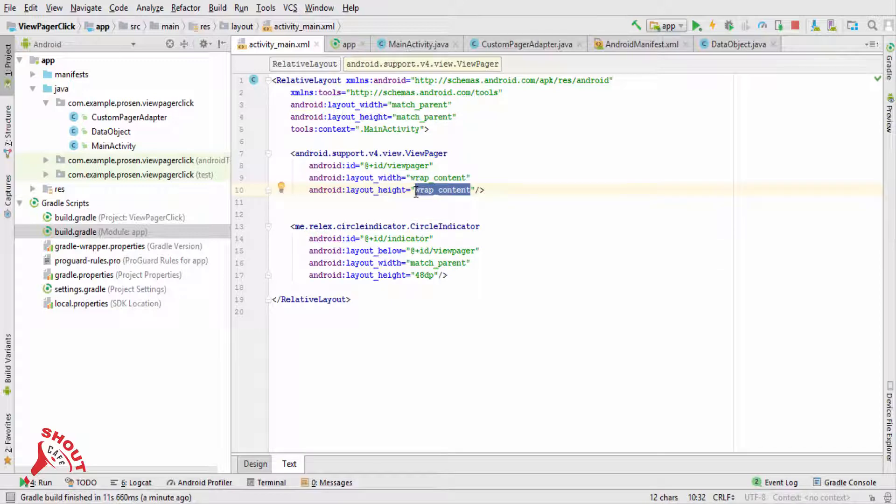
Set the ViewPager's layout_height to 300dp and verify it in the Design preview
{"action": "type", "text": "300d"}
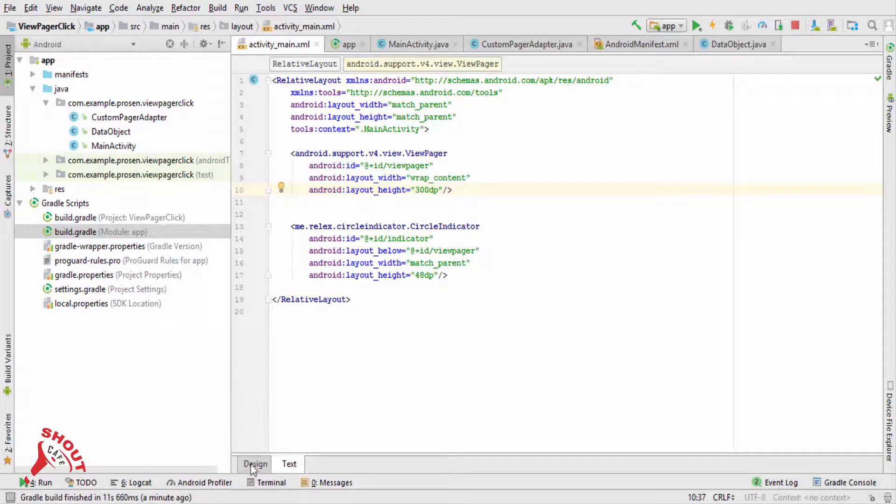
{"action": "left_click", "coordinate": [255, 463]}
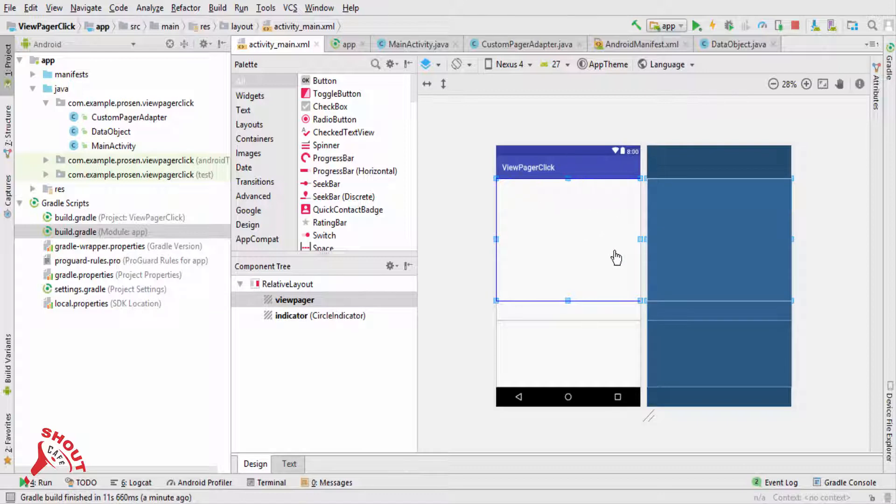
{"action": "left_click", "coordinate": [288, 464]}
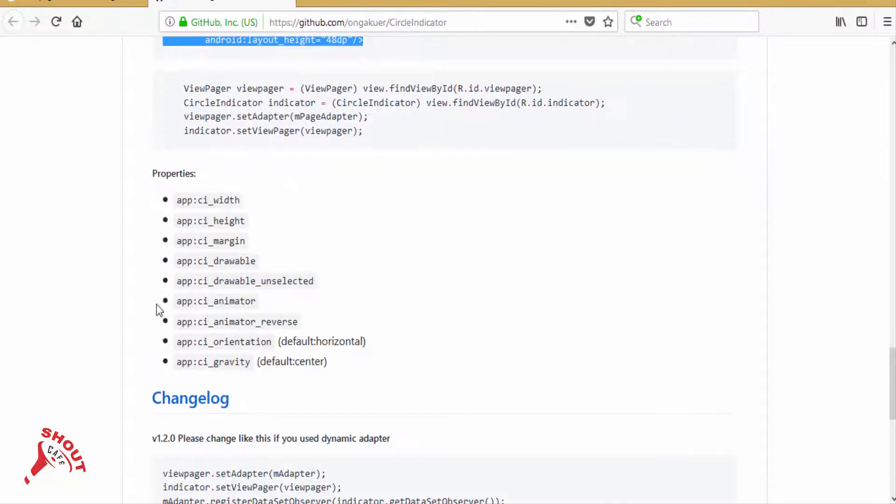
{"action": "mouse_move", "coordinate": [183, 307]}
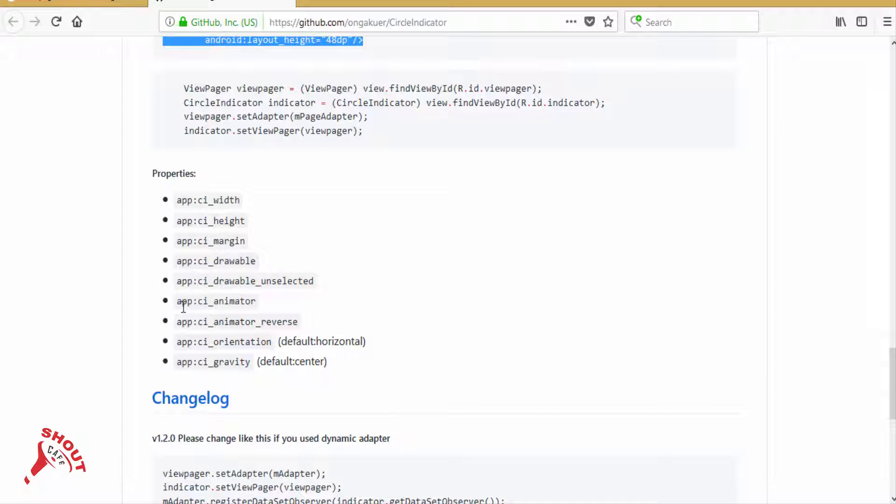
{"action": "mouse_move", "coordinate": [237, 362]}
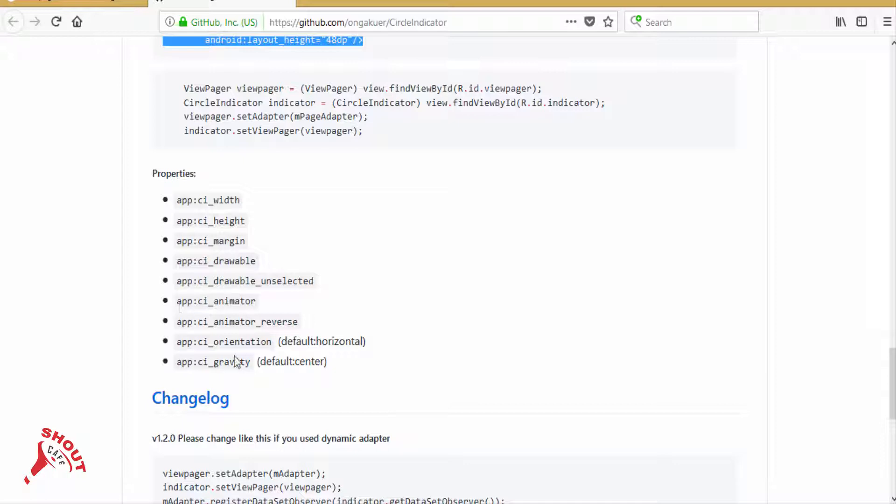
{"action": "mouse_move", "coordinate": [200, 261]}
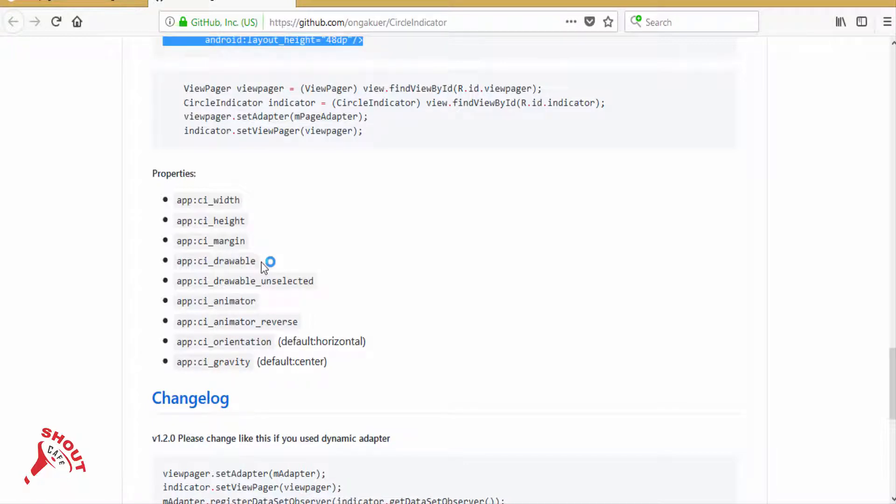
Select and copy app:ci_drawable from the CircleIndicator Properties list
{"action": "double_click", "coordinate": [216, 261]}
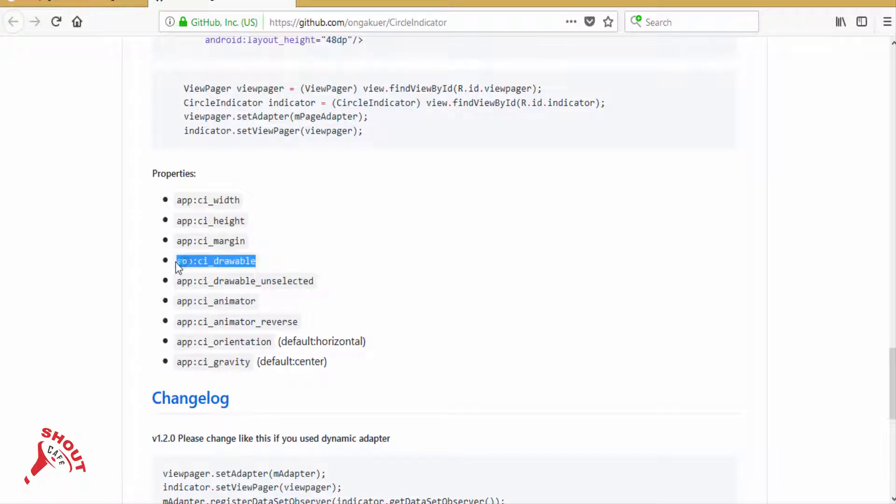
{"action": "right_click", "coordinate": [216, 261]}
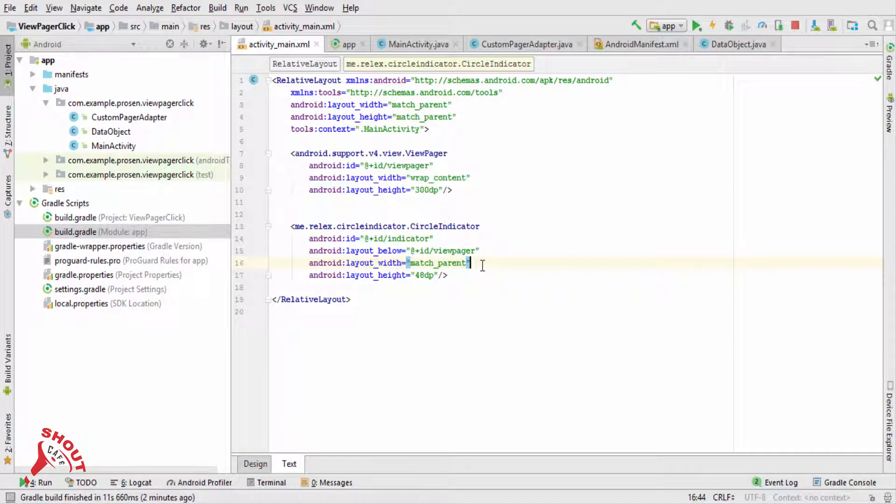
Create the drawable resource file circleindicator_round and view its XML source
{"action": "key", "text": "enter"}
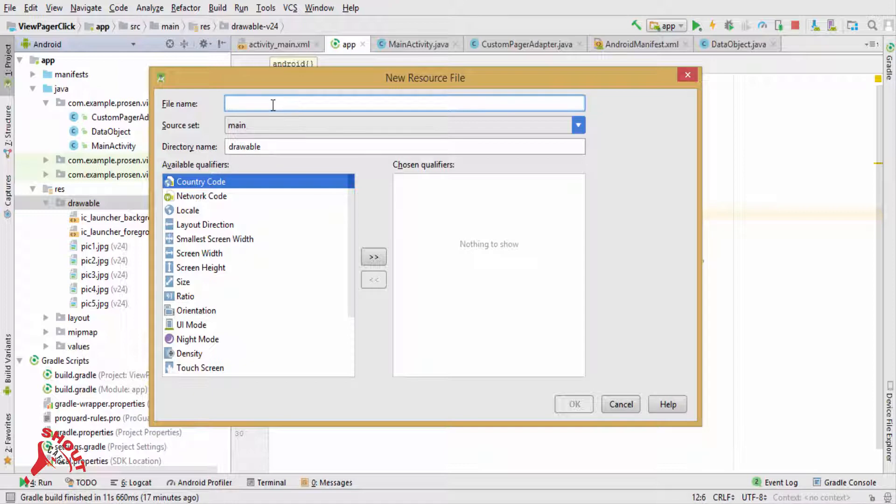
{"action": "type", "text": "circleindicator_round"}
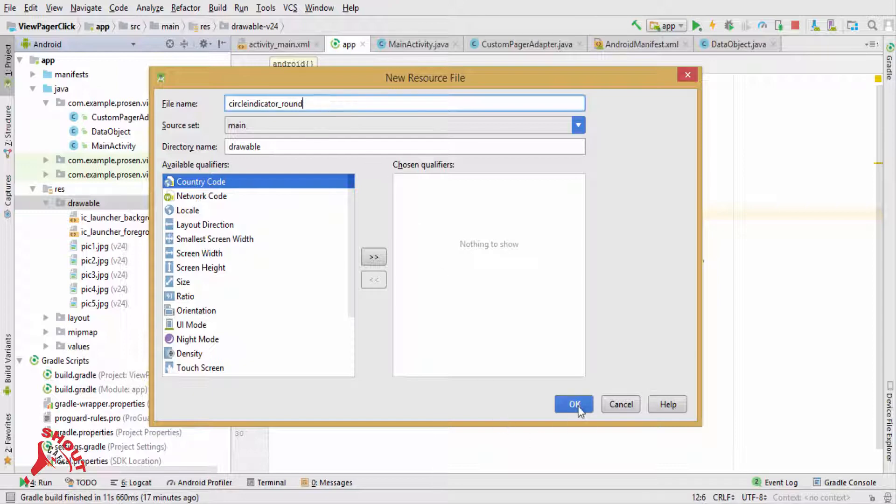
{"action": "left_click", "coordinate": [573, 404]}
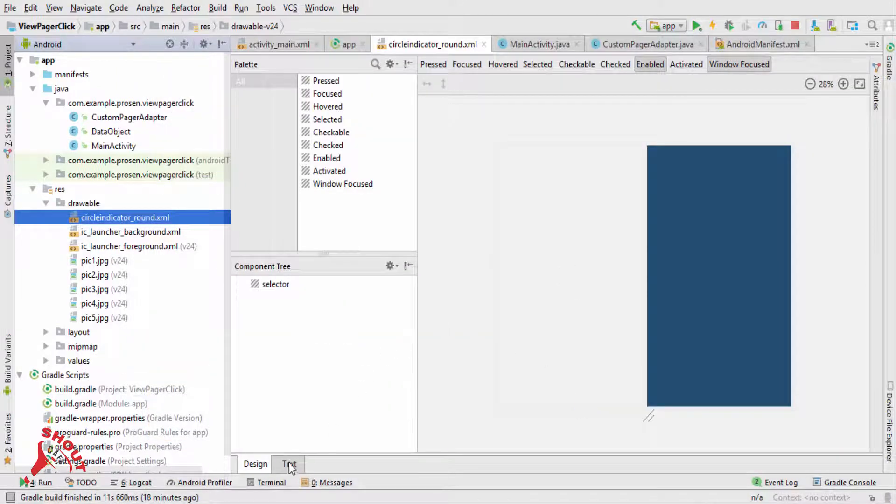
{"action": "left_click", "coordinate": [288, 463]}
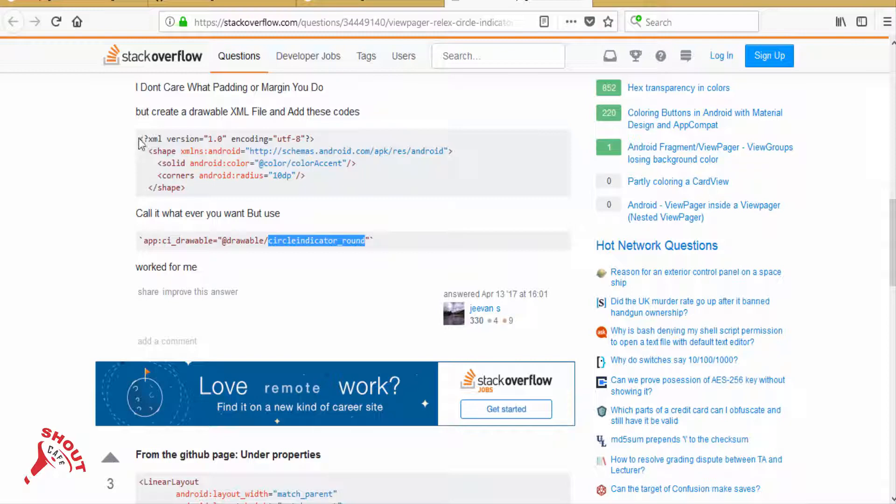
Copy the Stack Overflow shape XML (colorAccent fill, 10dp corners) into circleindicator_round.xml
{"action": "right_click", "coordinate": [228, 166]}
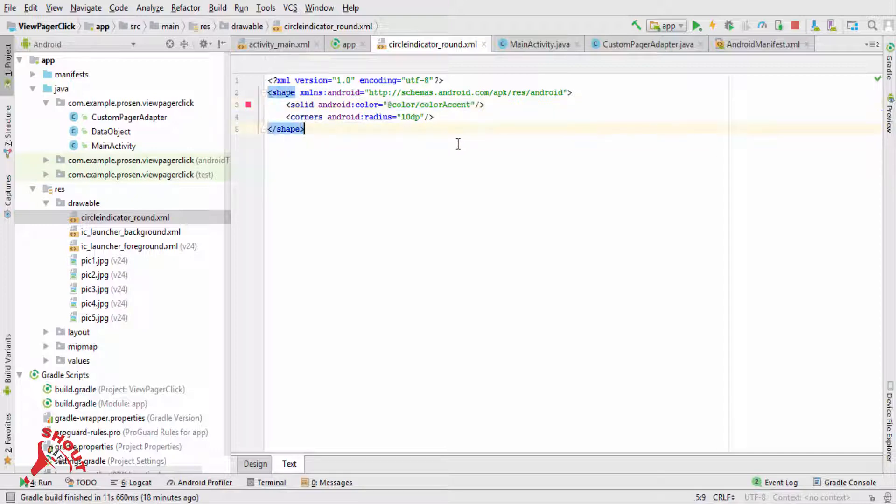
{"action": "left_click", "coordinate": [278, 44]}
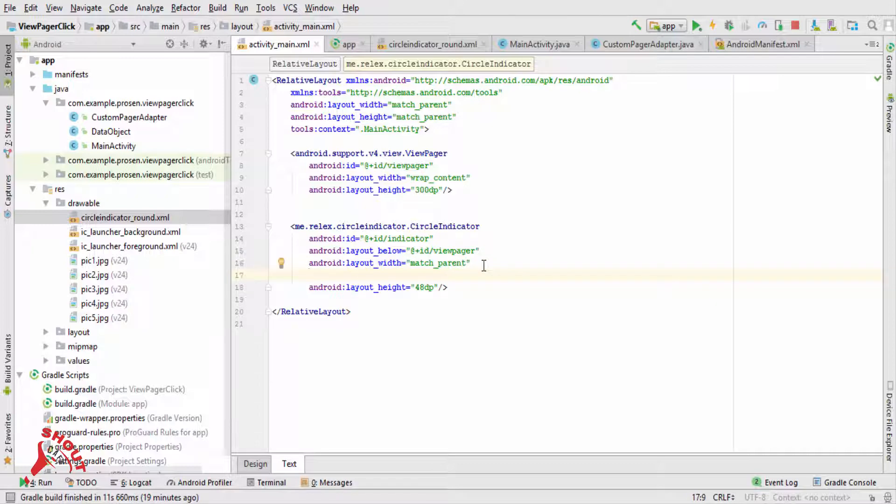
{"action": "type", "text": "ap"}
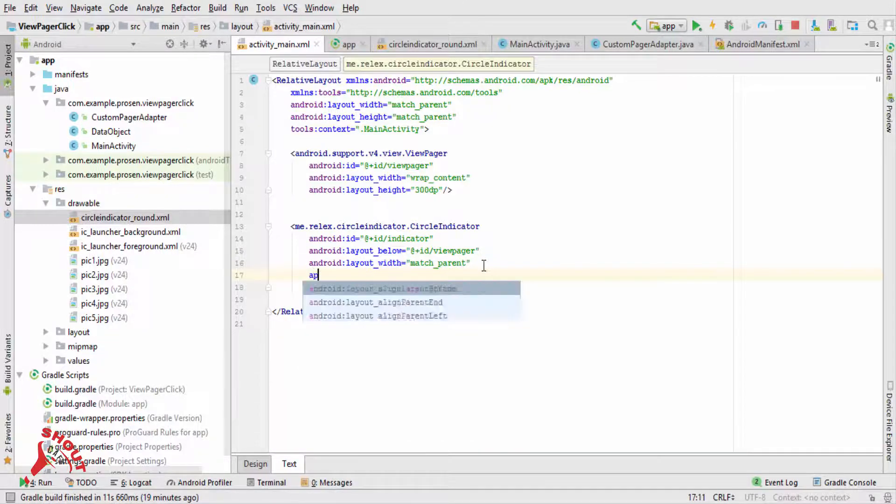
{"action": "type", "text": "p"}
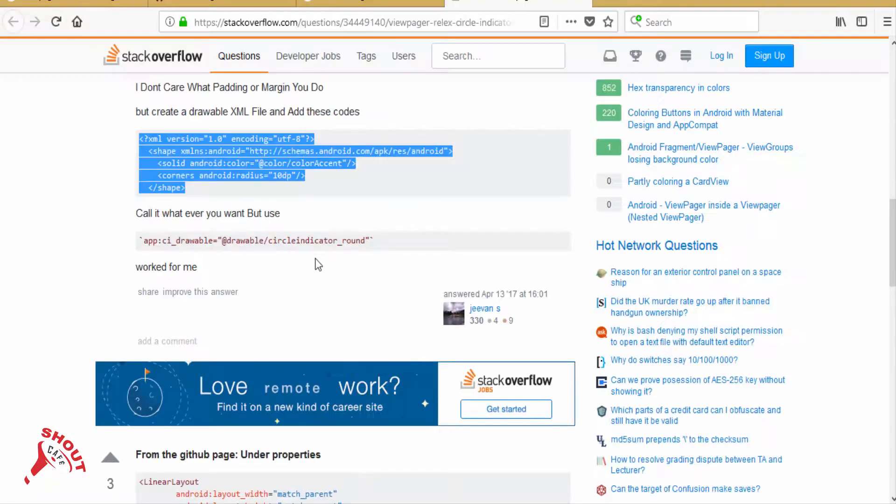
{"action": "double_click", "coordinate": [177, 241]}
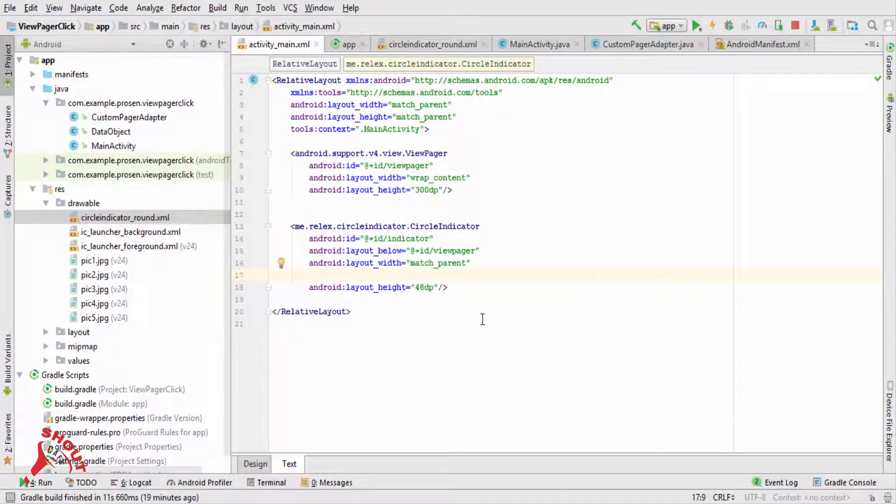
{"action": "type", "text": "app:ci_drawable=\"@drawable/circleindicator_round\""}
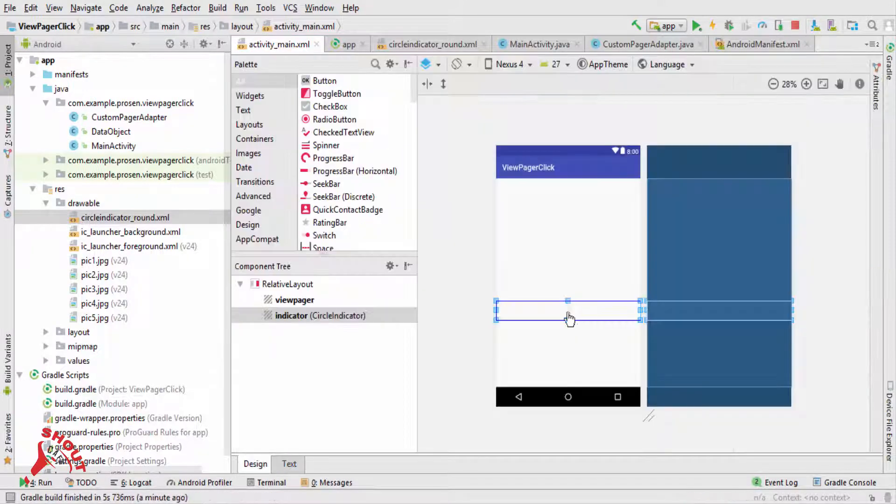
{"action": "left_click", "coordinate": [288, 464]}
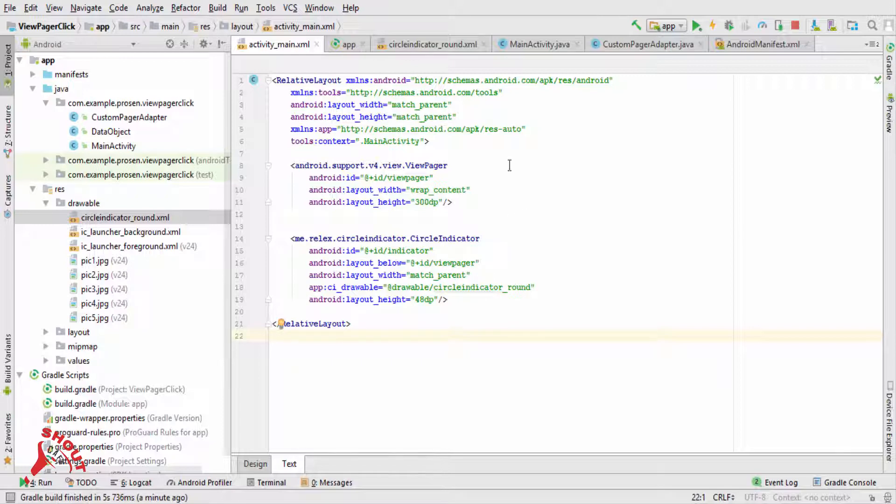
{"action": "mouse_move", "coordinate": [624, 56]}
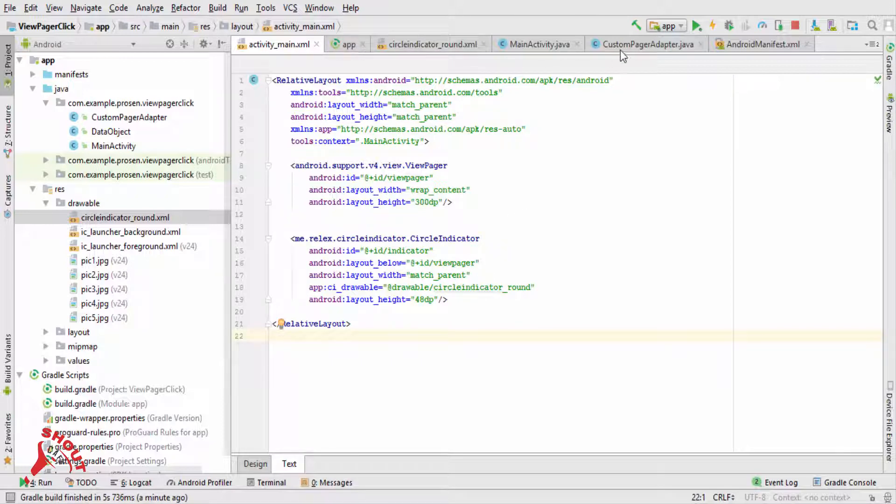
{"action": "left_click", "coordinate": [537, 44]}
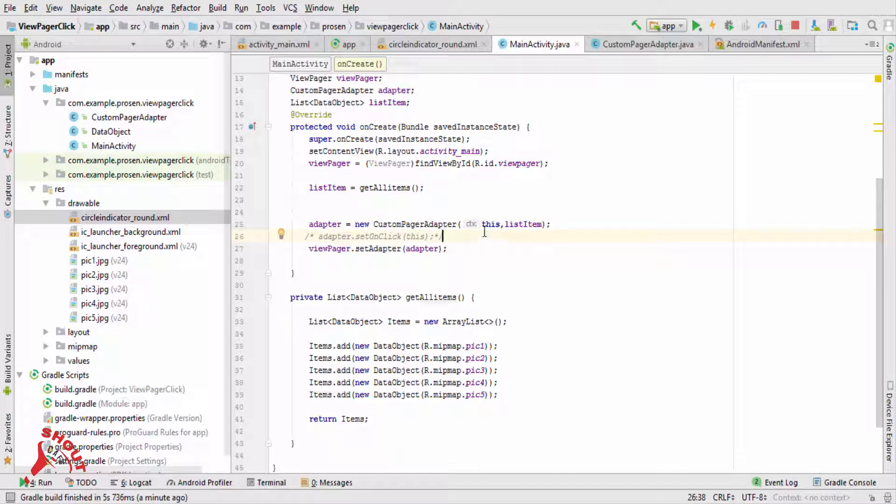
Start declaring CircleIndicator indicator = (CircleIndicator) findViewById(R.id. in onCreate
{"action": "left_click", "coordinate": [566, 164]}
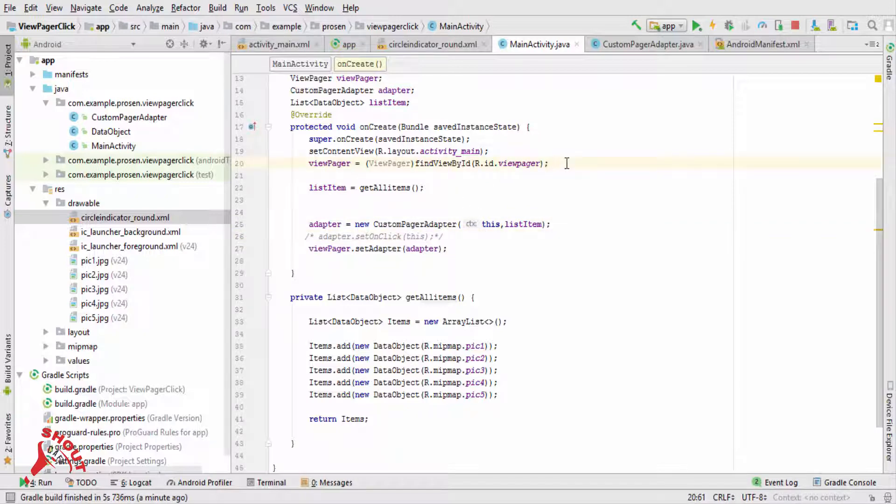
{"action": "type", "text": "c"}
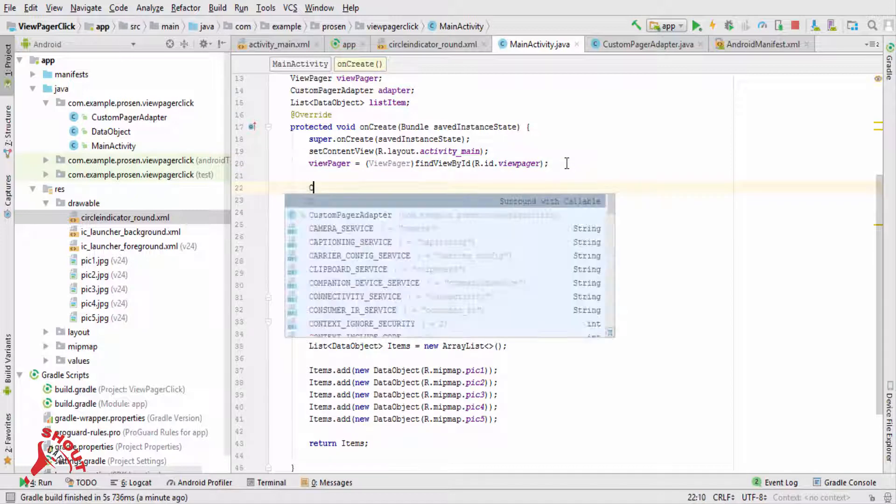
{"action": "type", "text": "ir"}
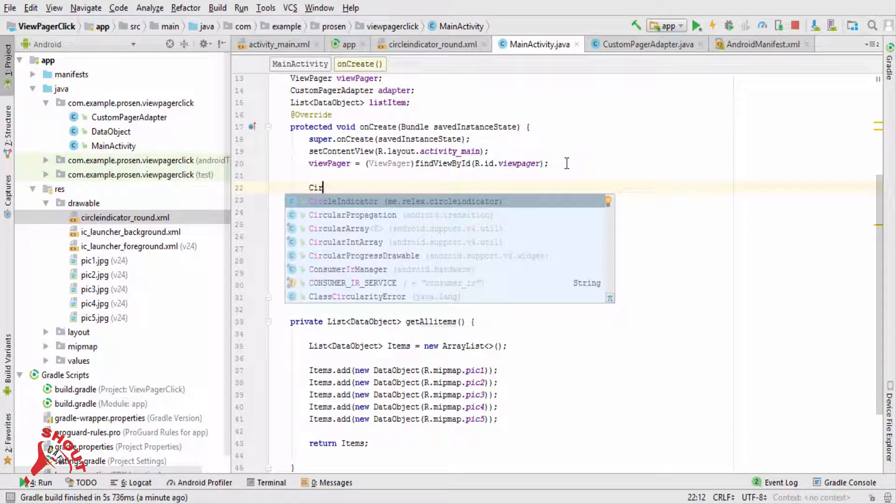
{"action": "type", "text": "CircleIndicator indicator = ("}
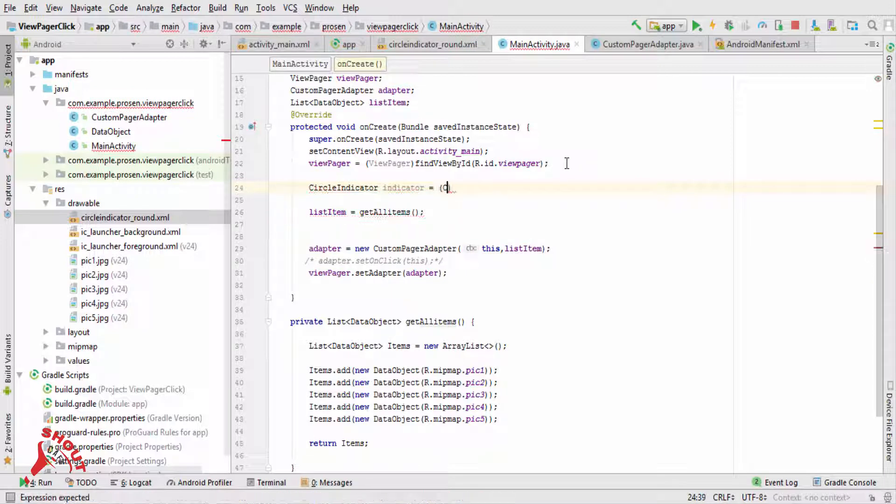
{"action": "type", "text": "CircleIndicator)"}
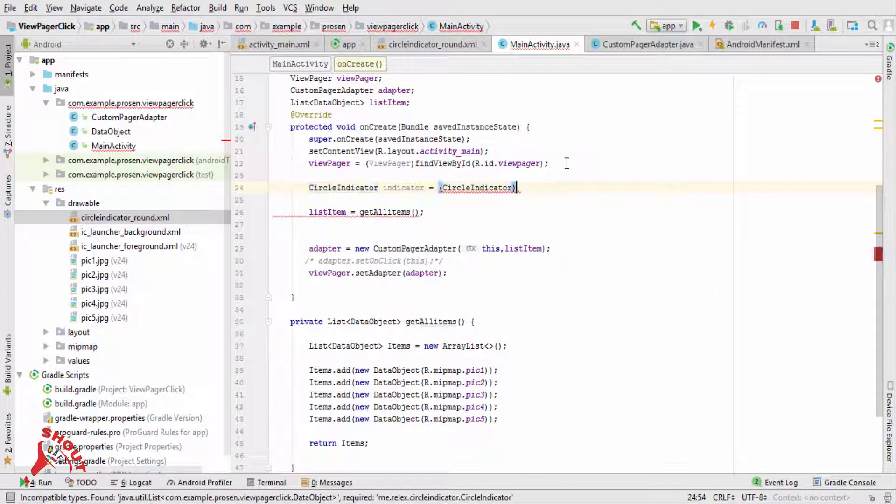
{"action": "type", "text": "fin"}
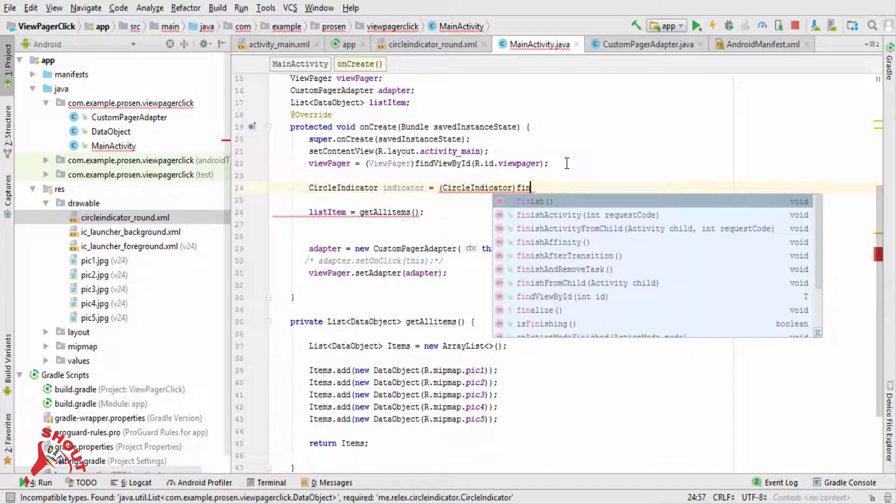
{"action": "type", "text": "nd"}
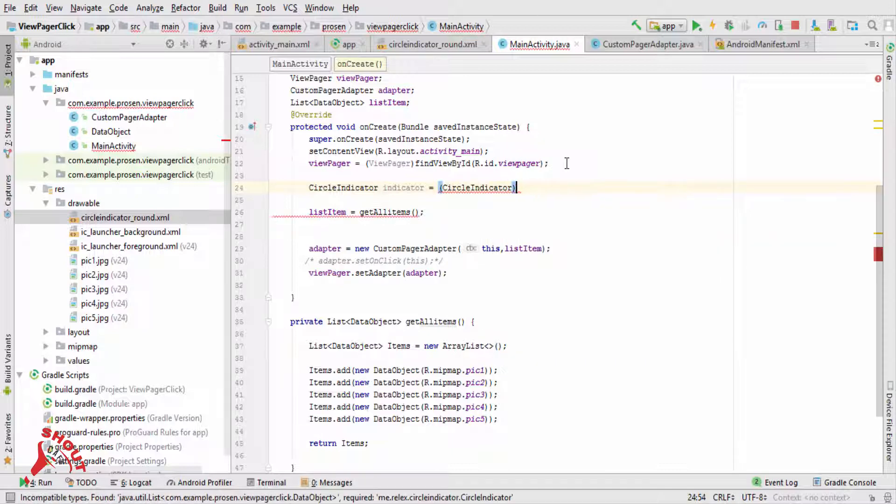
{"action": "type", "text": "findViewById("}
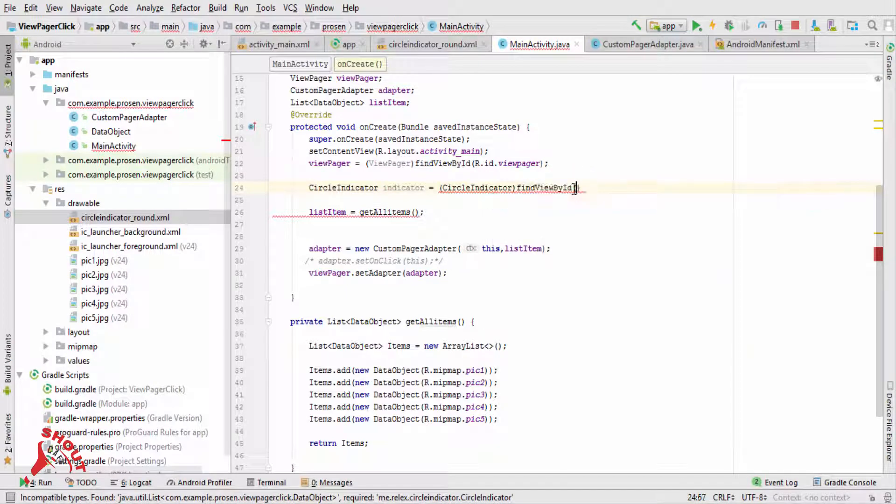
{"action": "type", "text": "R"}
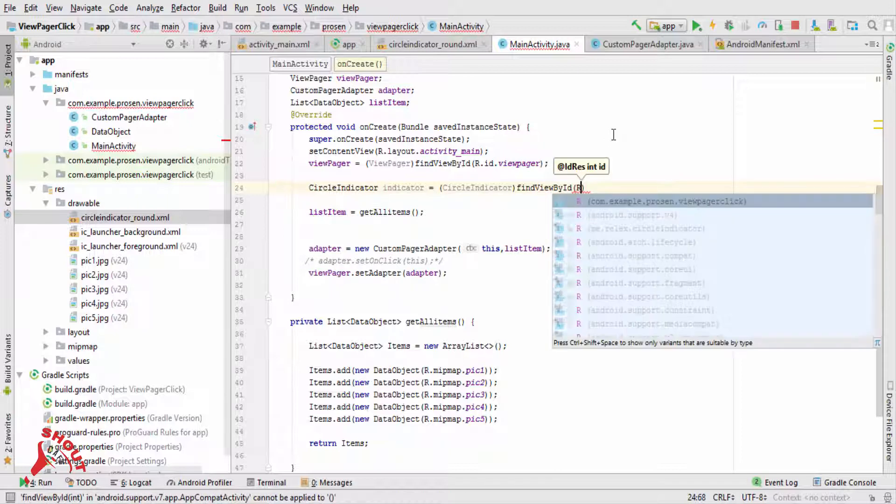
{"action": "type", "text": ".id."}
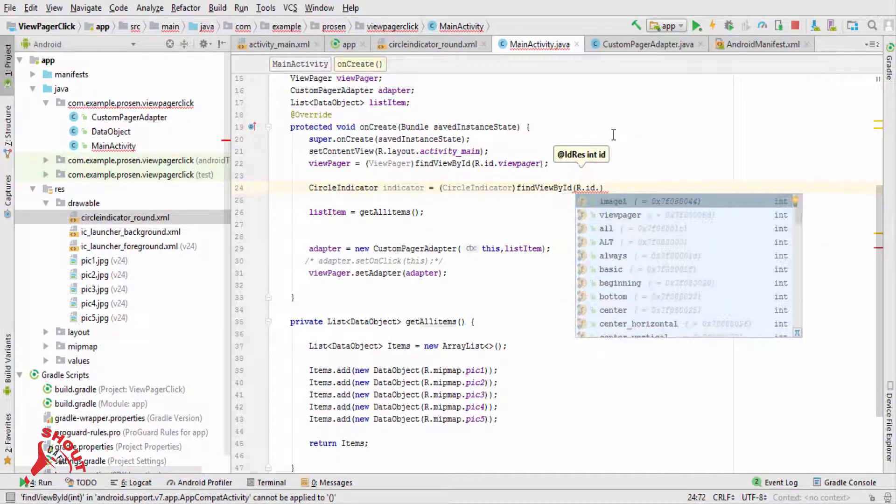
{"action": "type", "text": "ci"}
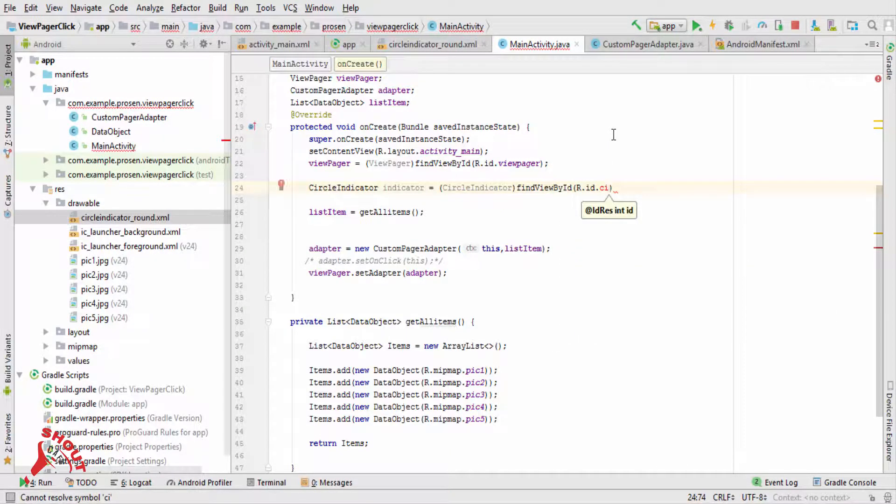
{"action": "key", "text": "Backspace"}
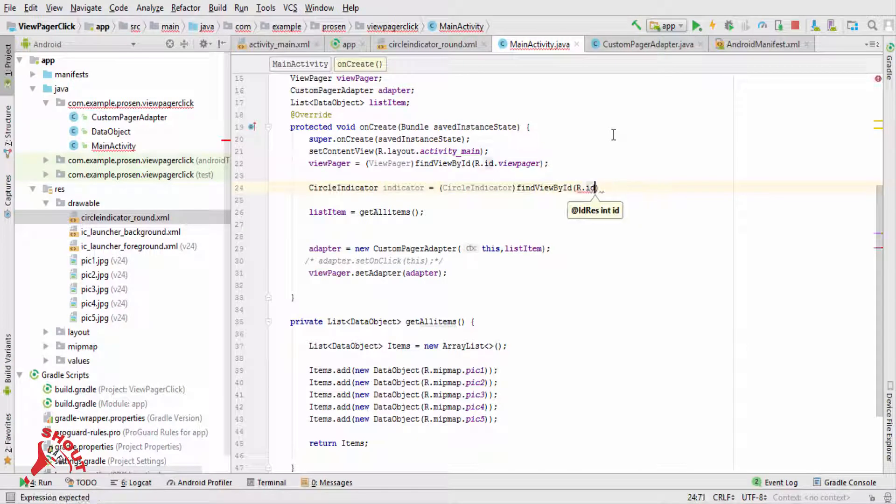
{"action": "type", "text": "ci"}
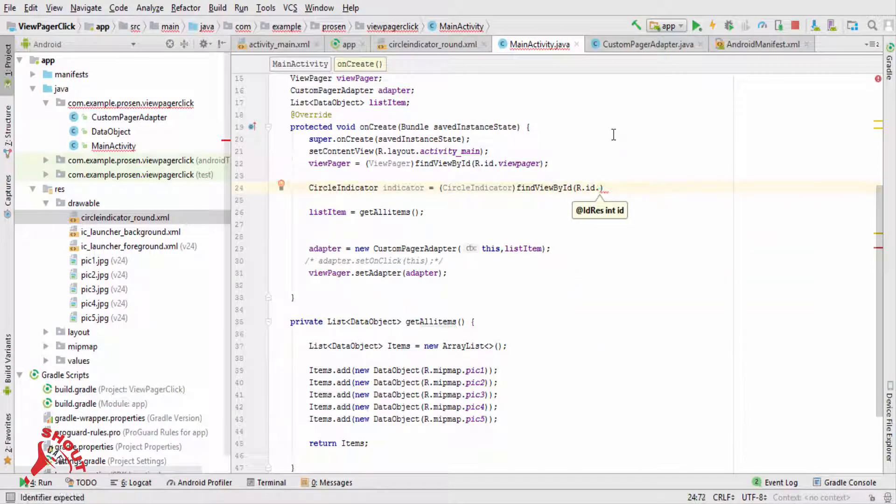
Copy the indicator id from activity_main.xml and finish findViewById(R.id.indicator);
{"action": "left_click", "coordinate": [430, 43]}
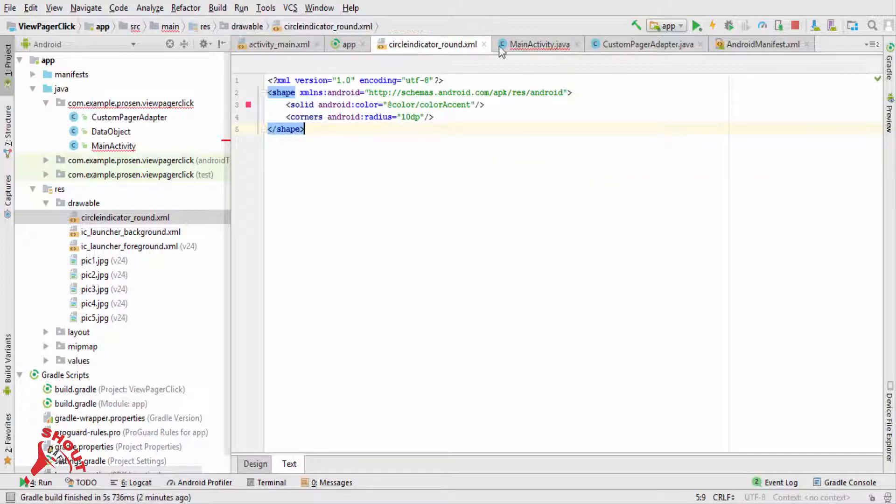
{"action": "left_click", "coordinate": [278, 44]}
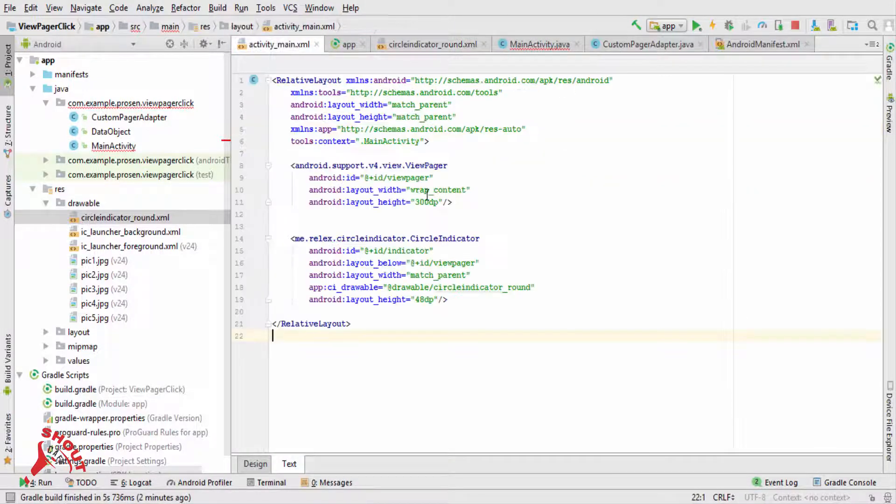
{"action": "double_click", "coordinate": [408, 251]}
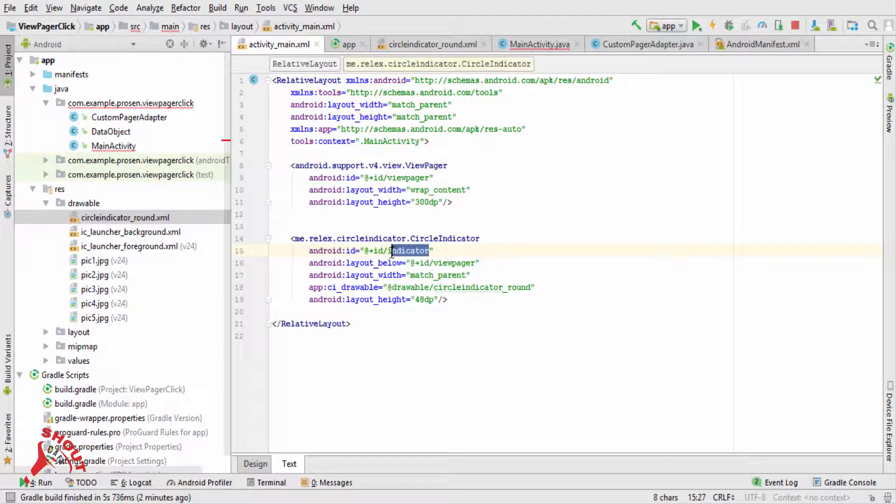
{"action": "right_click", "coordinate": [409, 250]}
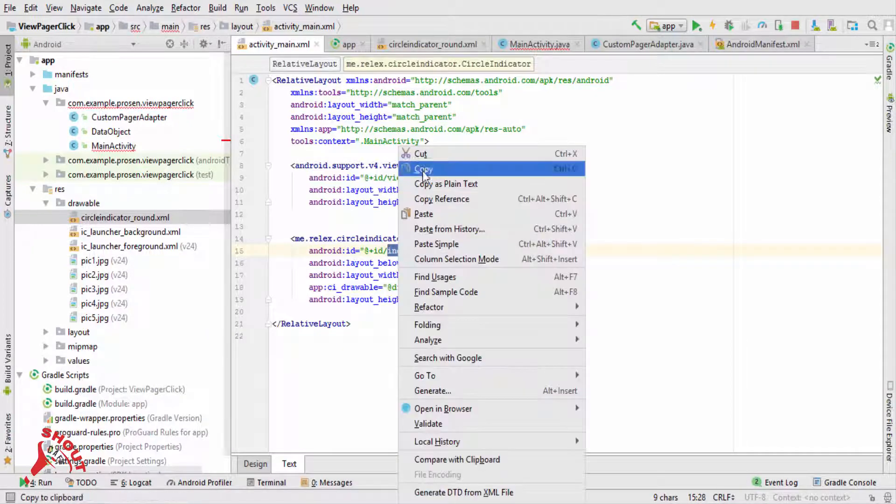
{"action": "left_click", "coordinate": [537, 45]}
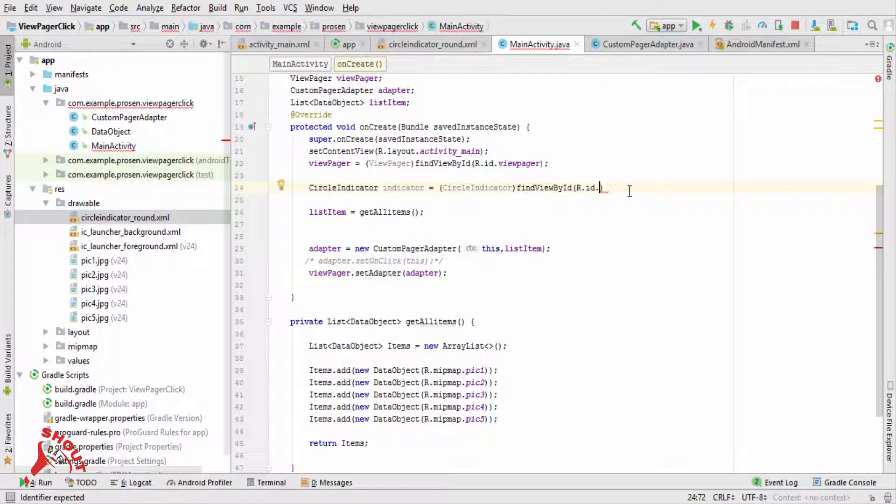
{"action": "type", "text": "indicator"}
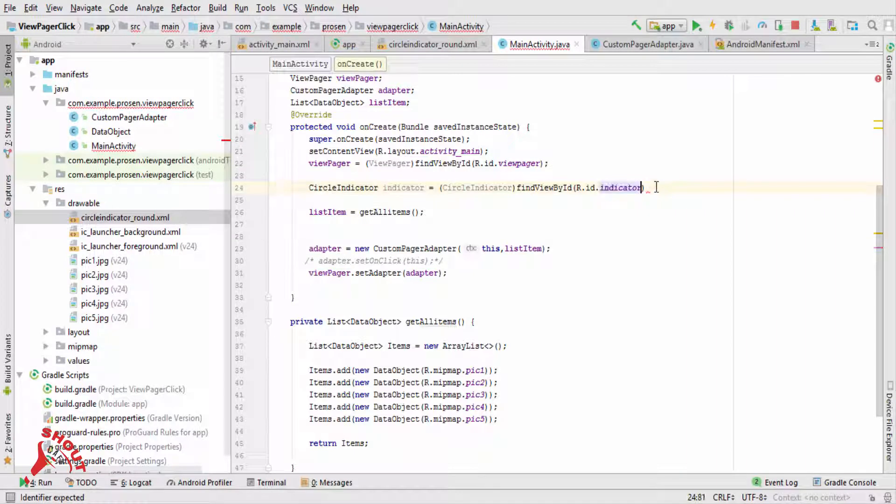
{"action": "type", "text": ";"}
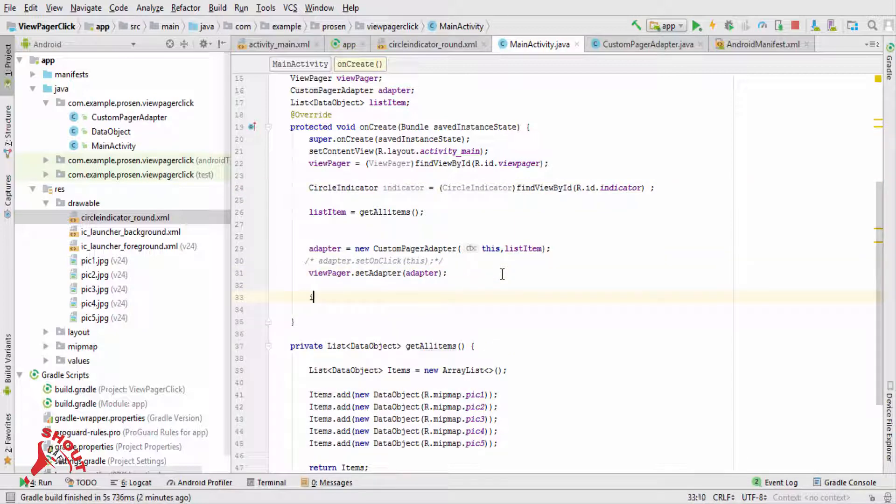
Add the indicator.setViewPager call and swipe the emulator pager to watch the dots change
{"action": "type", "text": "ndicator.s"}
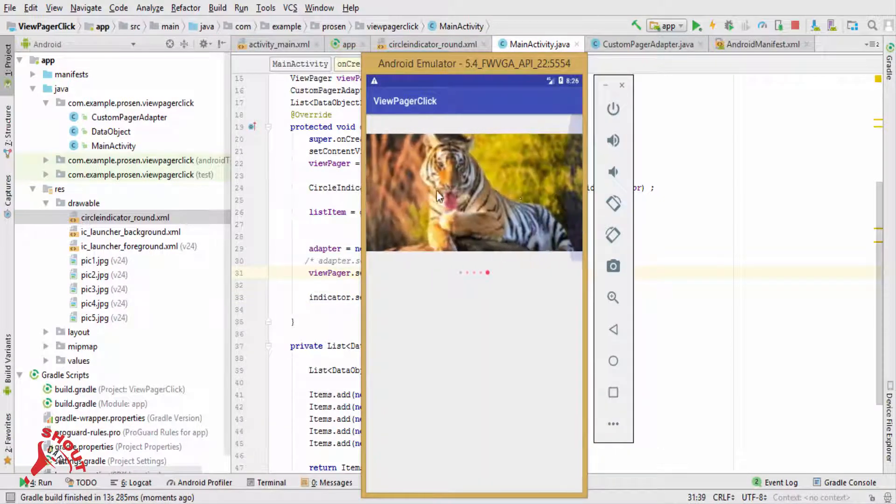
{"action": "left_click_drag", "start_coordinate": [543, 191], "coordinate": [400, 192]}
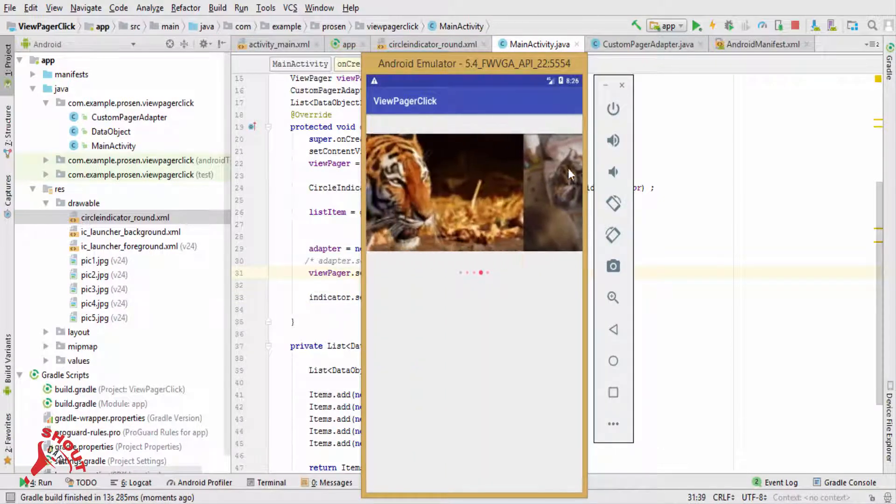